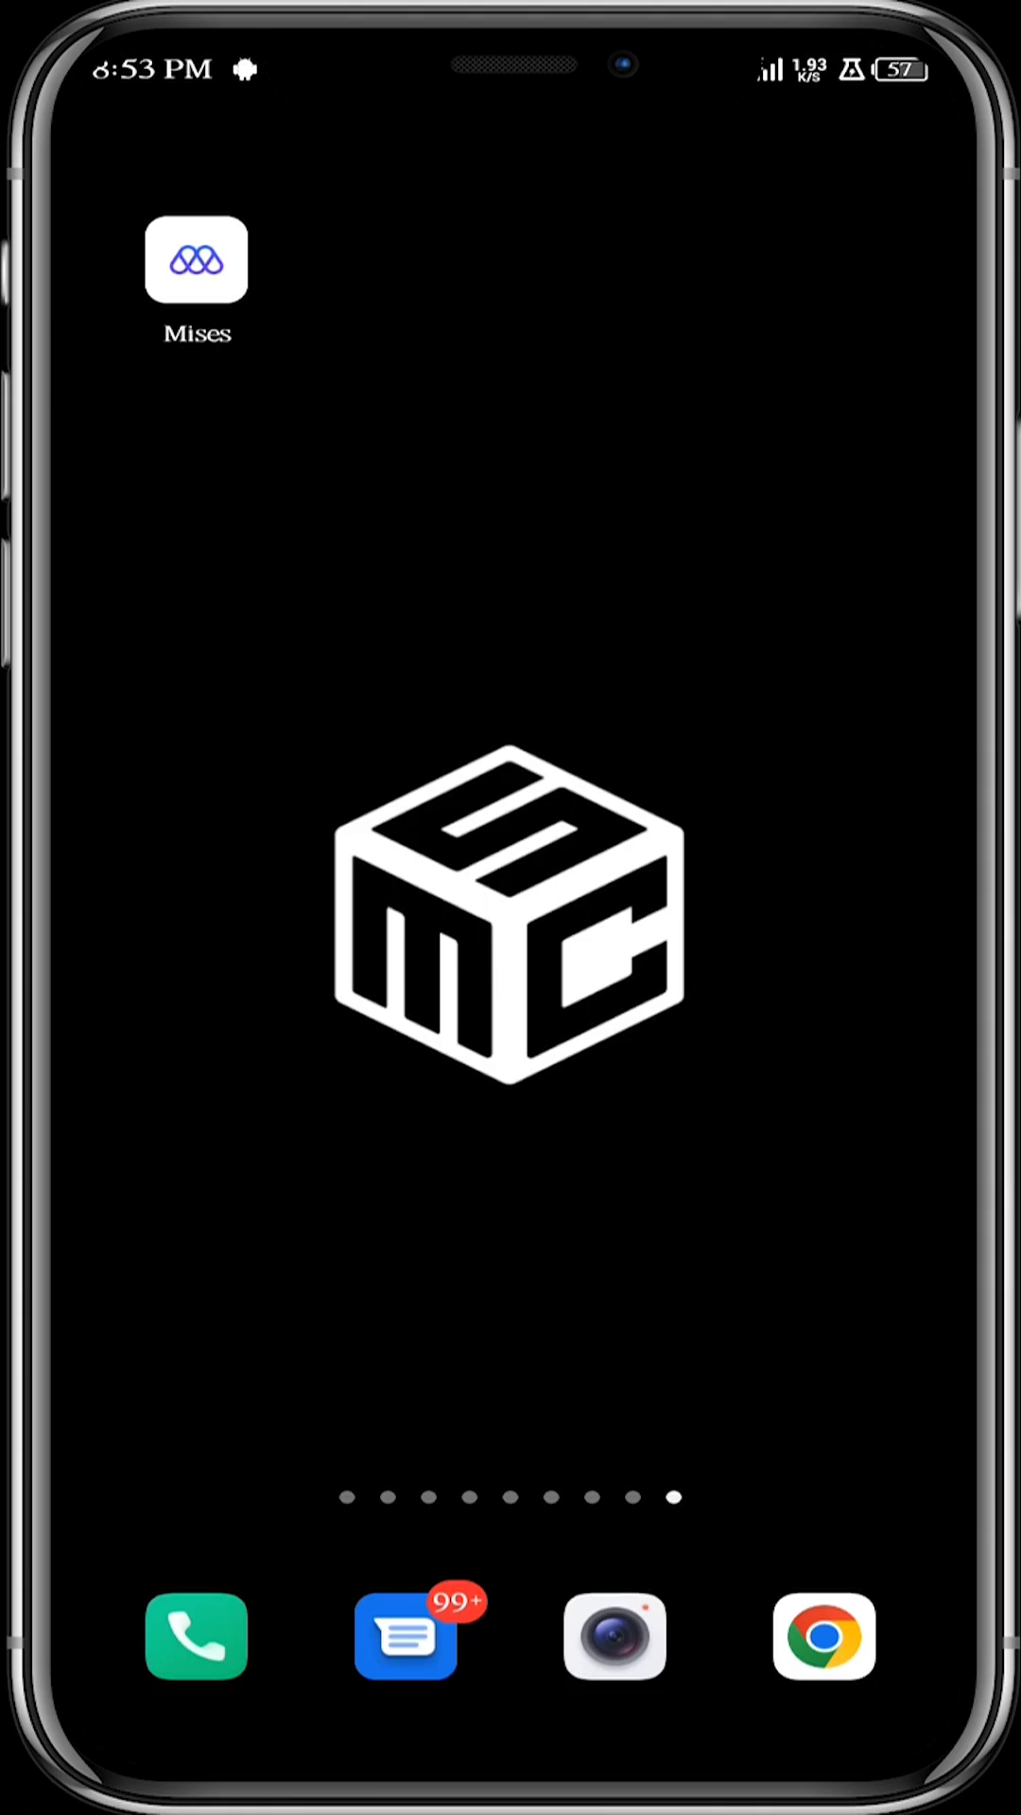
# - Unlock MetaMask in the Mises browser and bring up the network selection list
pyautogui.click(197, 273)
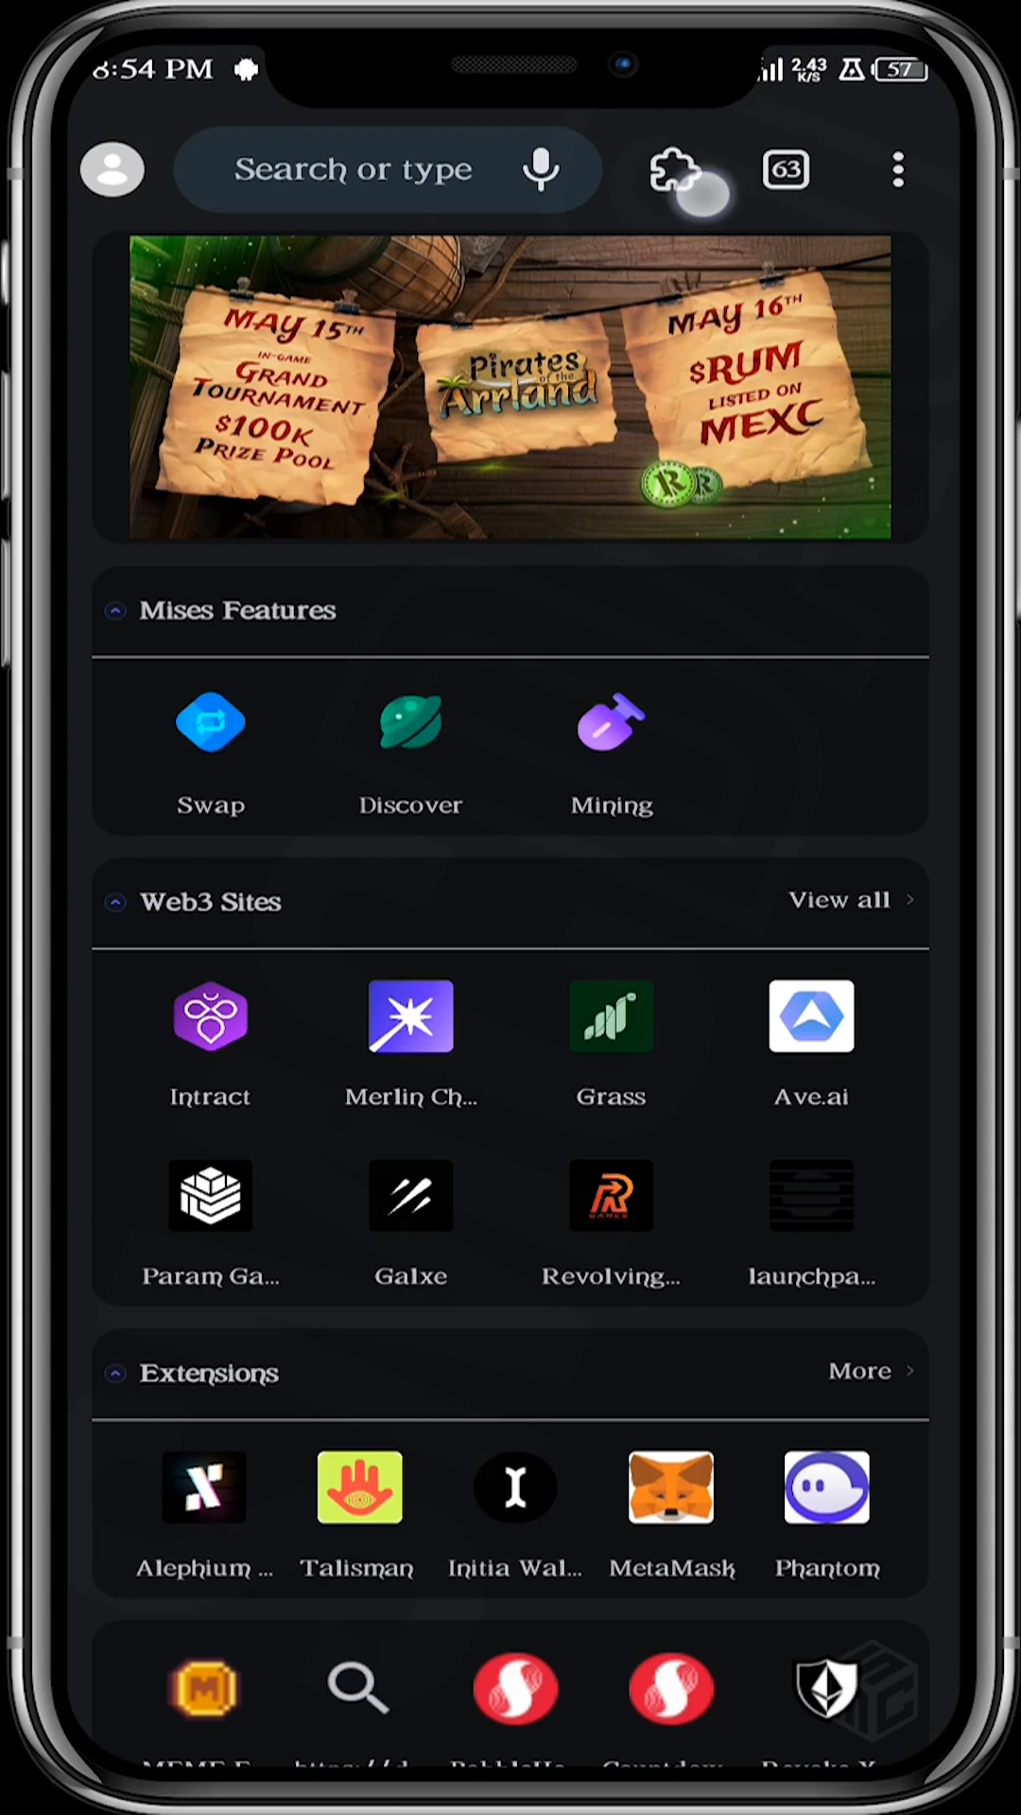
pyautogui.click(675, 170)
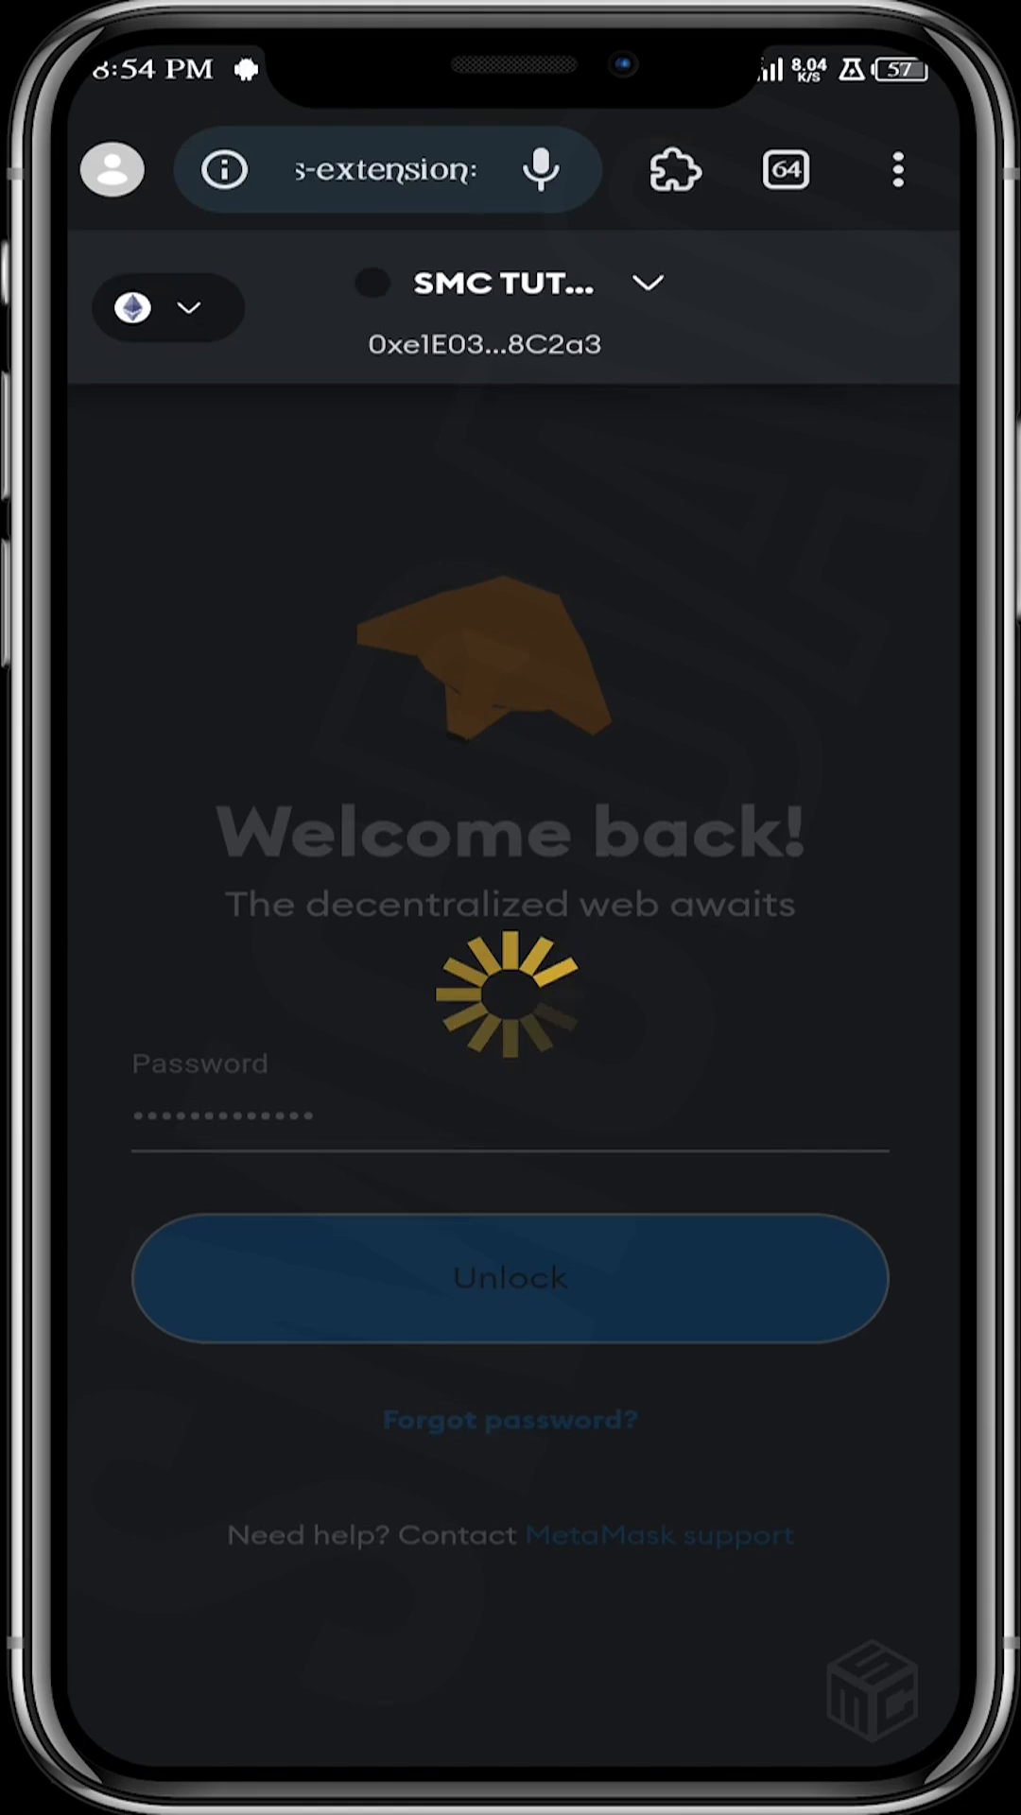
pyautogui.click(510, 1278)
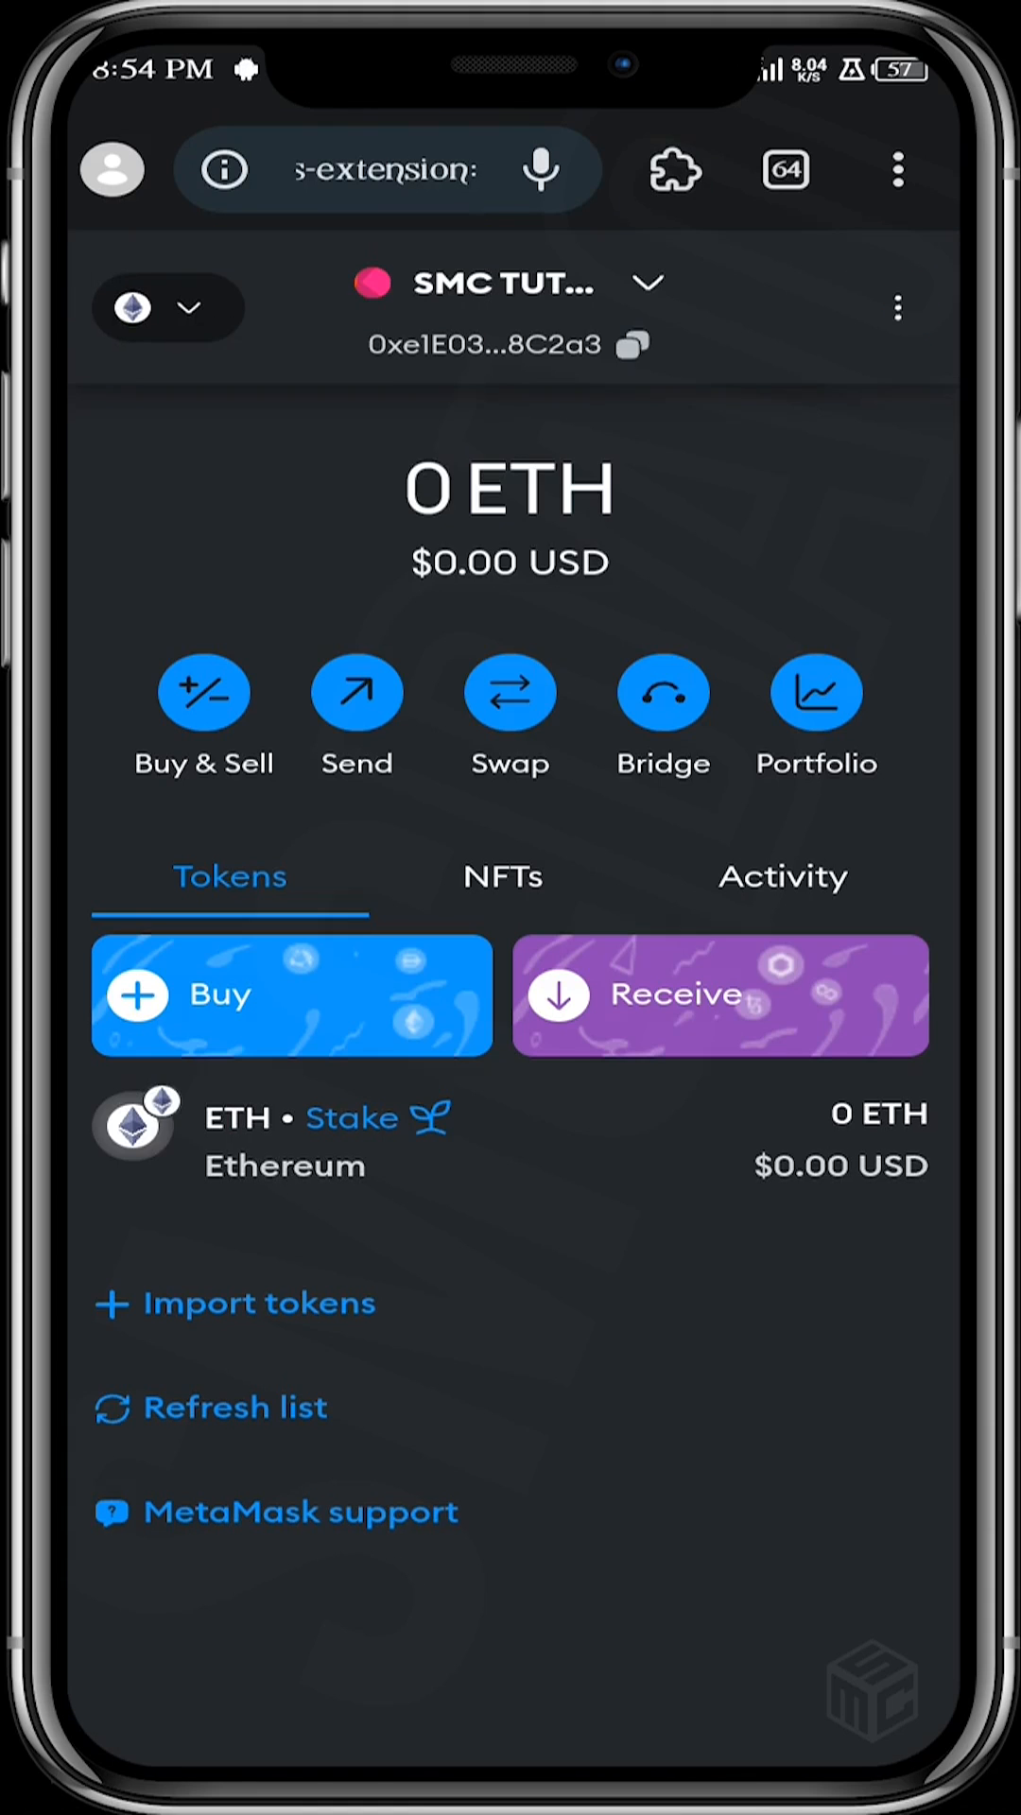
pyautogui.click(154, 308)
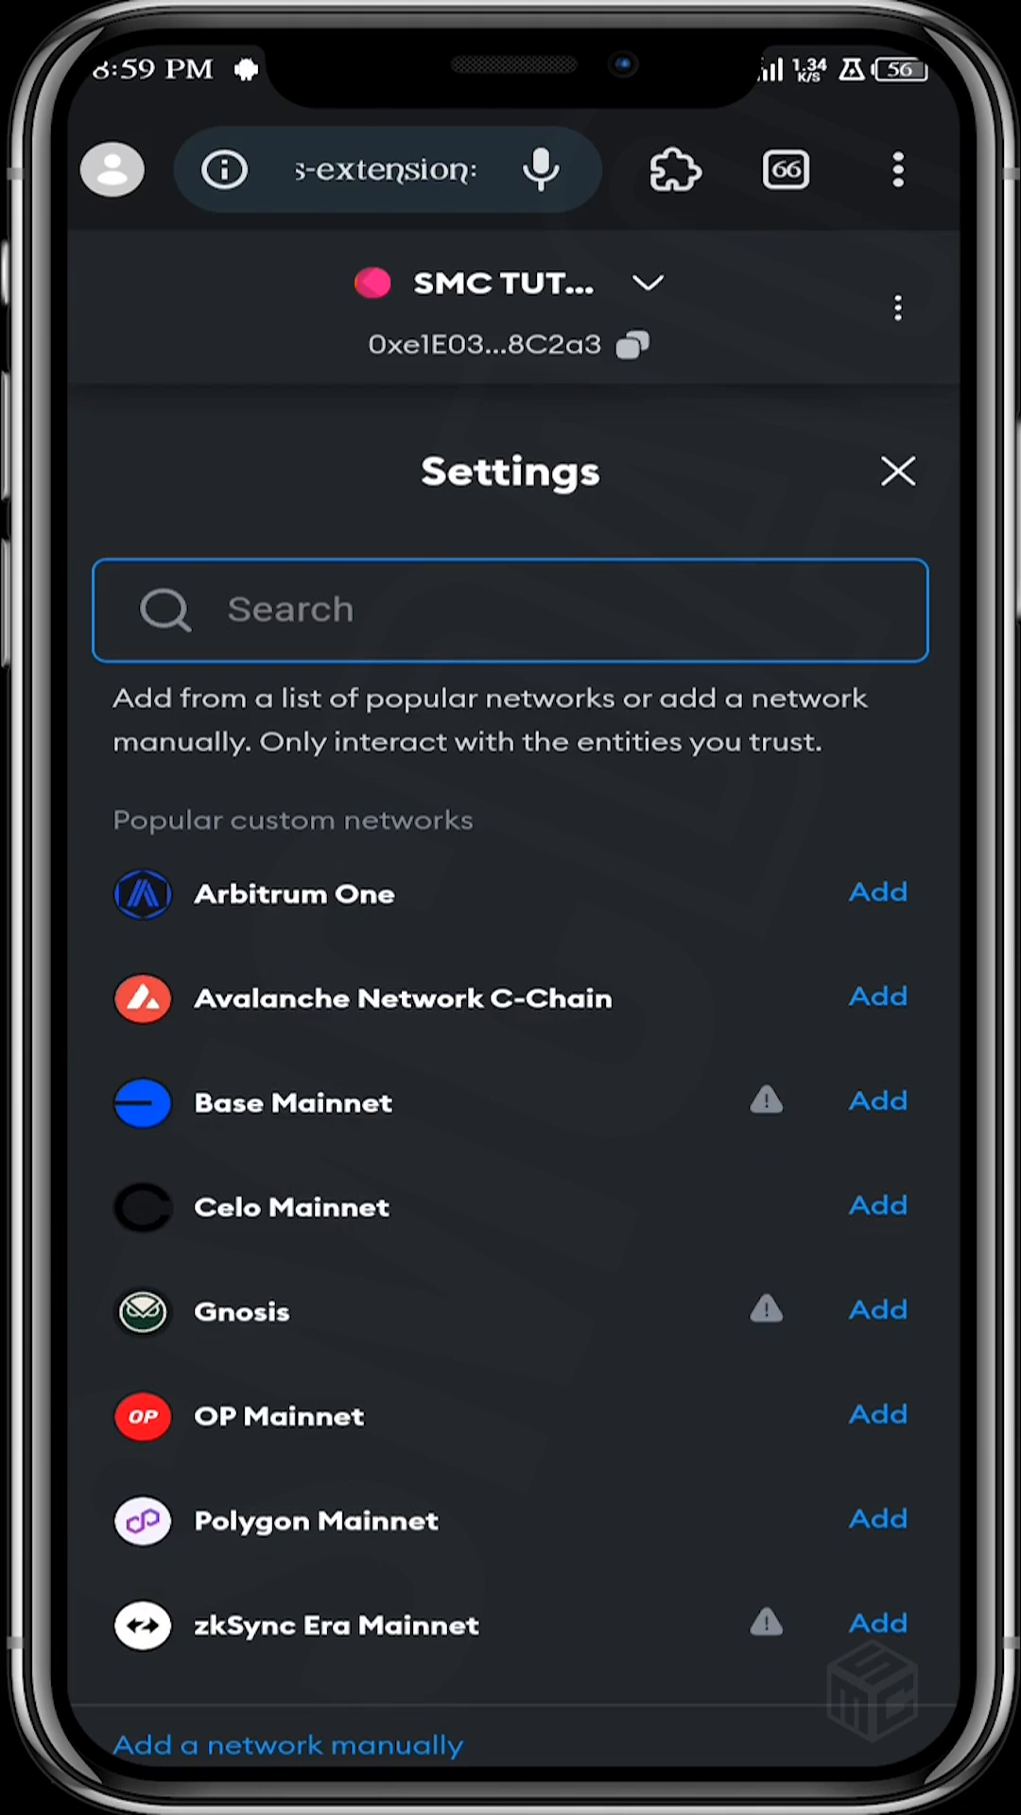
# - Manually add the TONsquare testnet with its RPC URL, chain ID 4024, symbol TON, and save it
pyautogui.click(288, 1744)
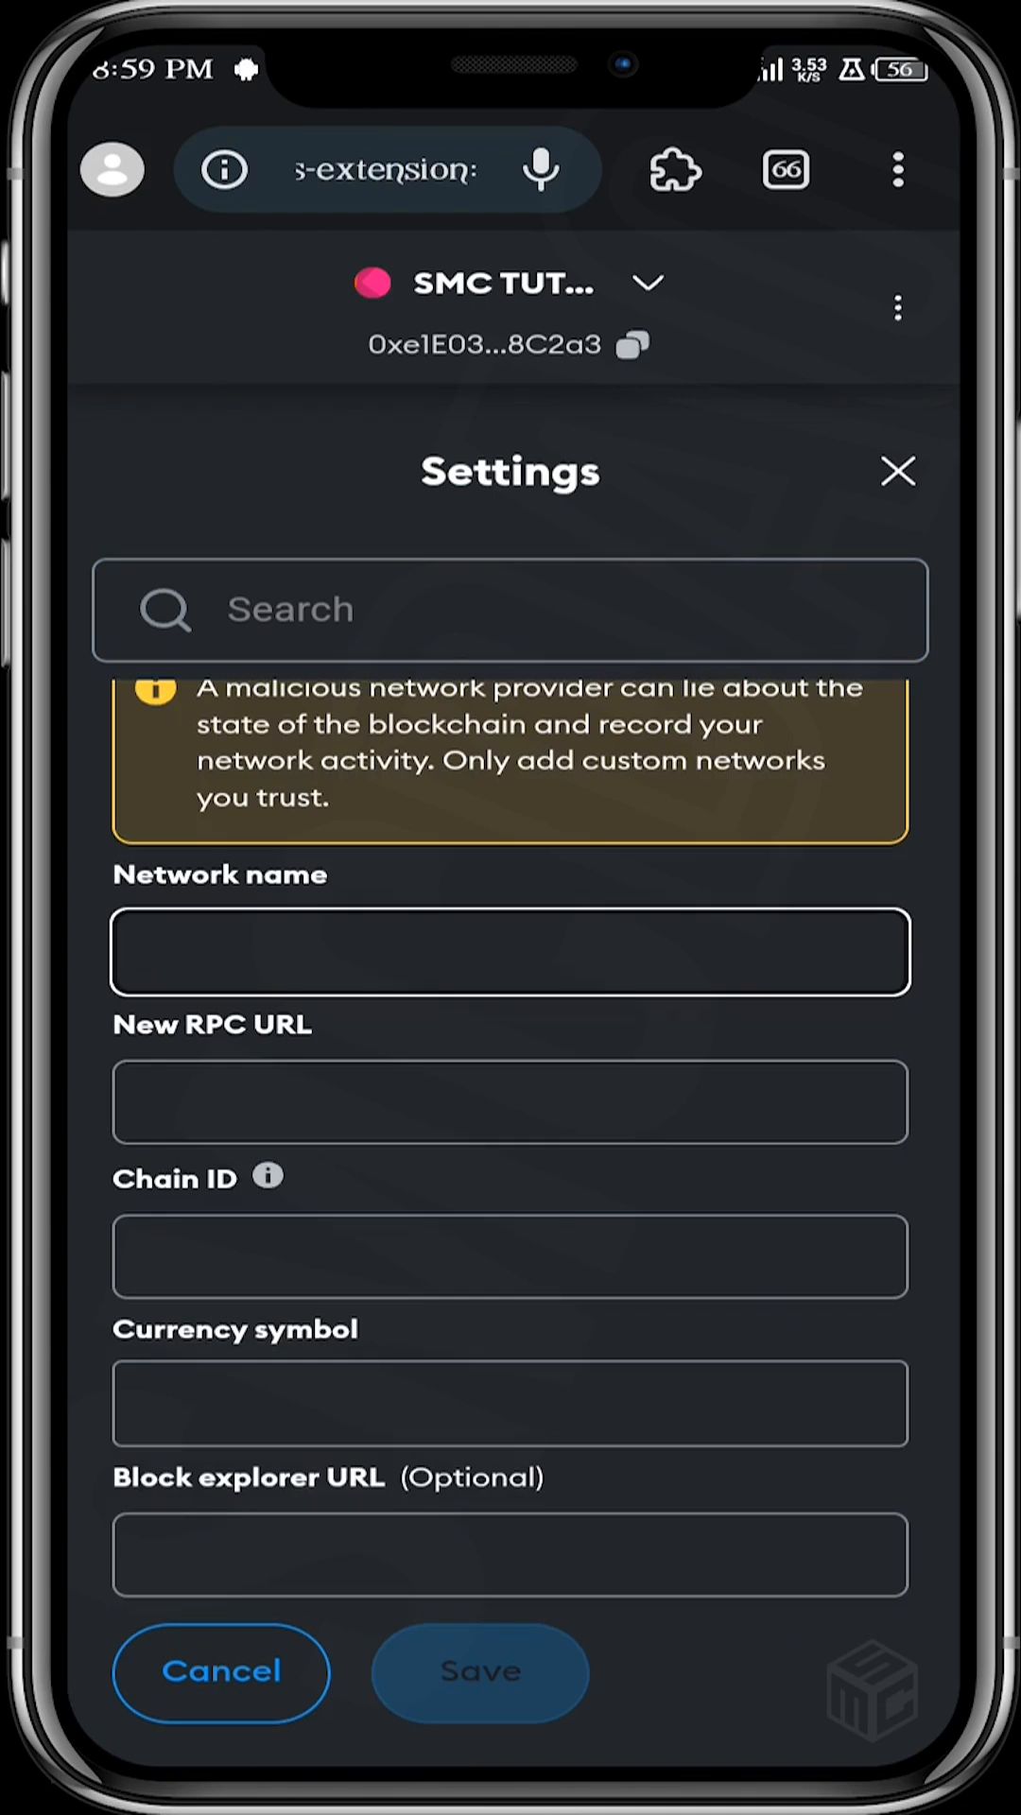
pyautogui.click(509, 946)
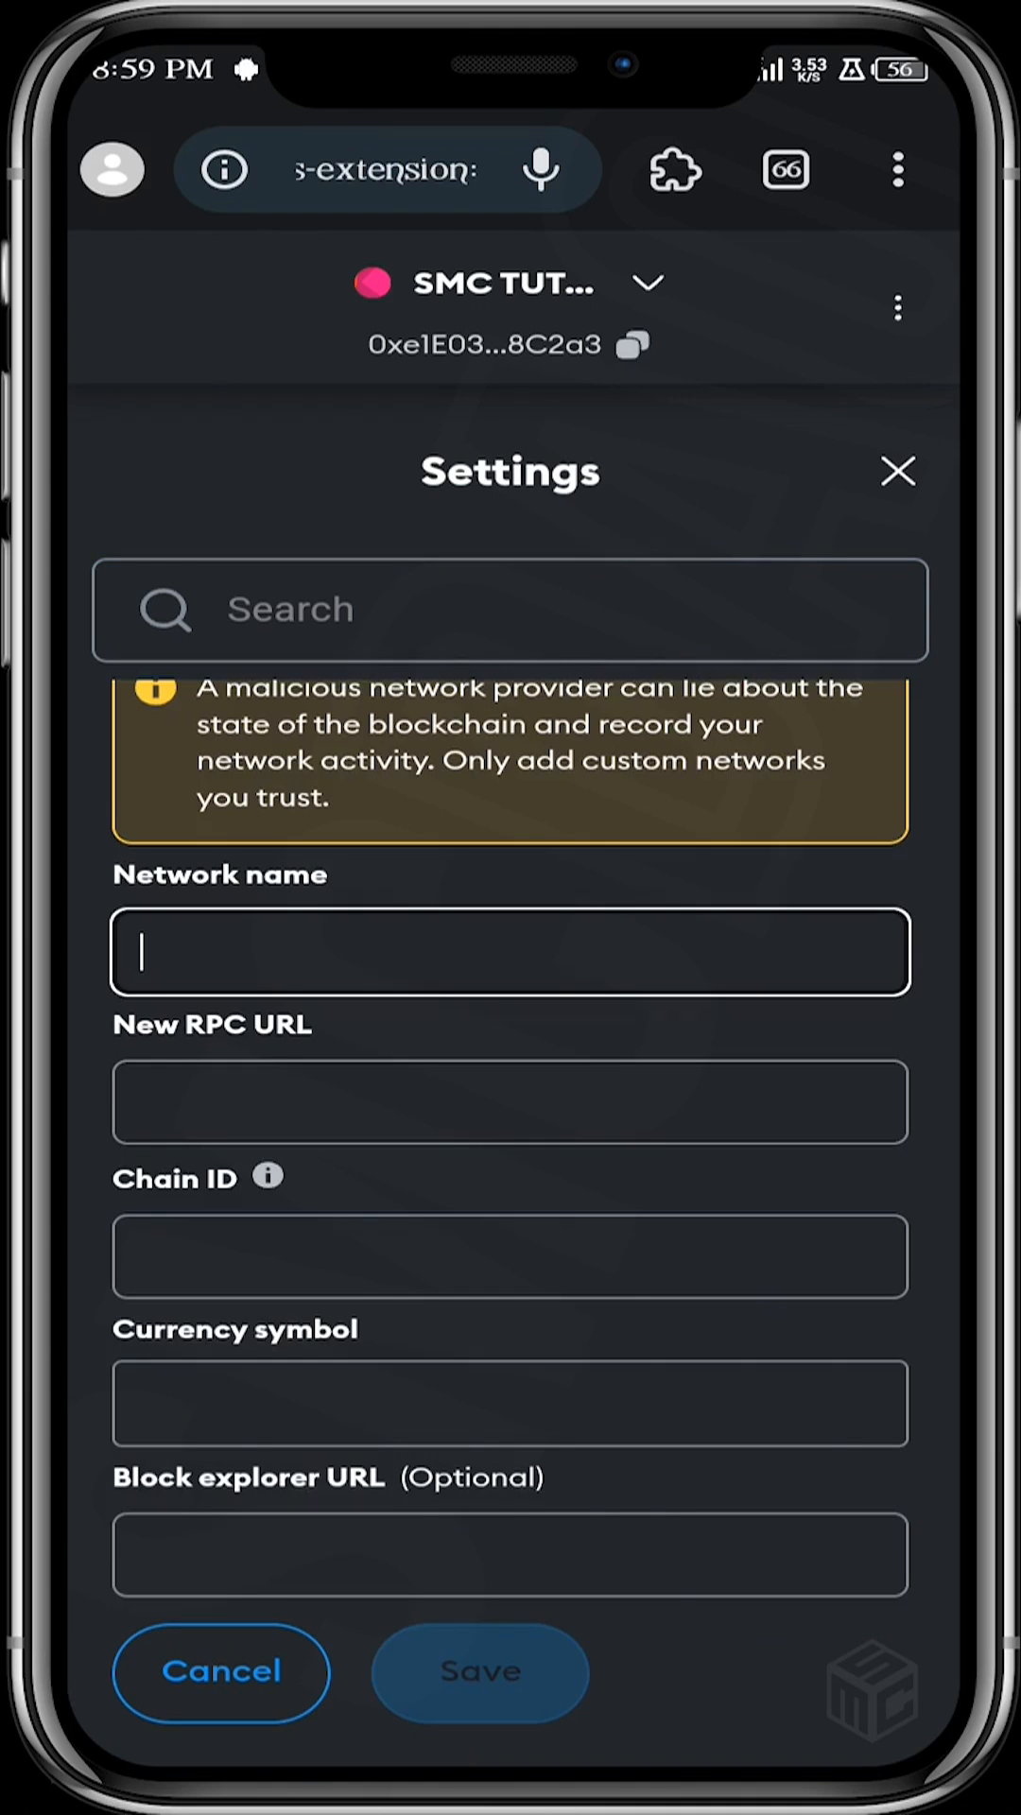
pyautogui.write('To')
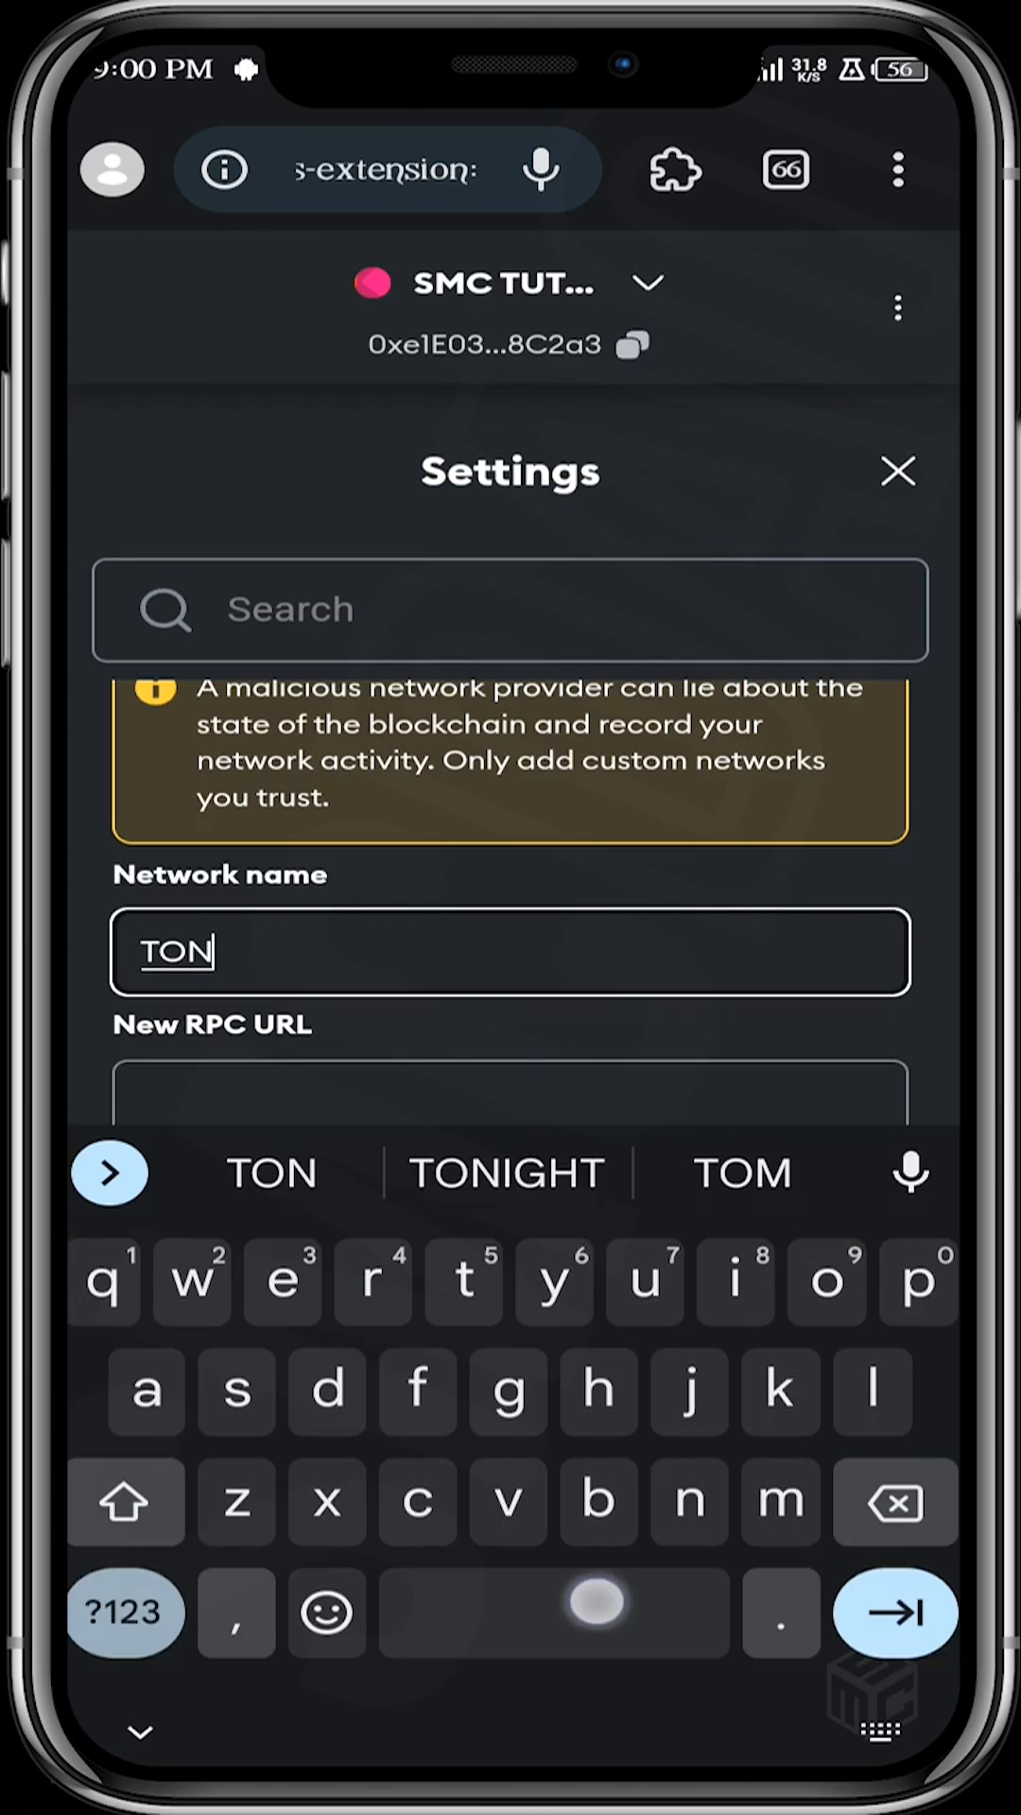
pyautogui.click(237, 1395)
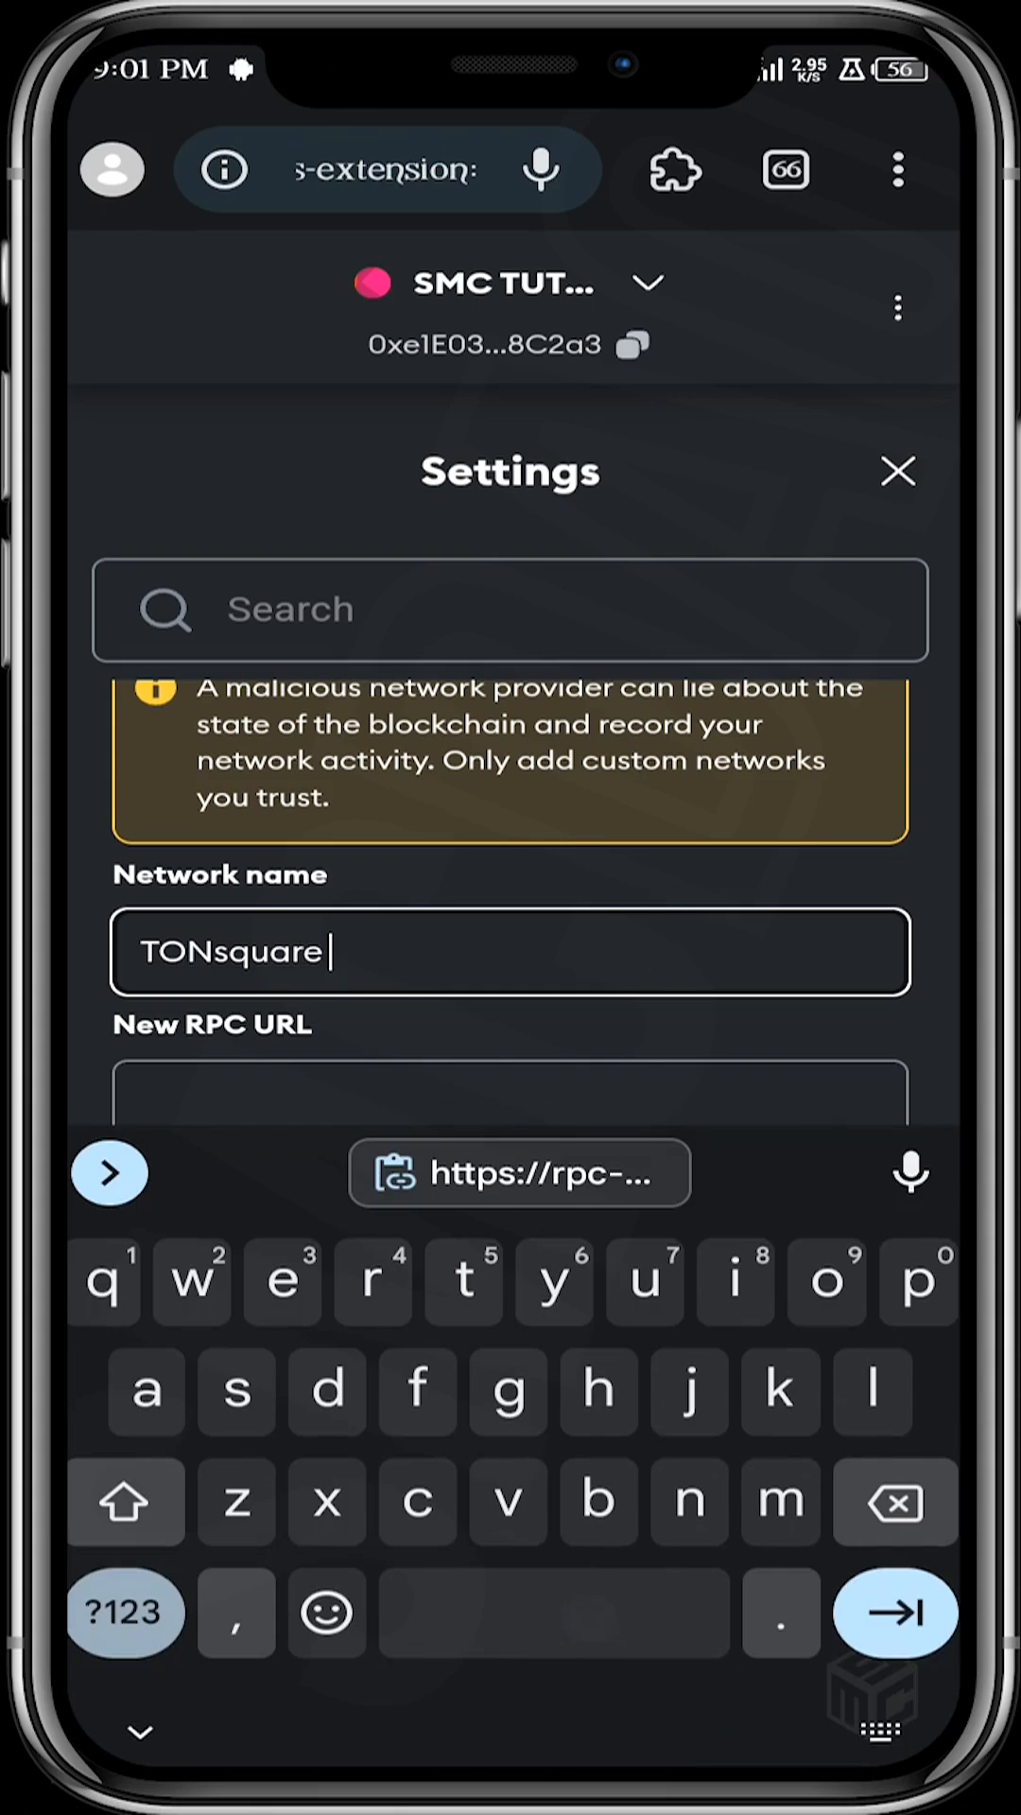
pyautogui.write('testn')
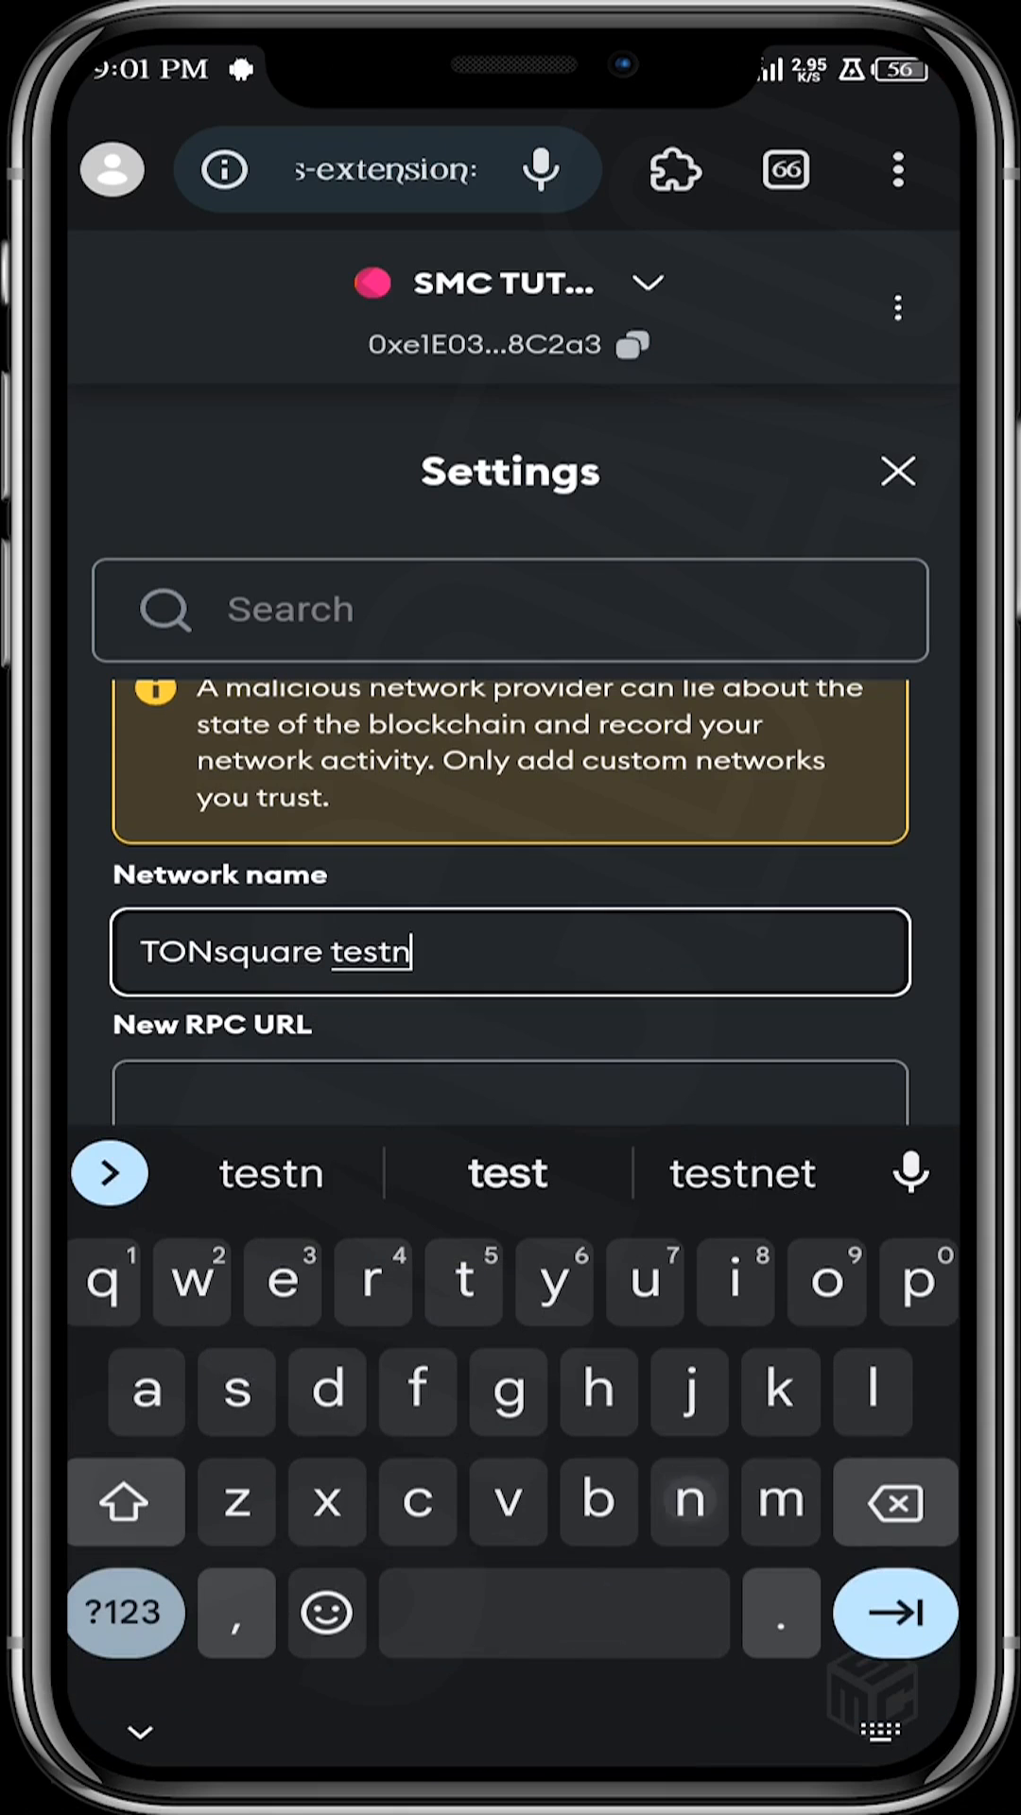
pyautogui.click(741, 1174)
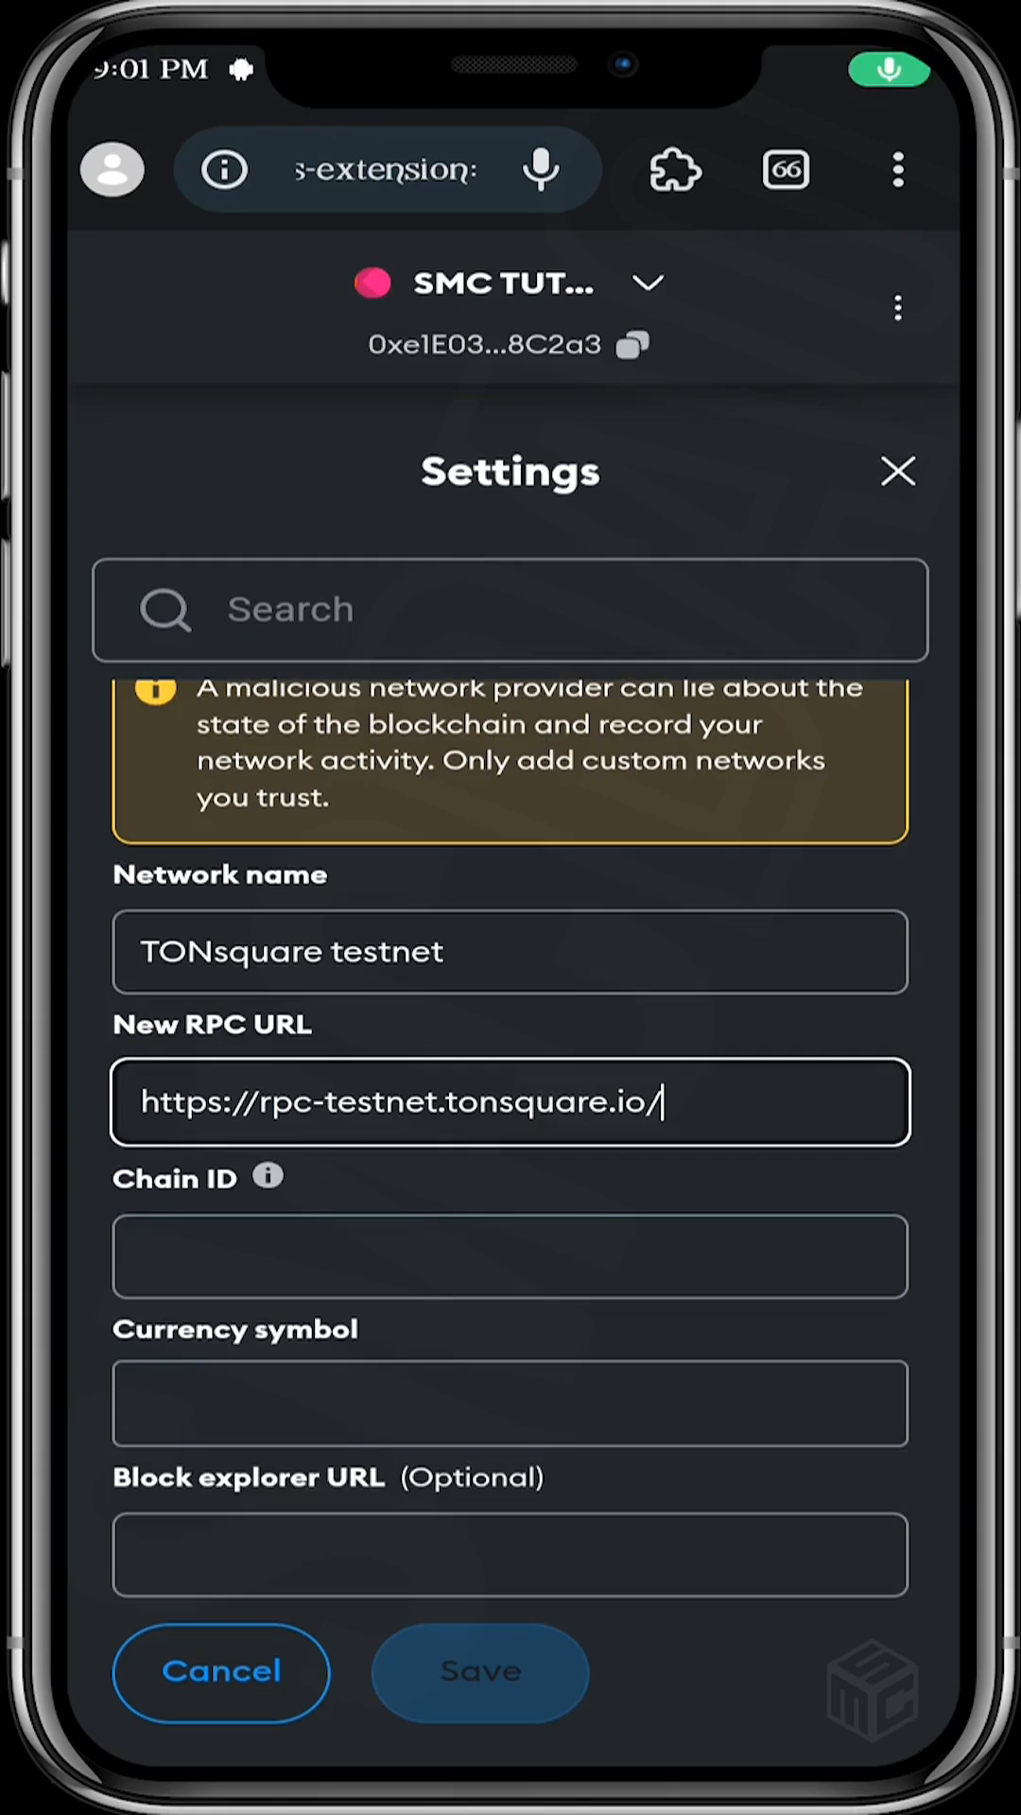
pyautogui.write('4024')
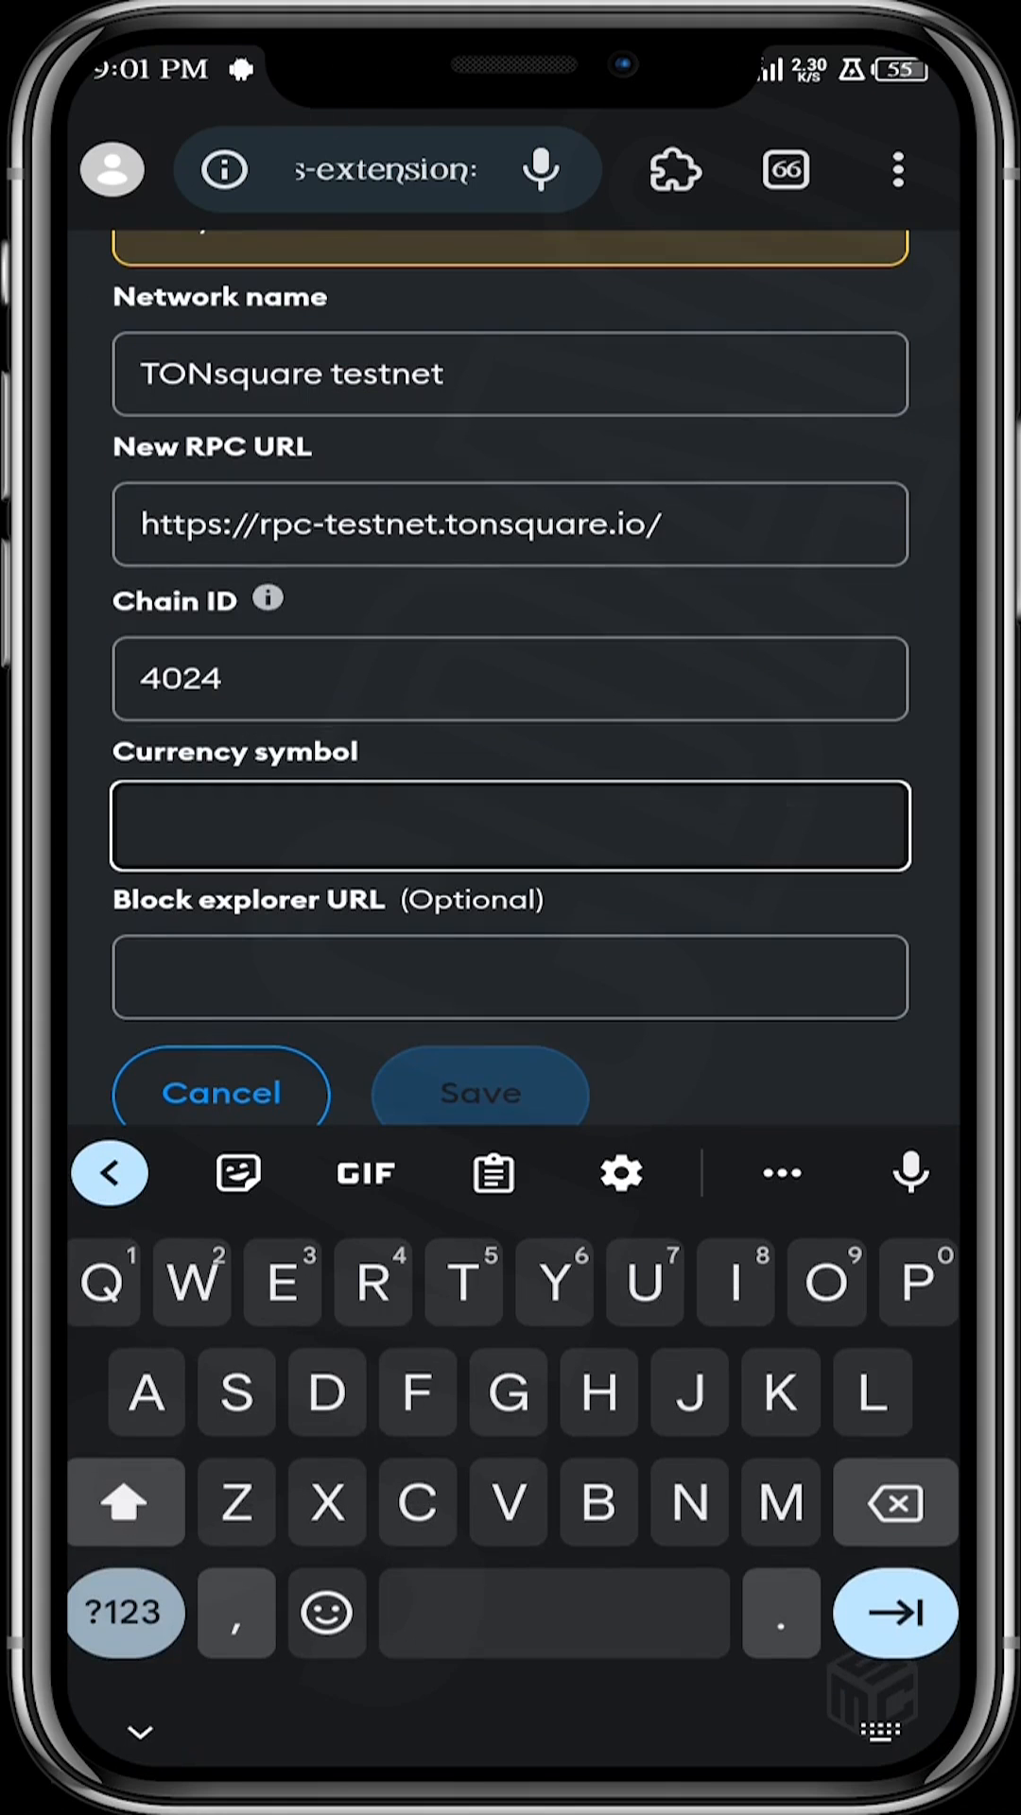
pyautogui.write('TON')
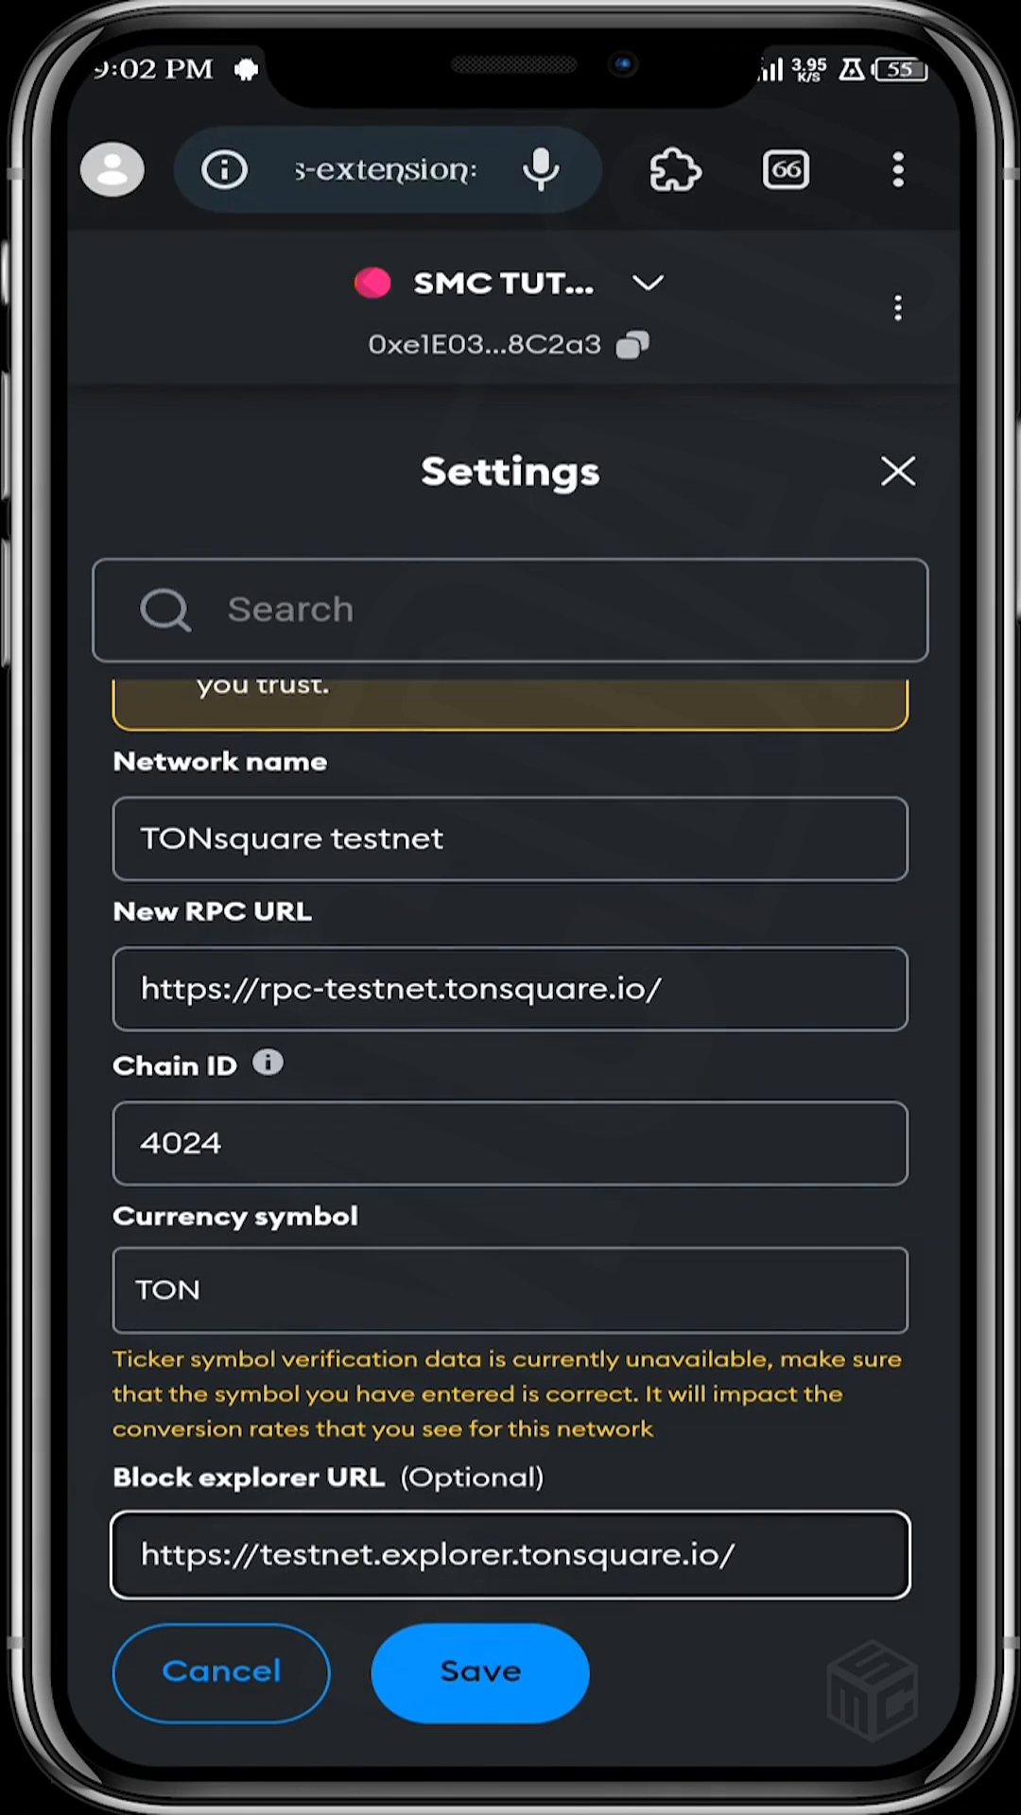
pyautogui.click(480, 1671)
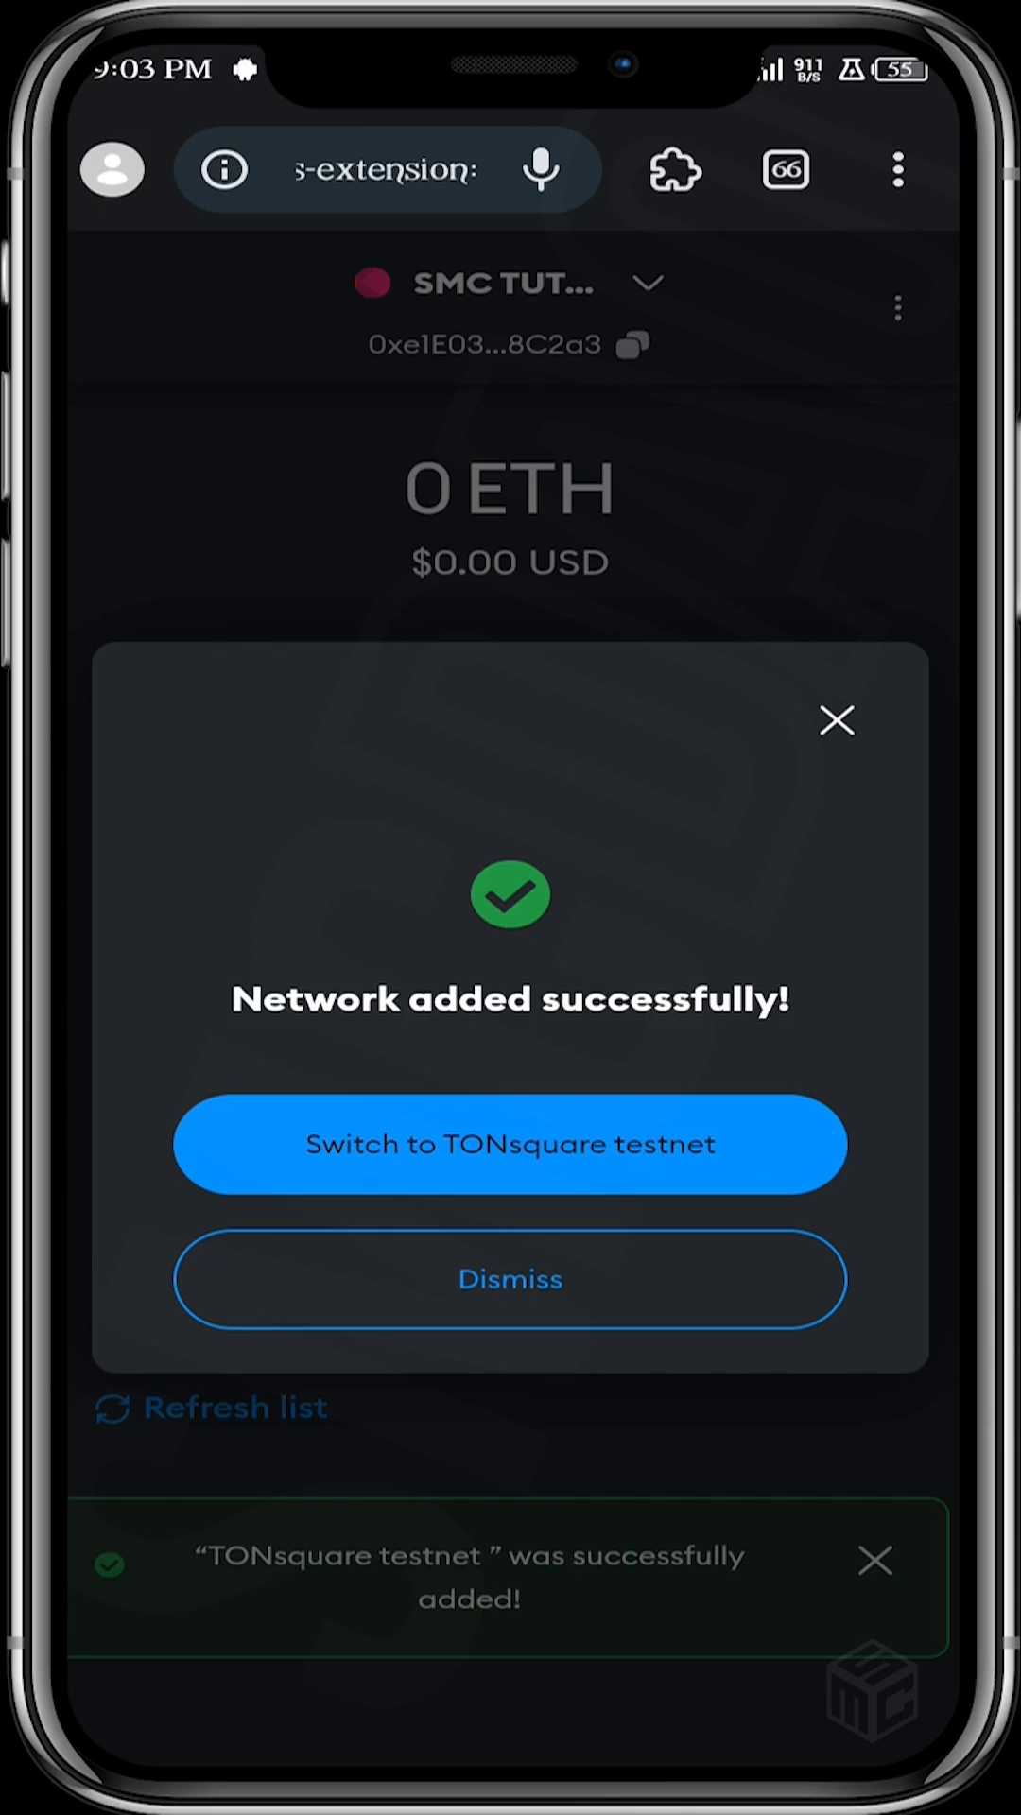
# - Switch to TONsquare testnet and reopen MetaMask showing a 0 TON balance
pyautogui.click(510, 1144)
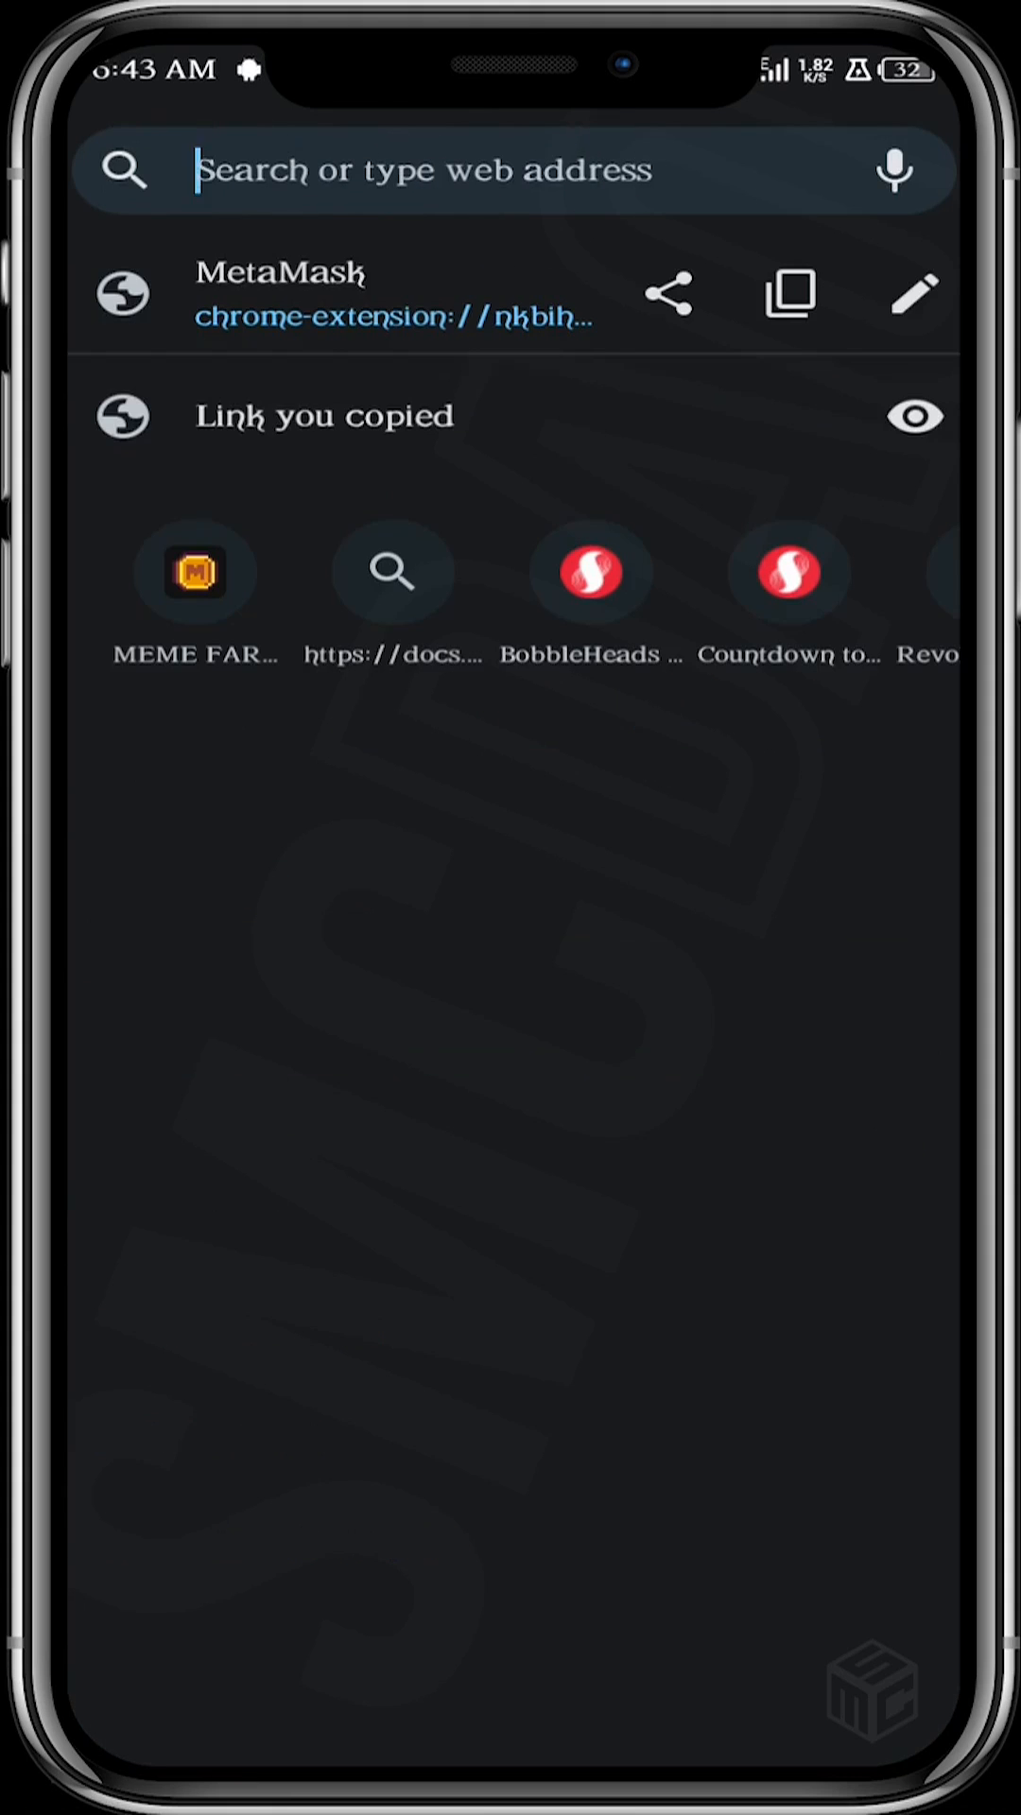
pyautogui.click(452, 170)
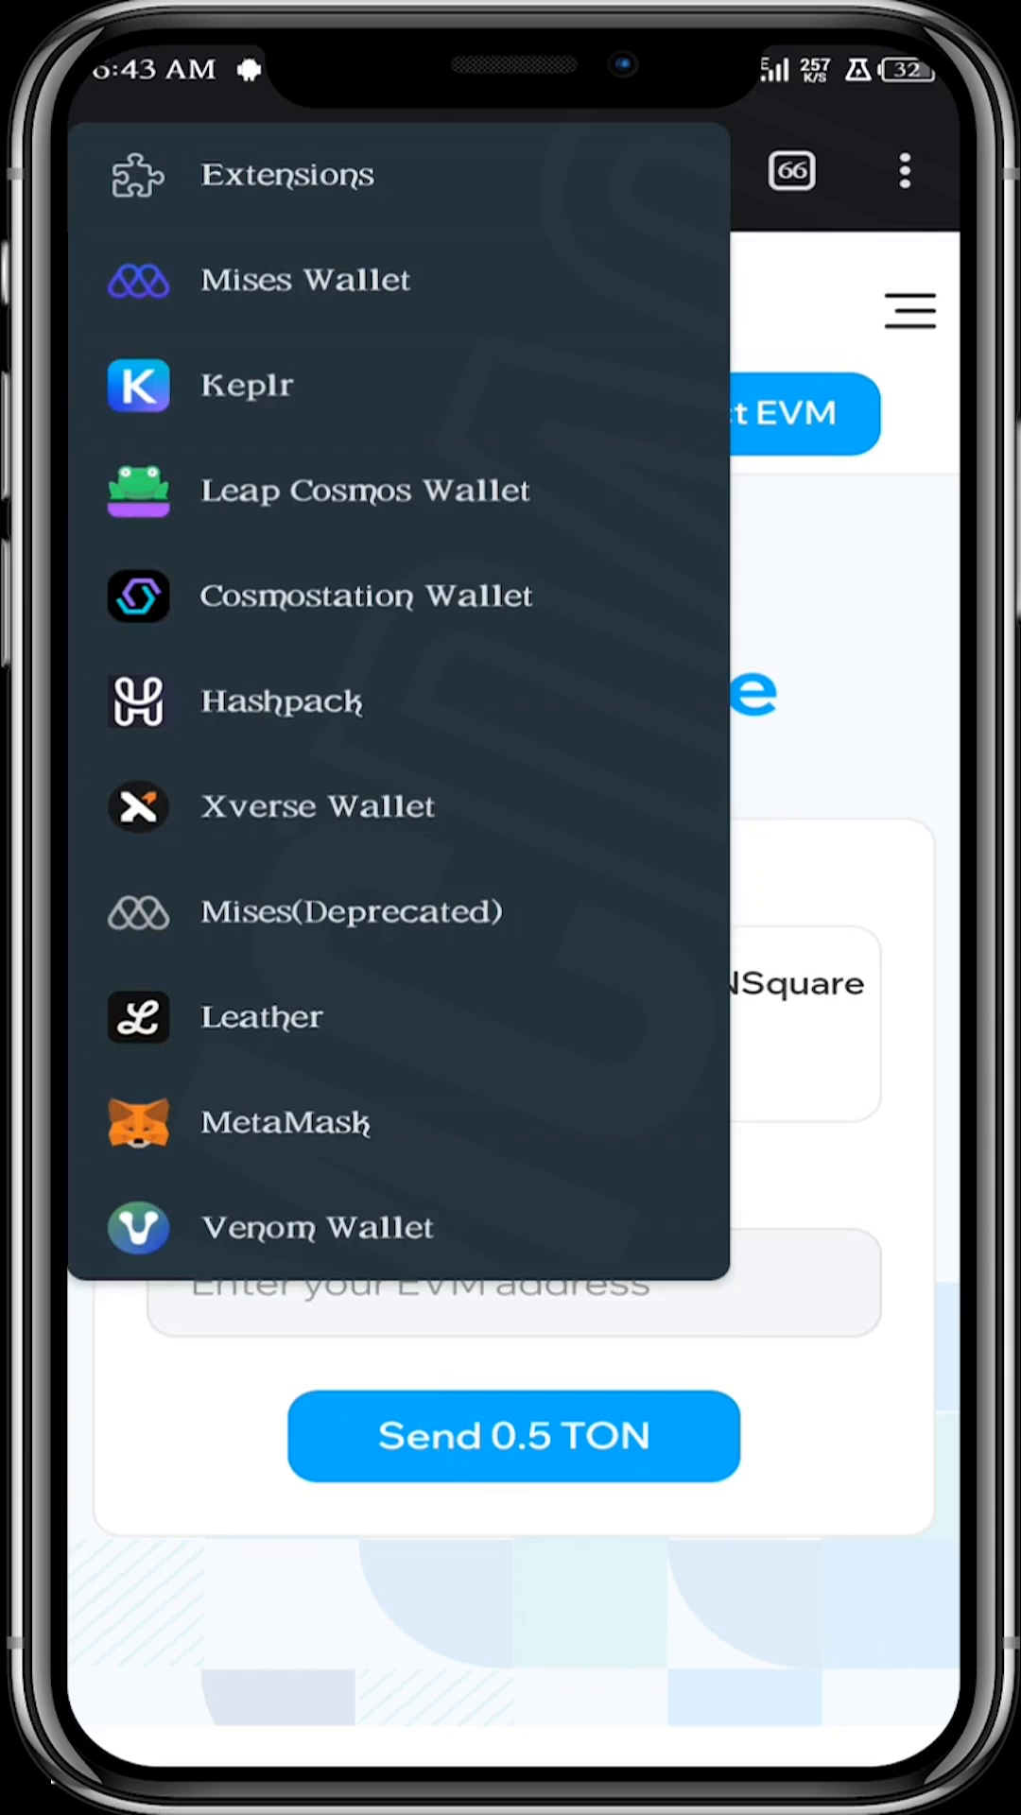
pyautogui.click(285, 1124)
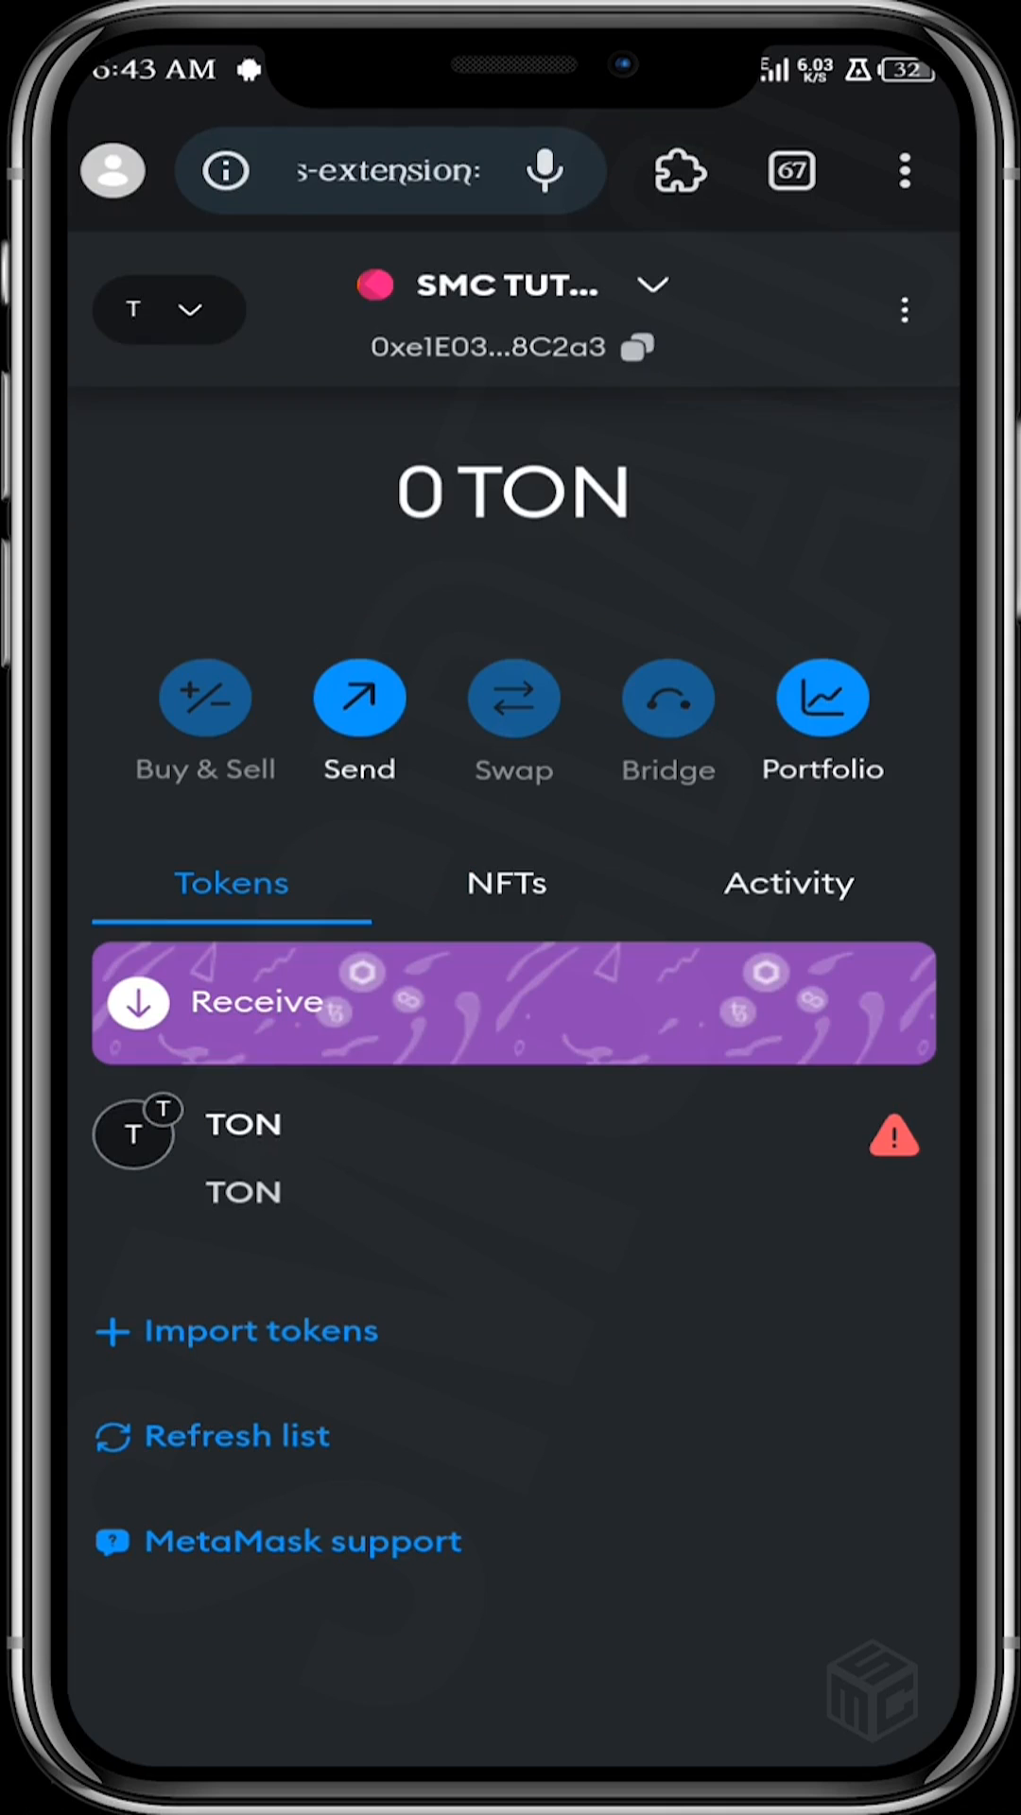
# - Paste the copied wallet address into the faucet and request 0.5 TON
pyautogui.click(636, 347)
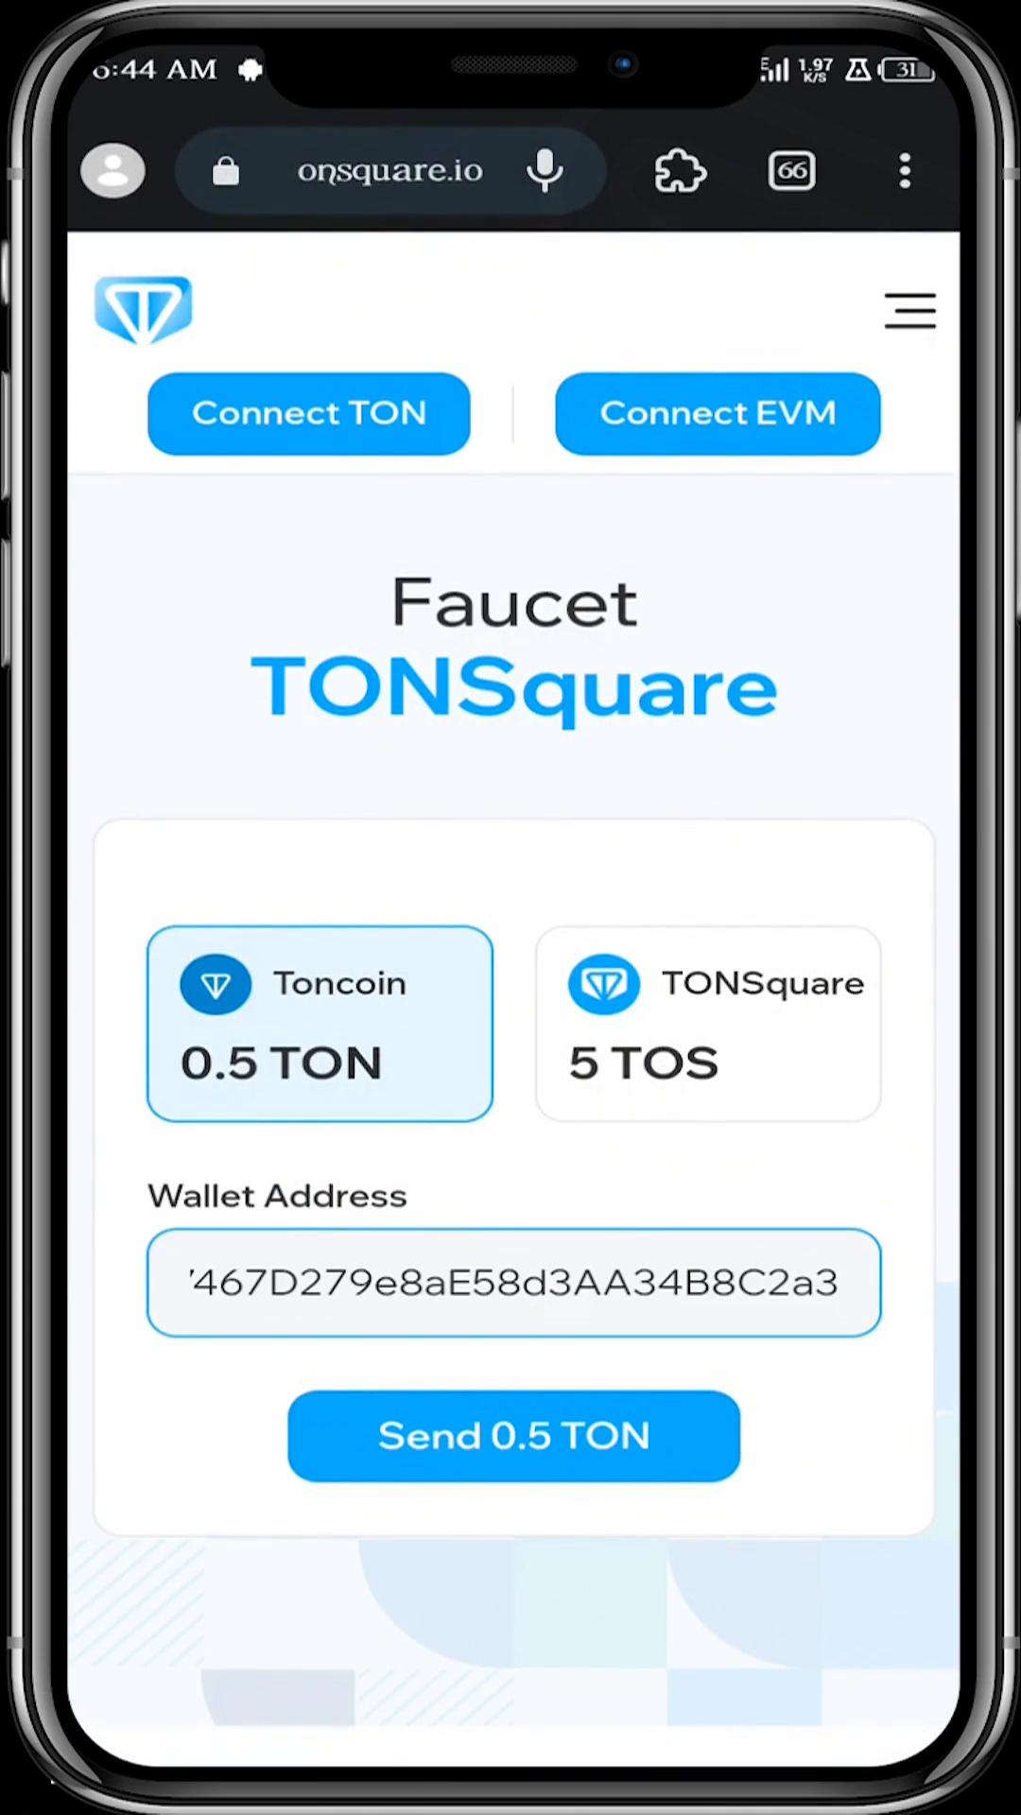
pyautogui.click(512, 1310)
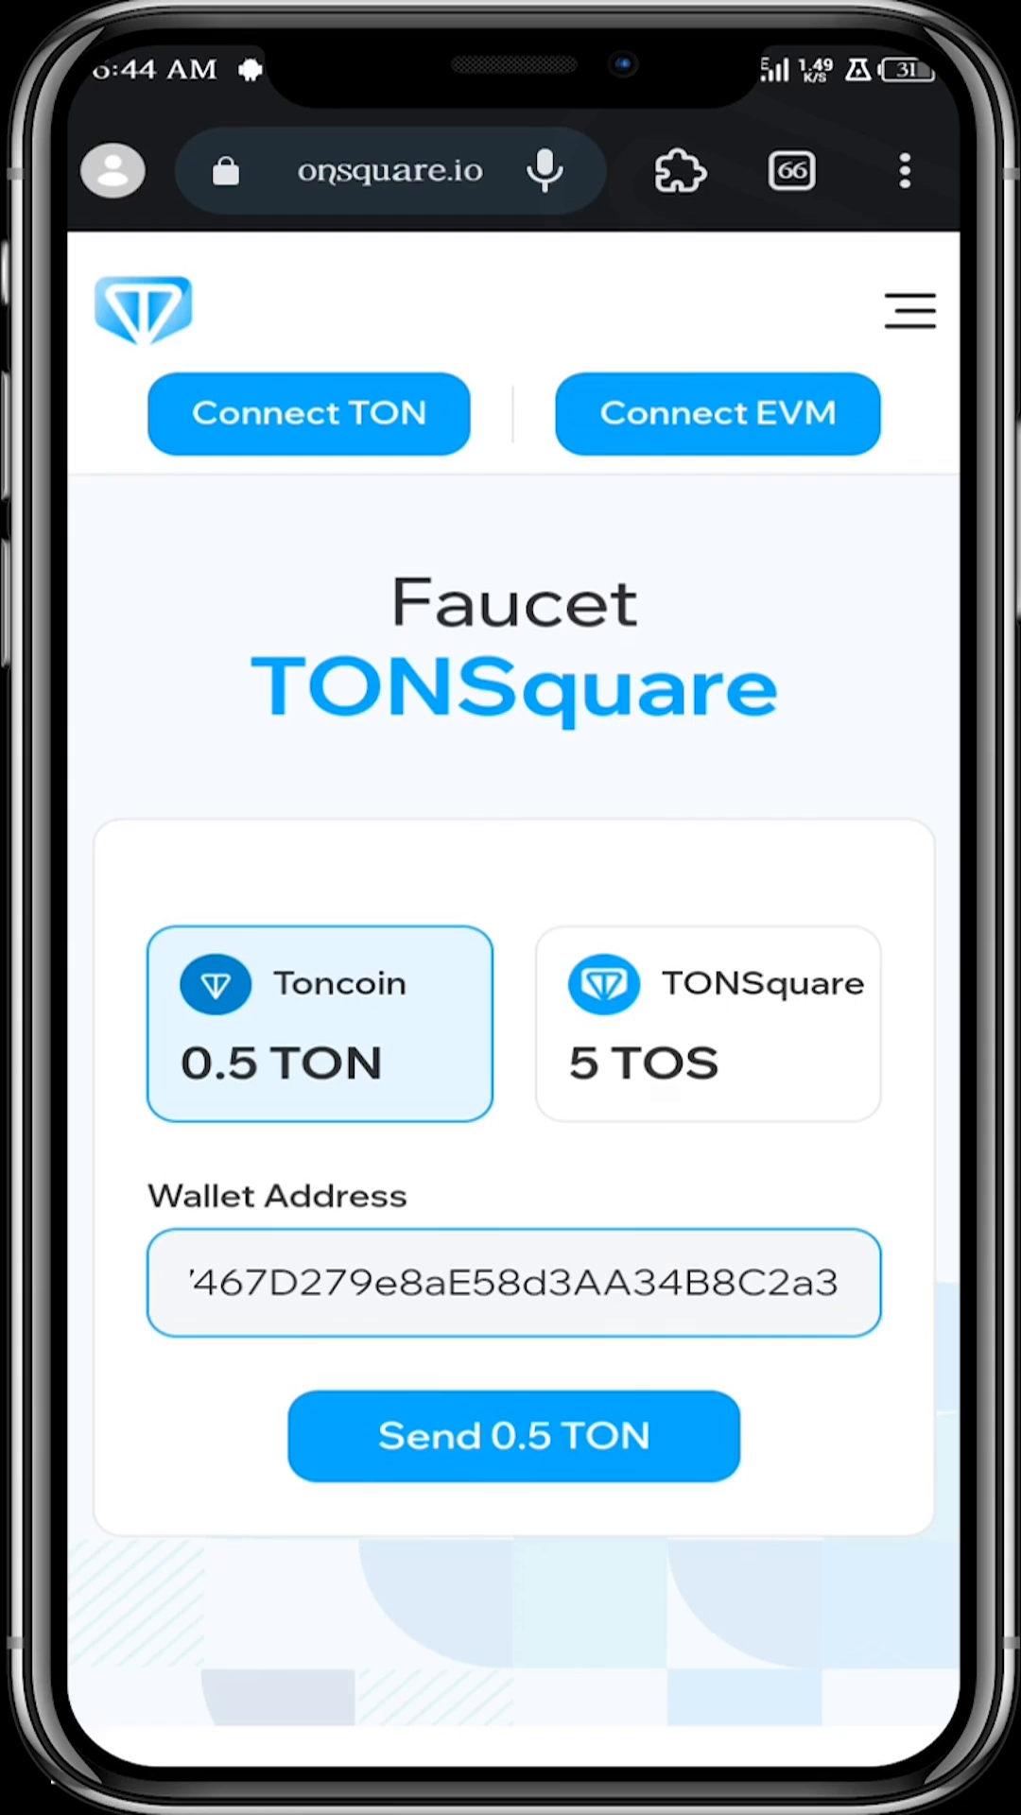
pyautogui.click(513, 1437)
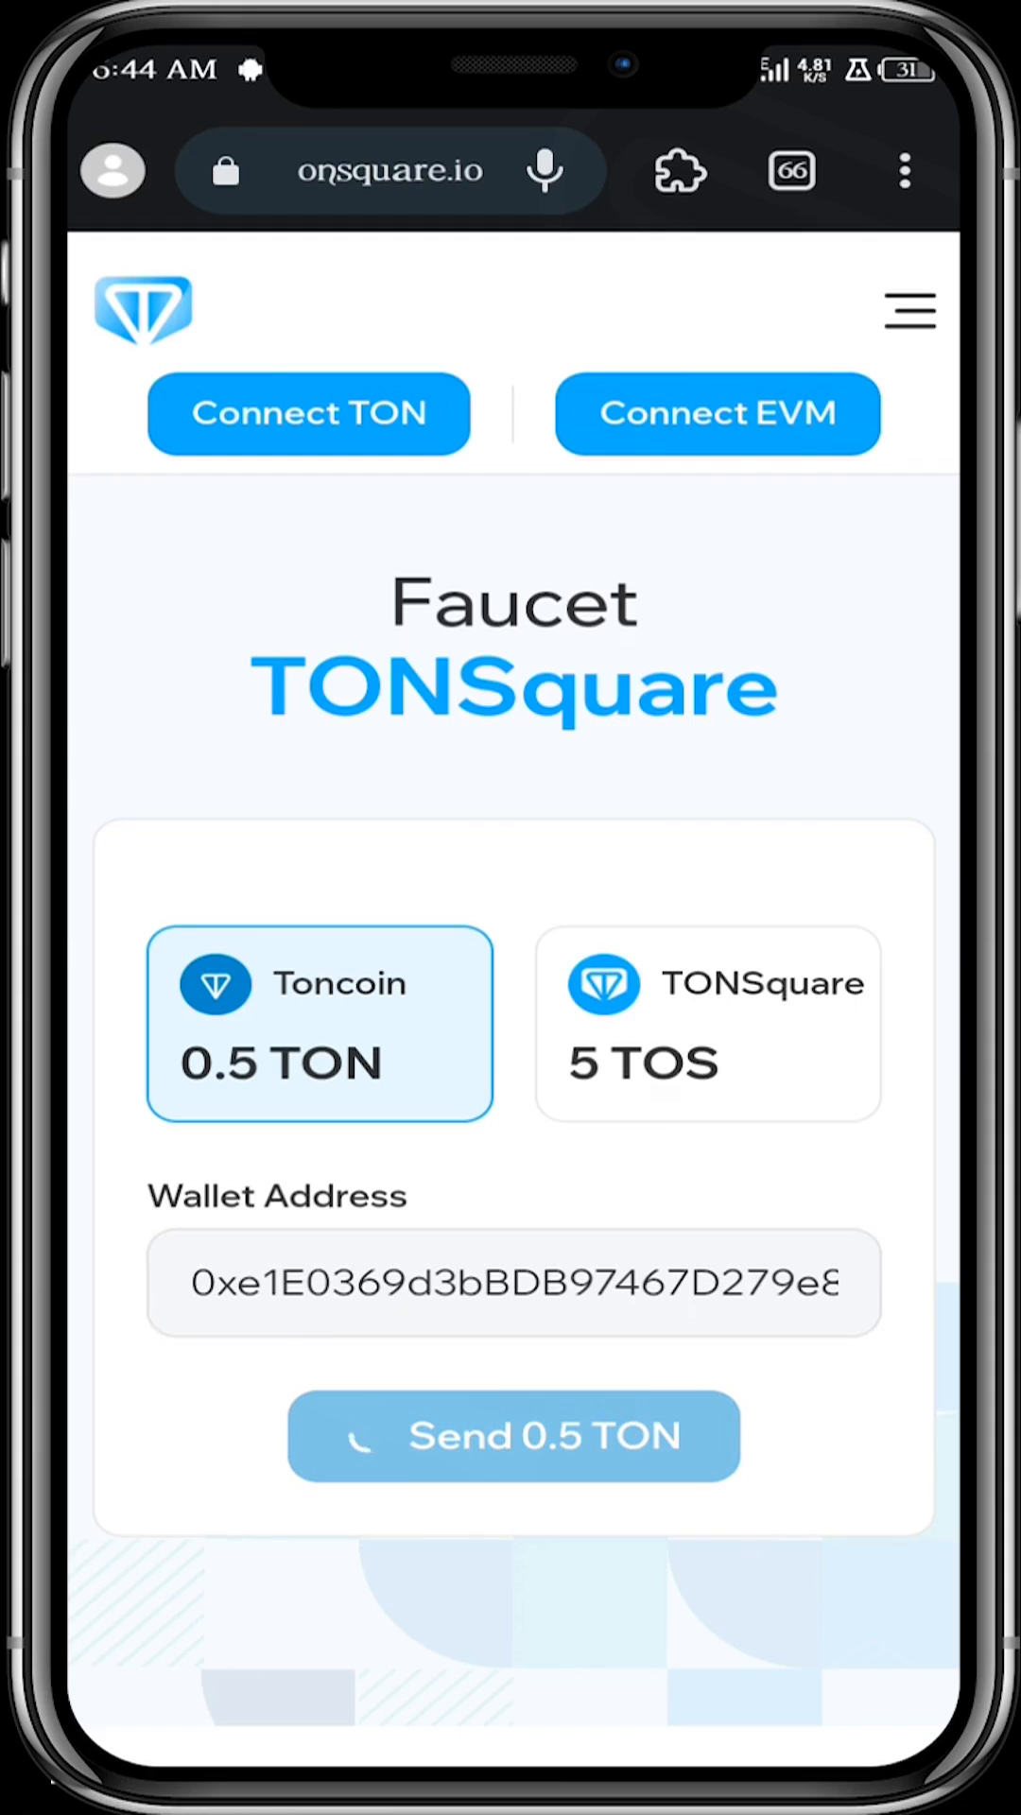
pyautogui.click(513, 1436)
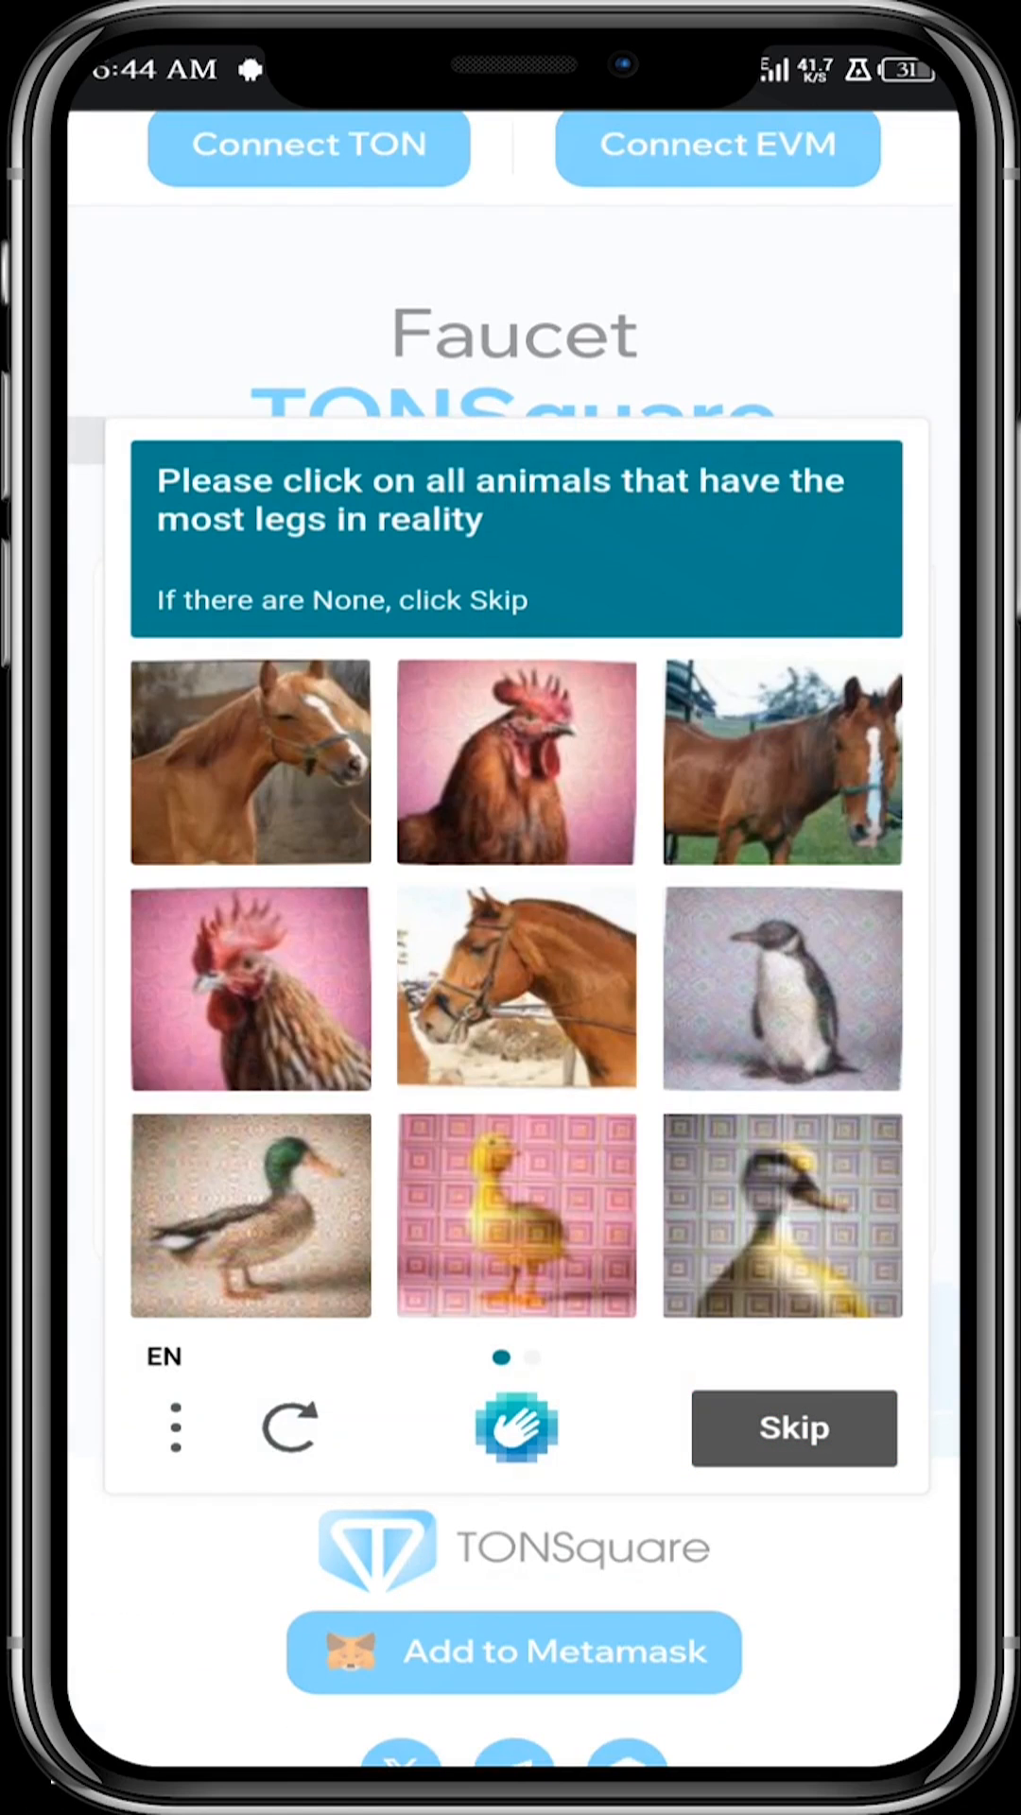
# - Complete the image captcha so the faucet sends the 0.5 TON
pyautogui.click(518, 996)
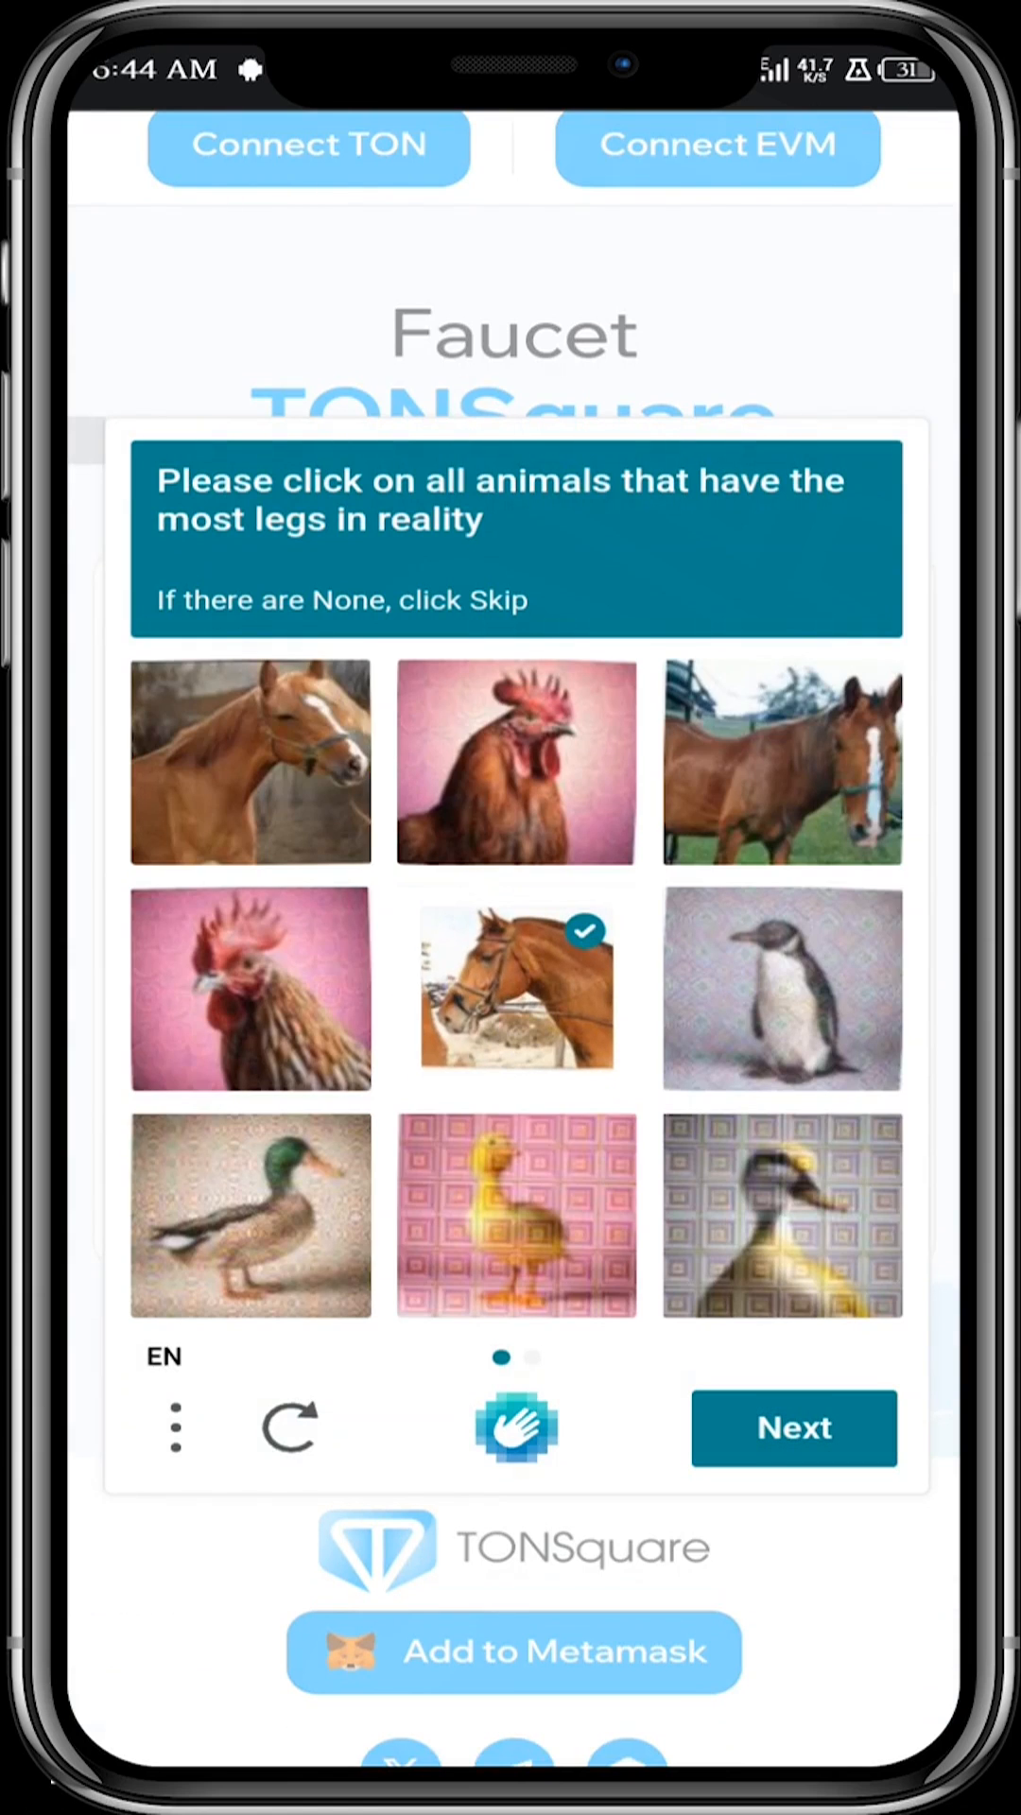
pyautogui.click(794, 1428)
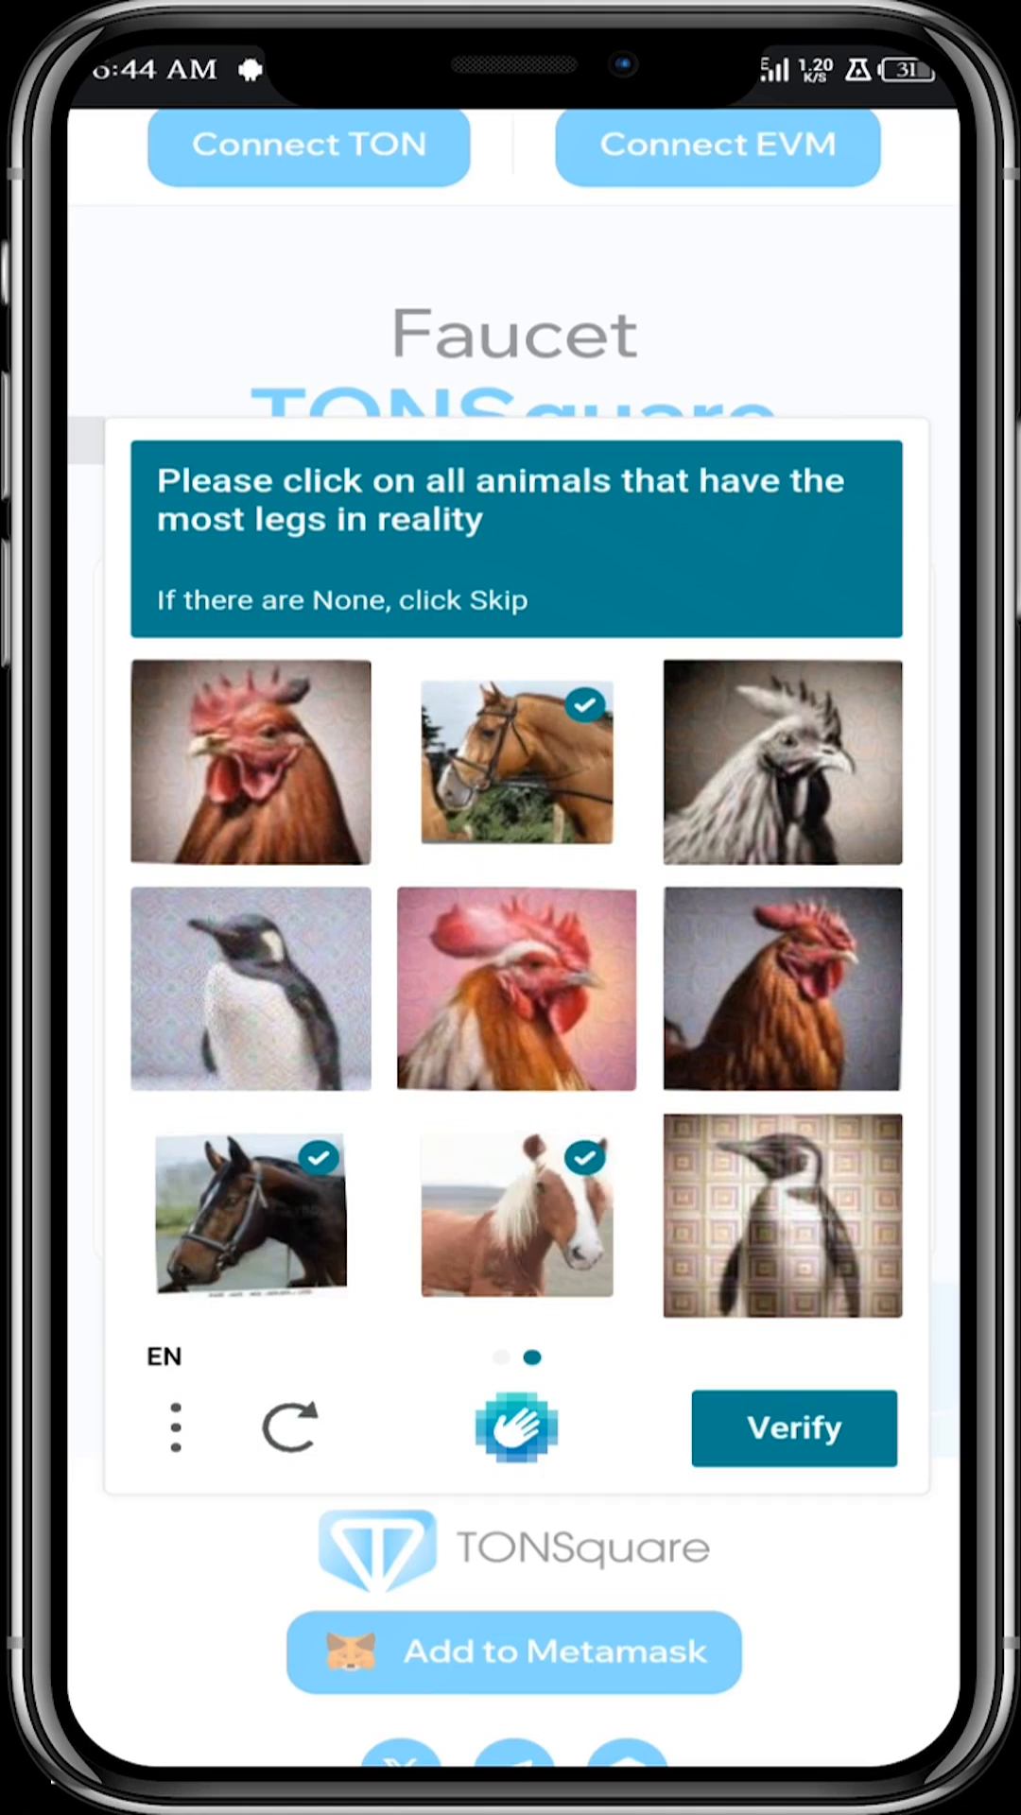
pyautogui.click(793, 1428)
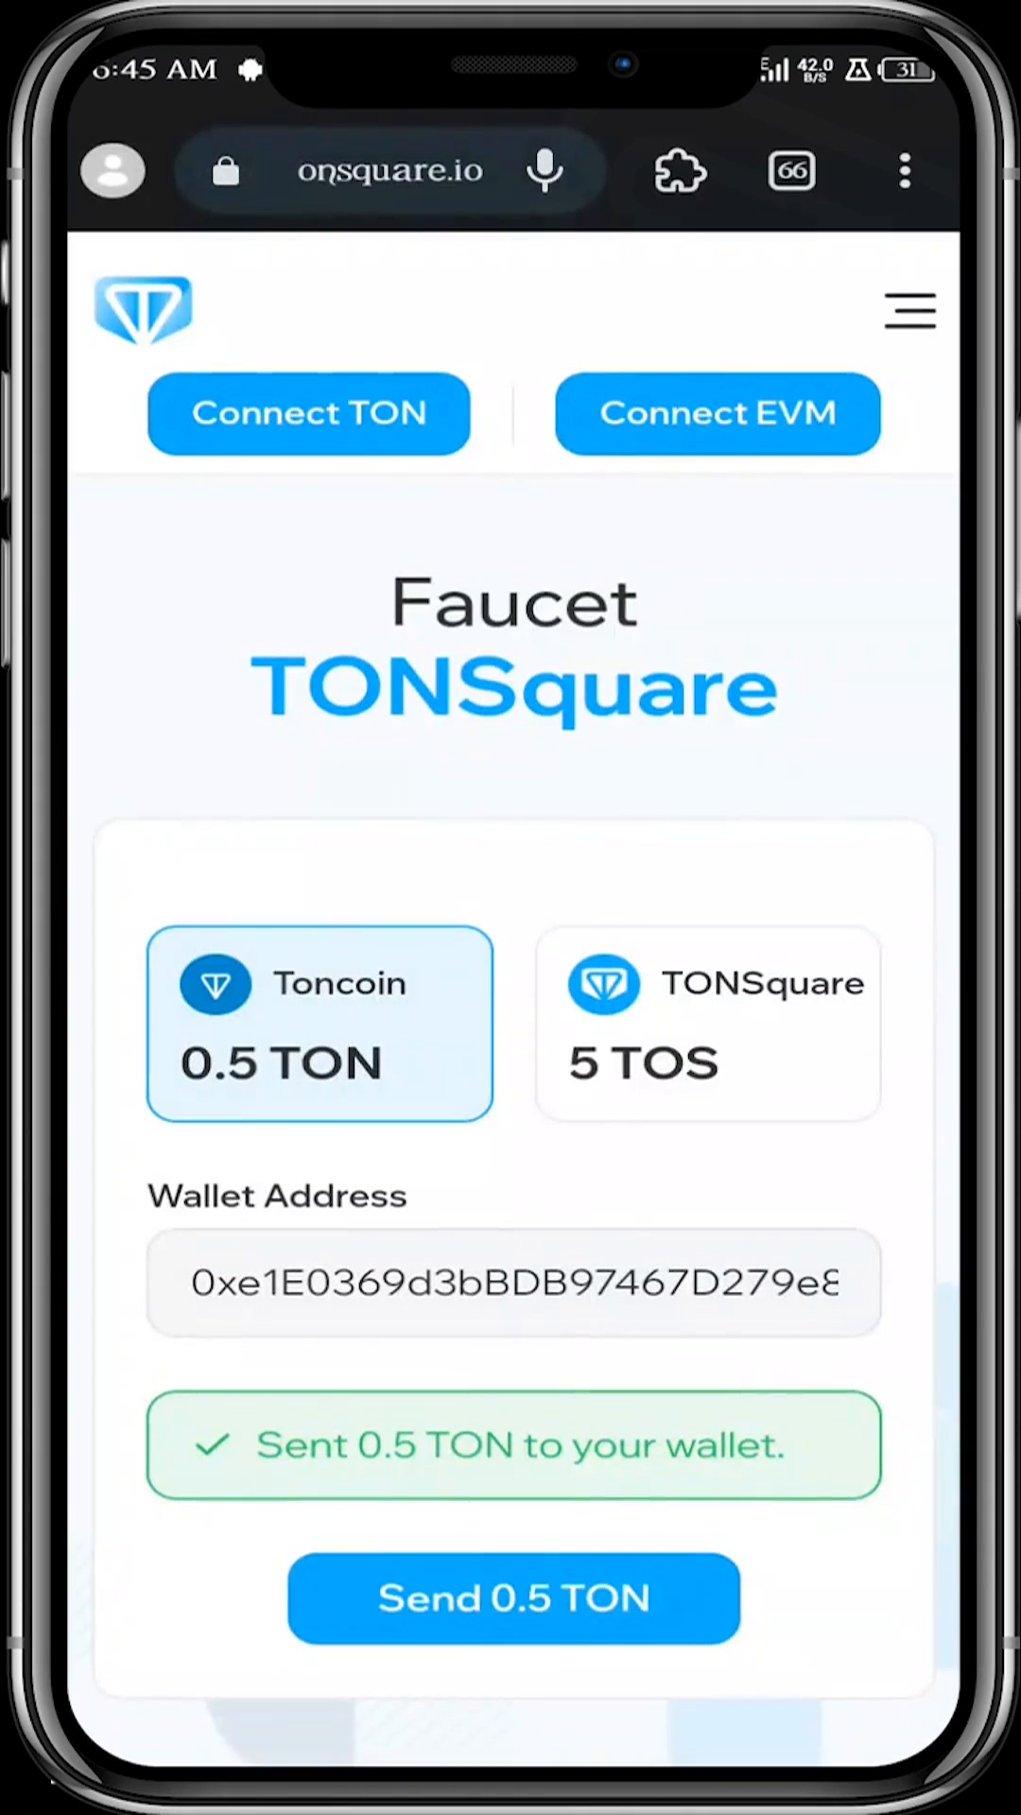
# - Request 5 TOS from the TONSquare faucet card for the same wallet
pyautogui.click(706, 1023)
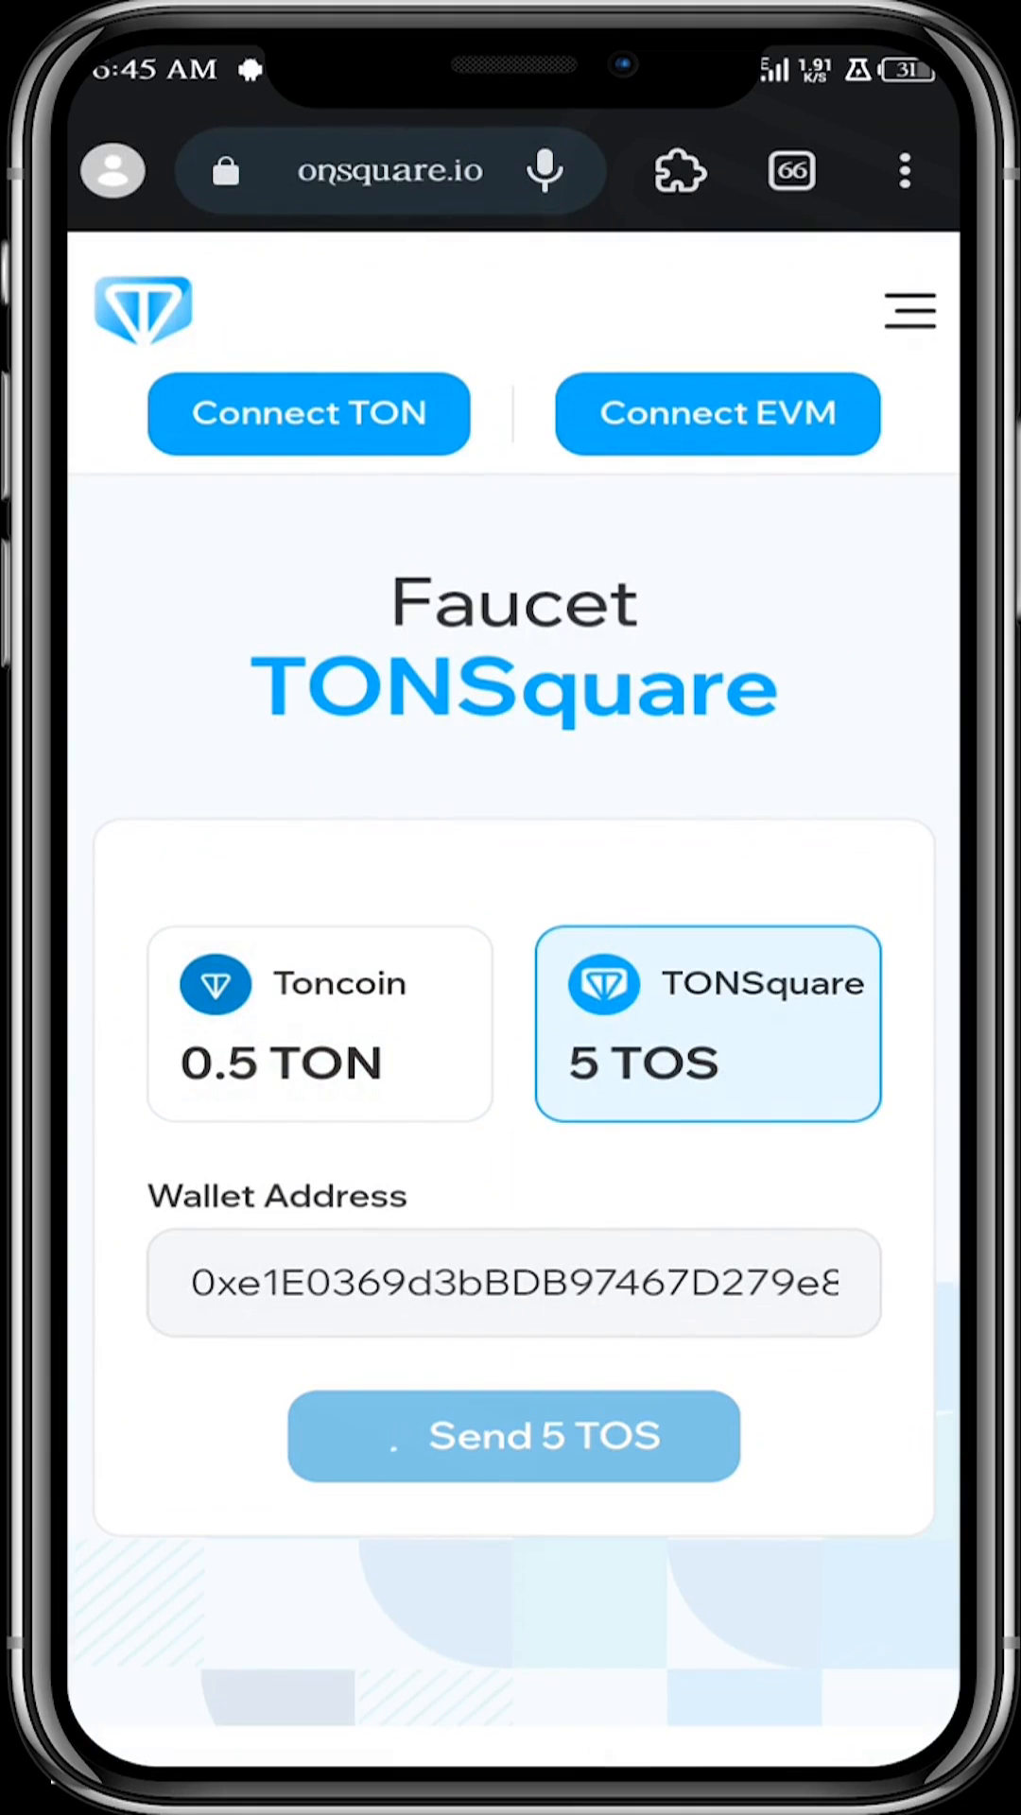
pyautogui.click(513, 1436)
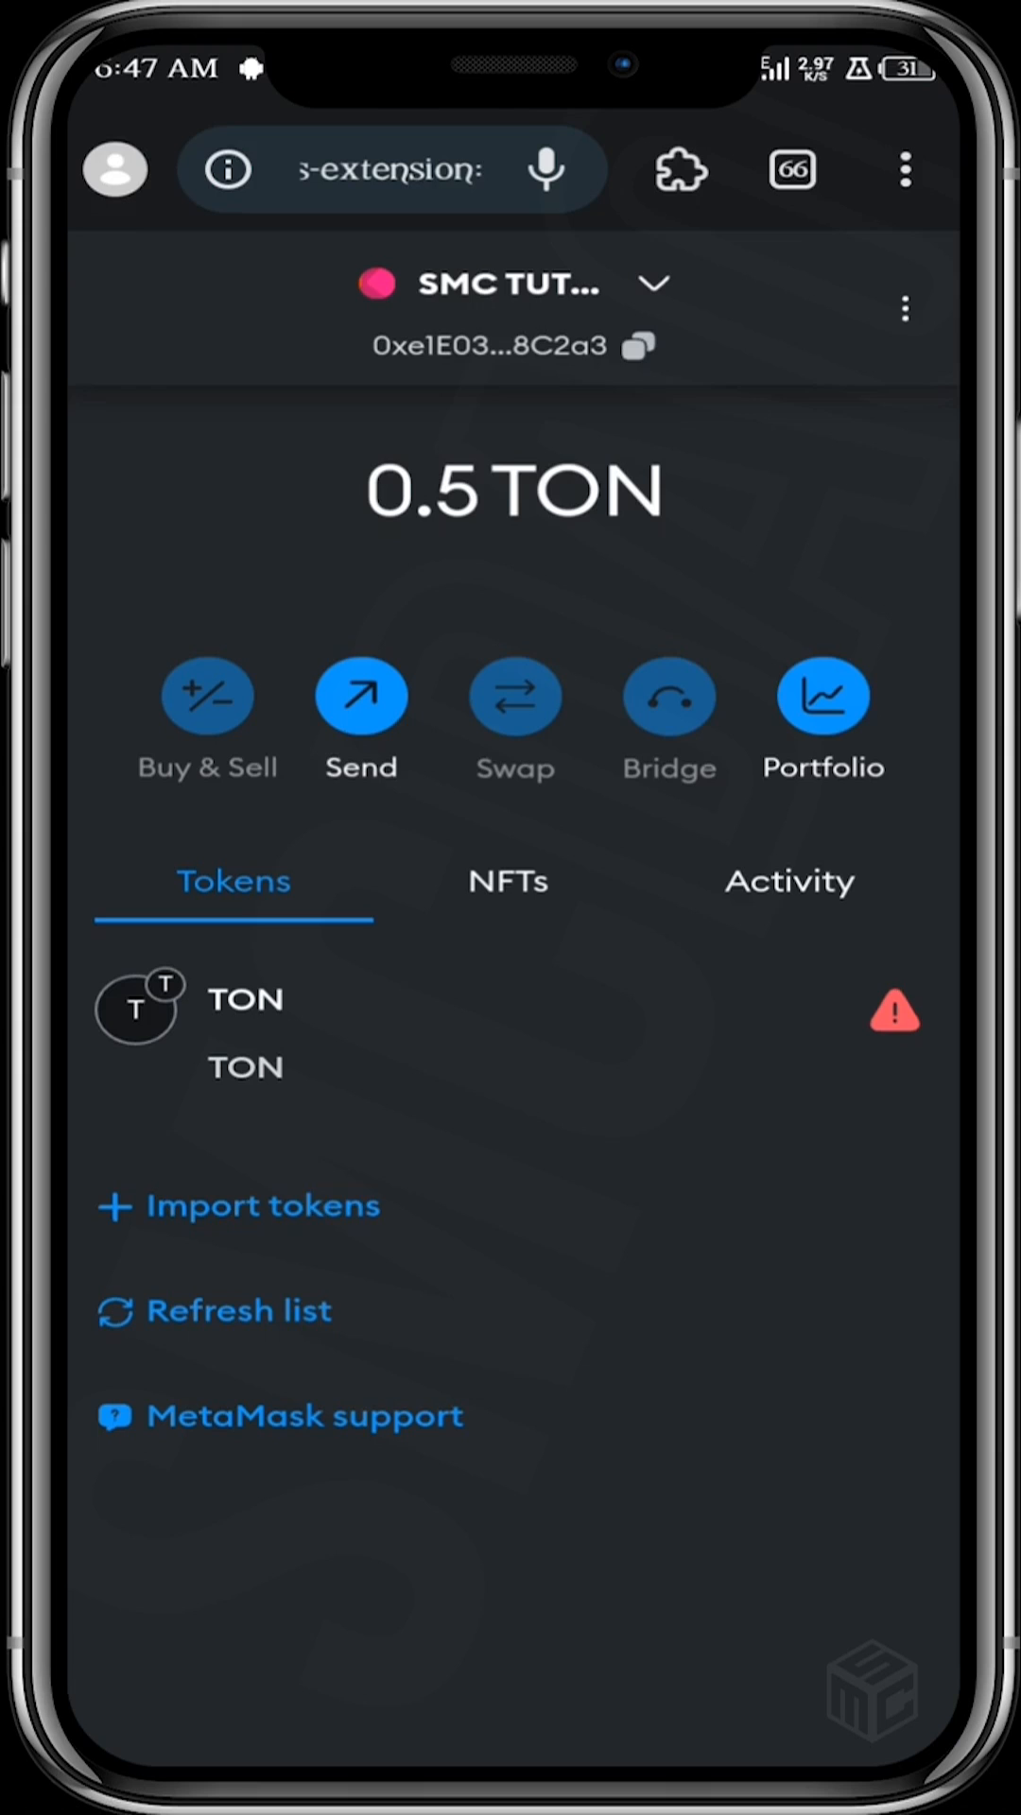
# - Import the TOS token by contract address showing 5 TOS, then view the TON asset
pyautogui.click(241, 1206)
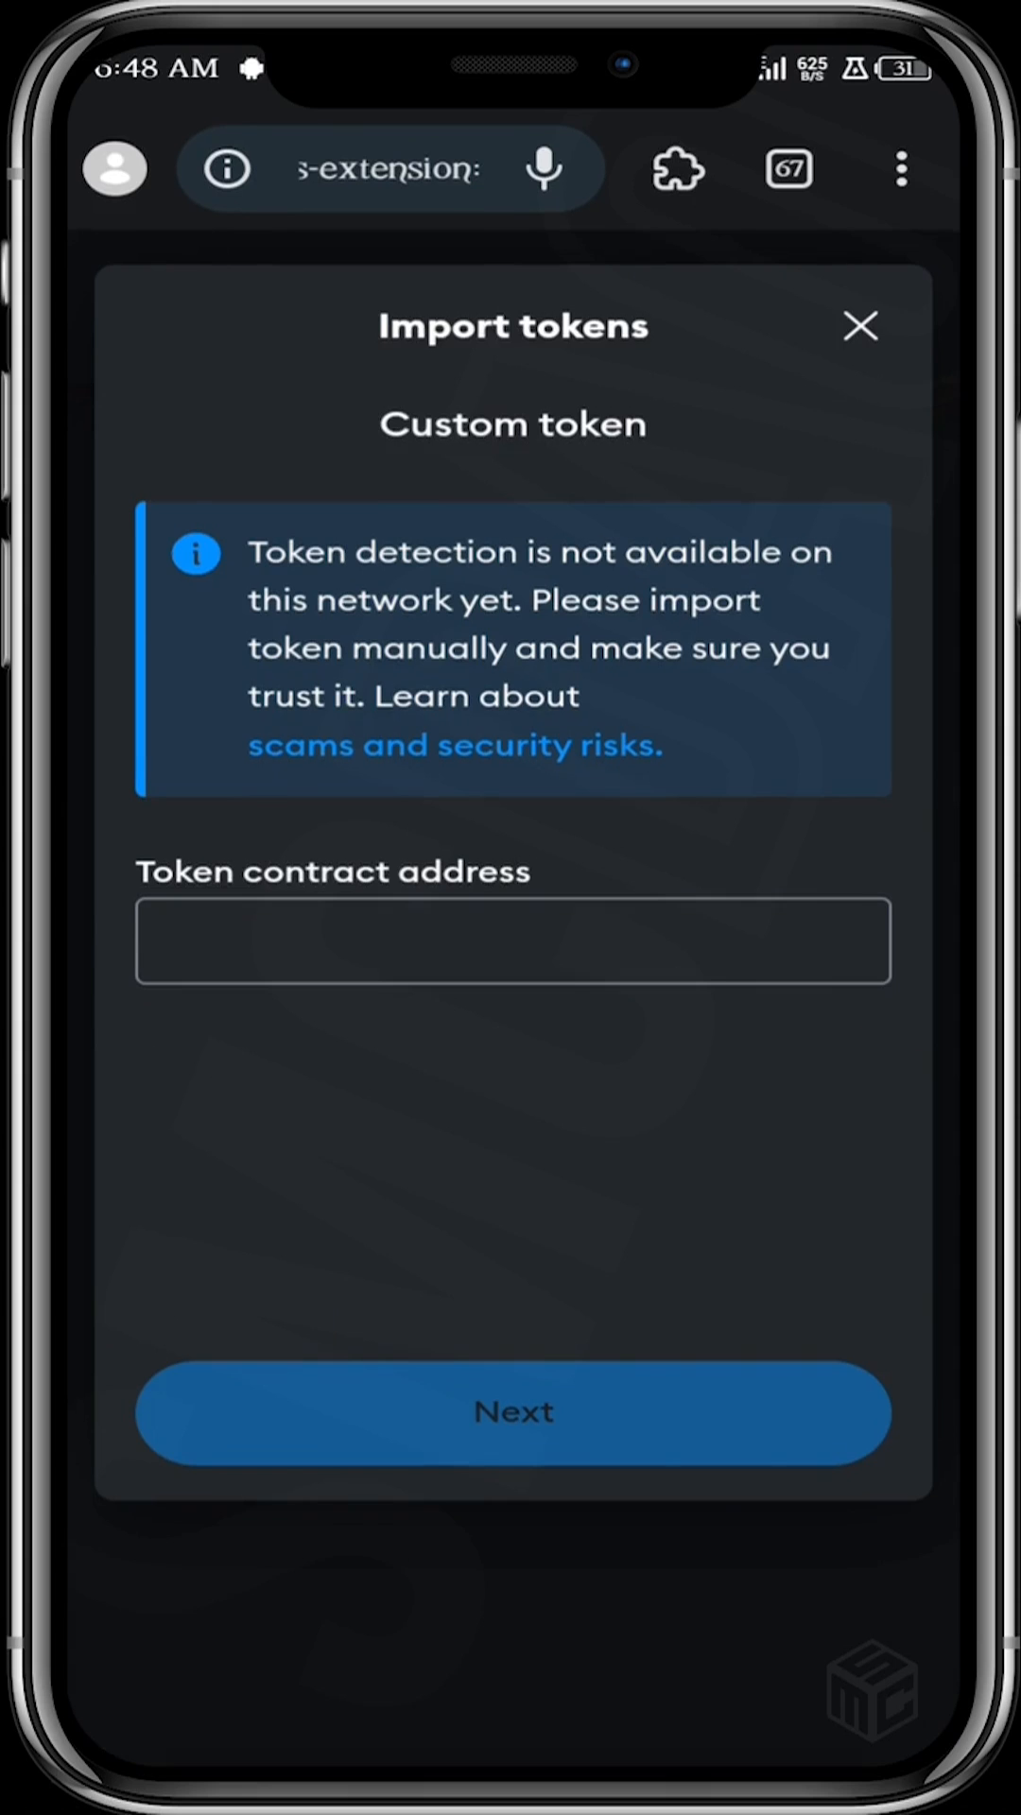
pyautogui.click(513, 949)
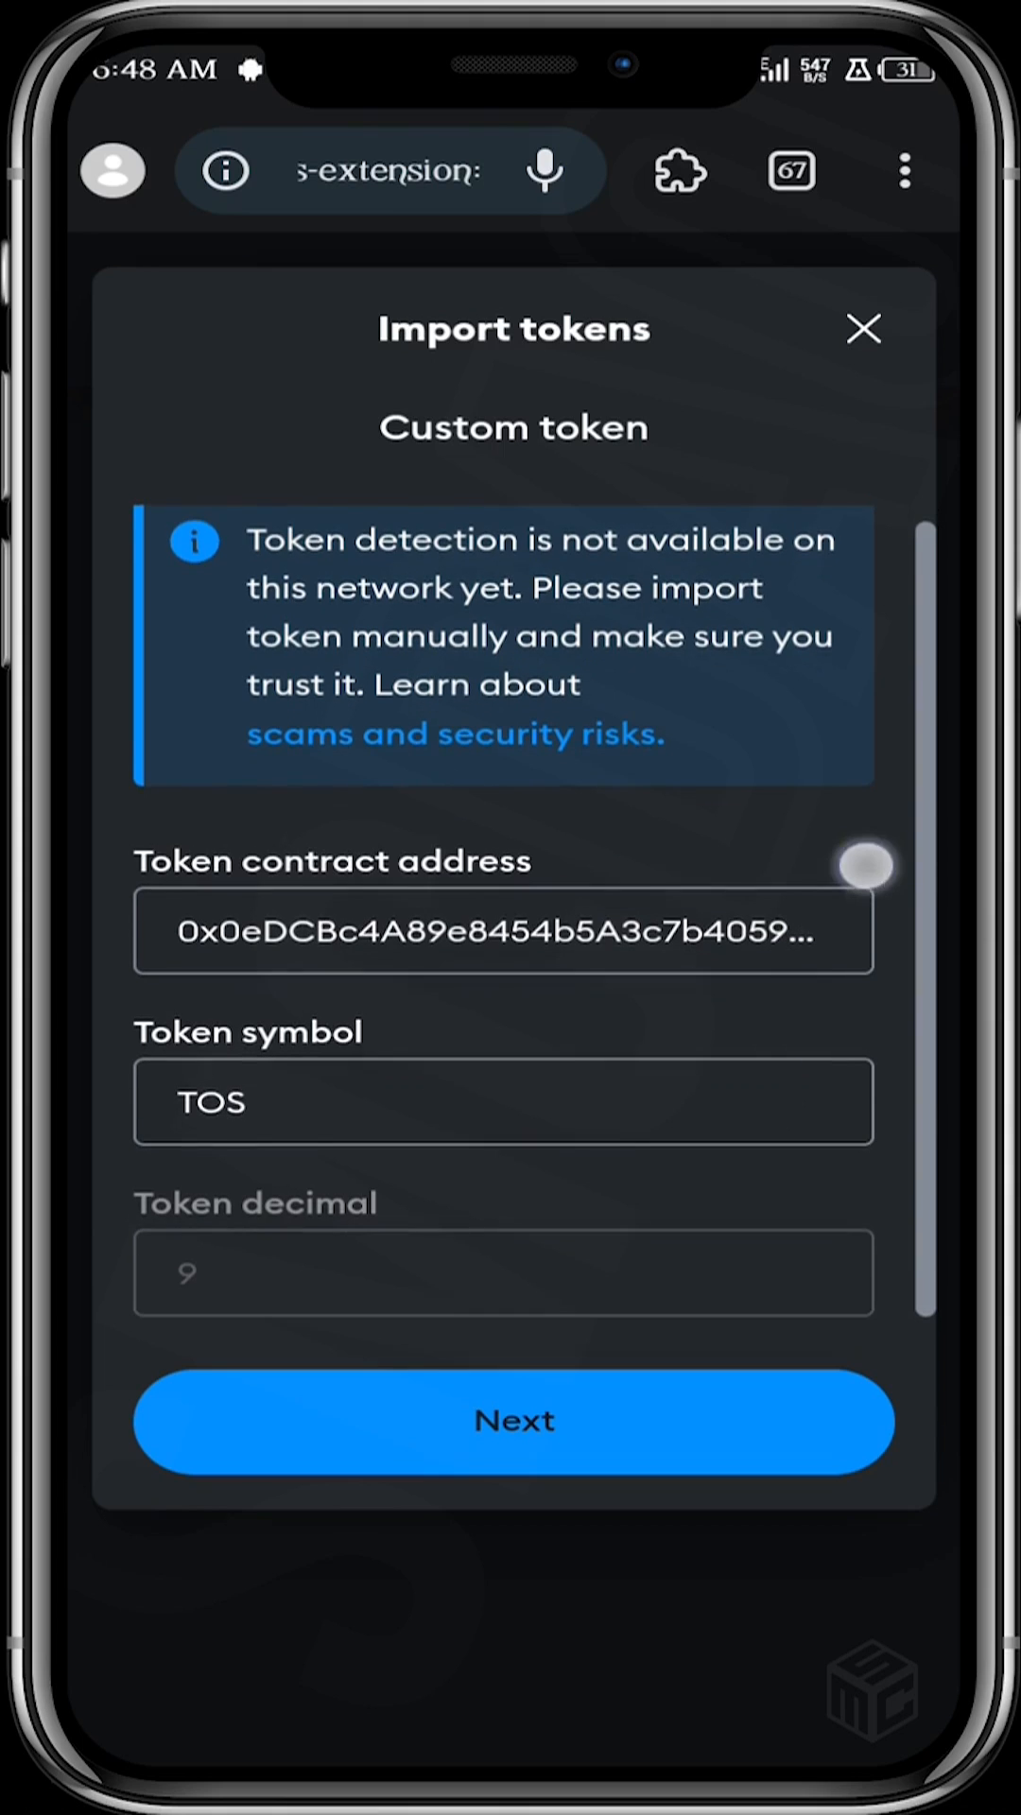
pyautogui.click(514, 1421)
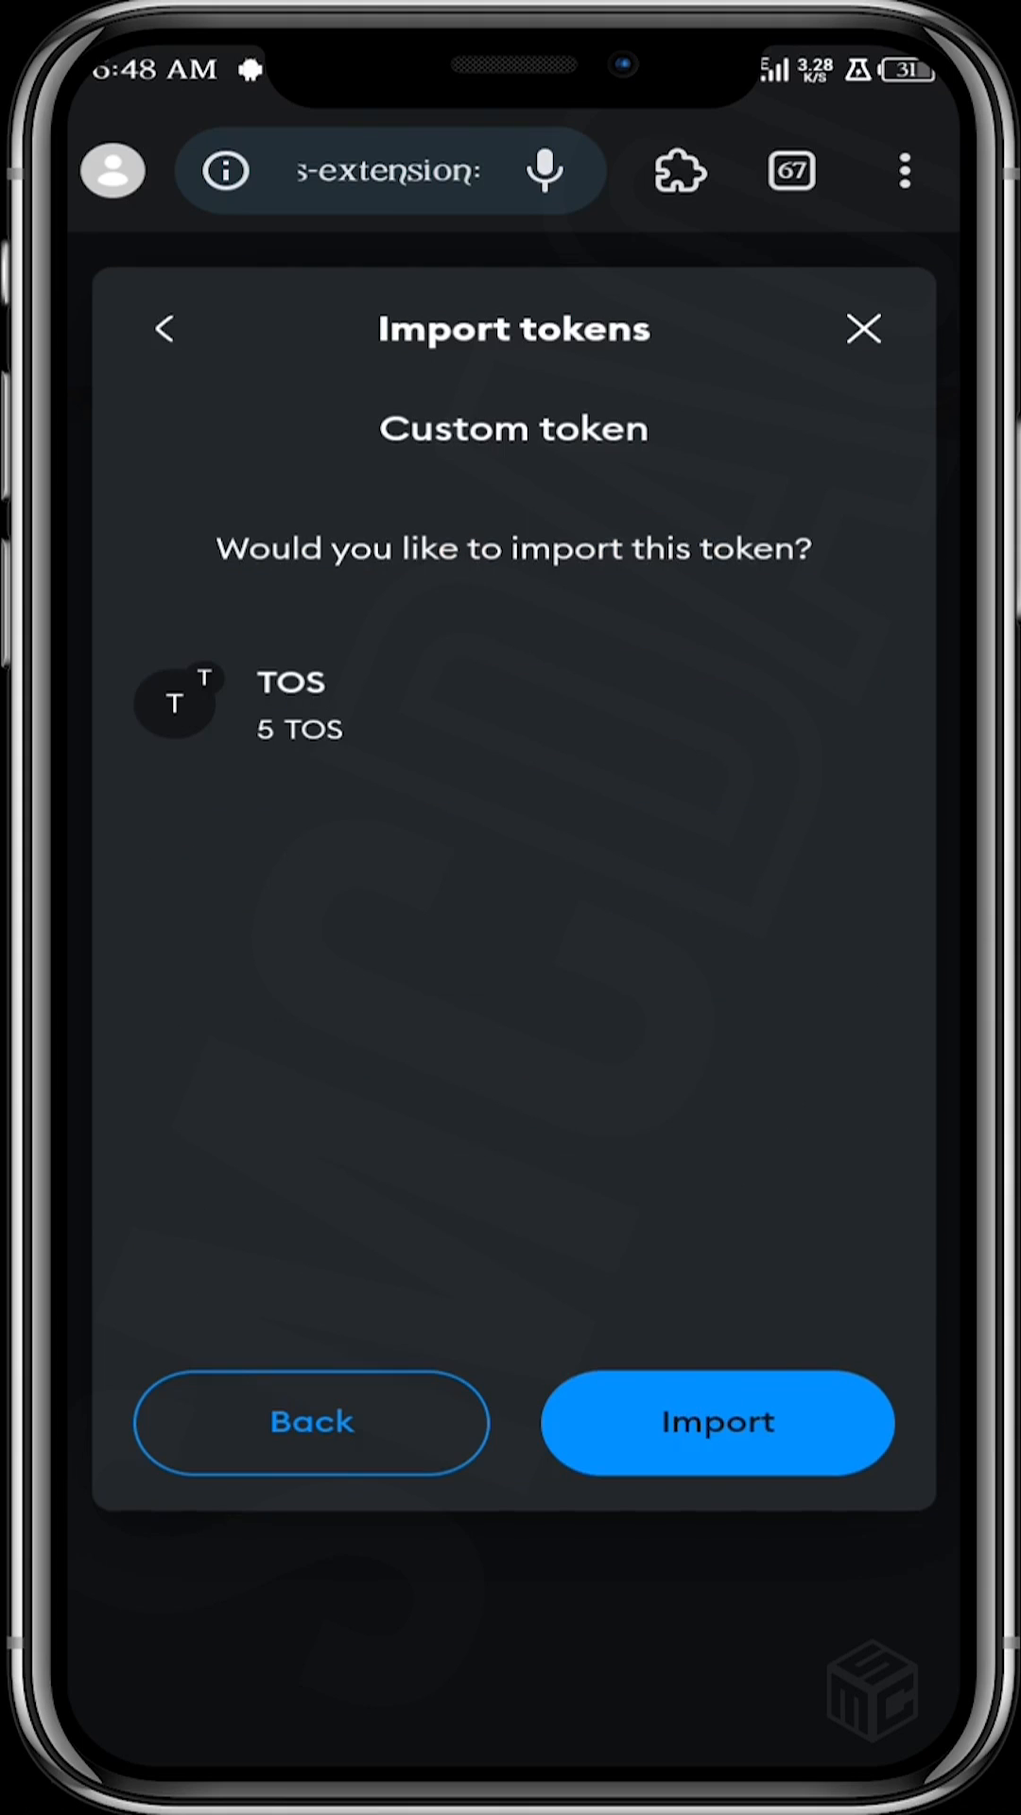
pyautogui.click(717, 1422)
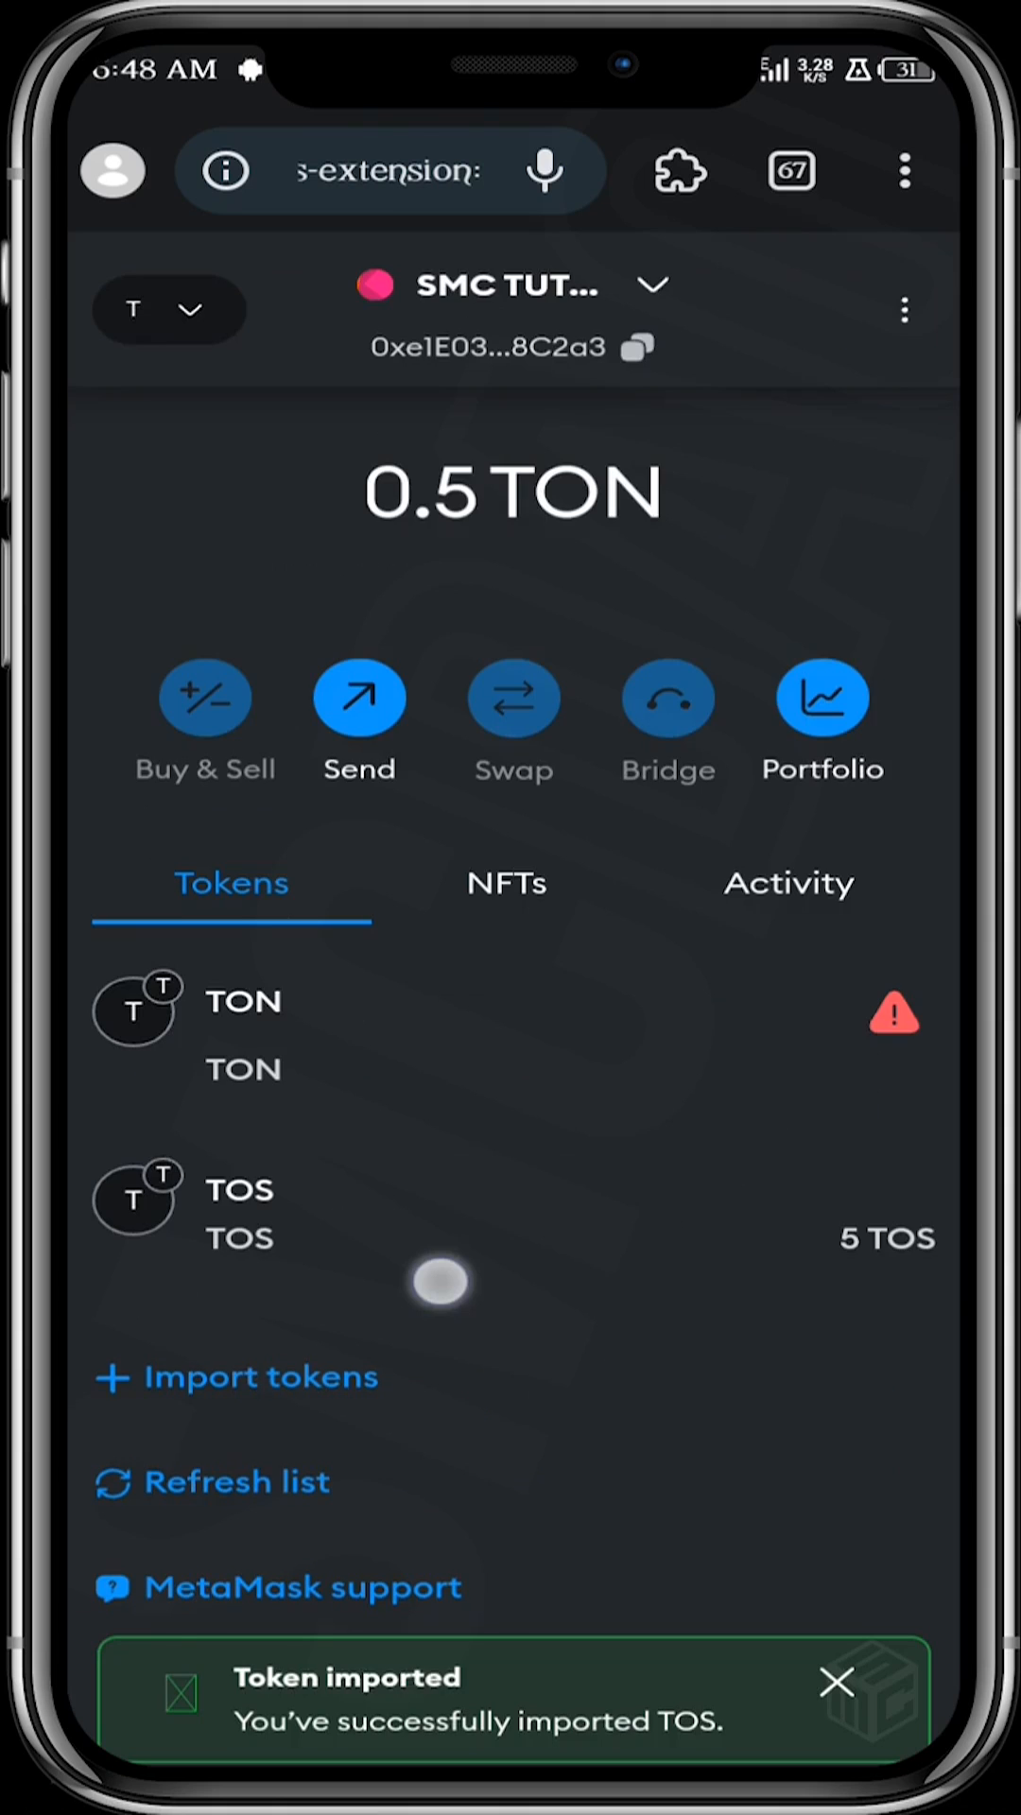
pyautogui.moveTo(873, 1213)
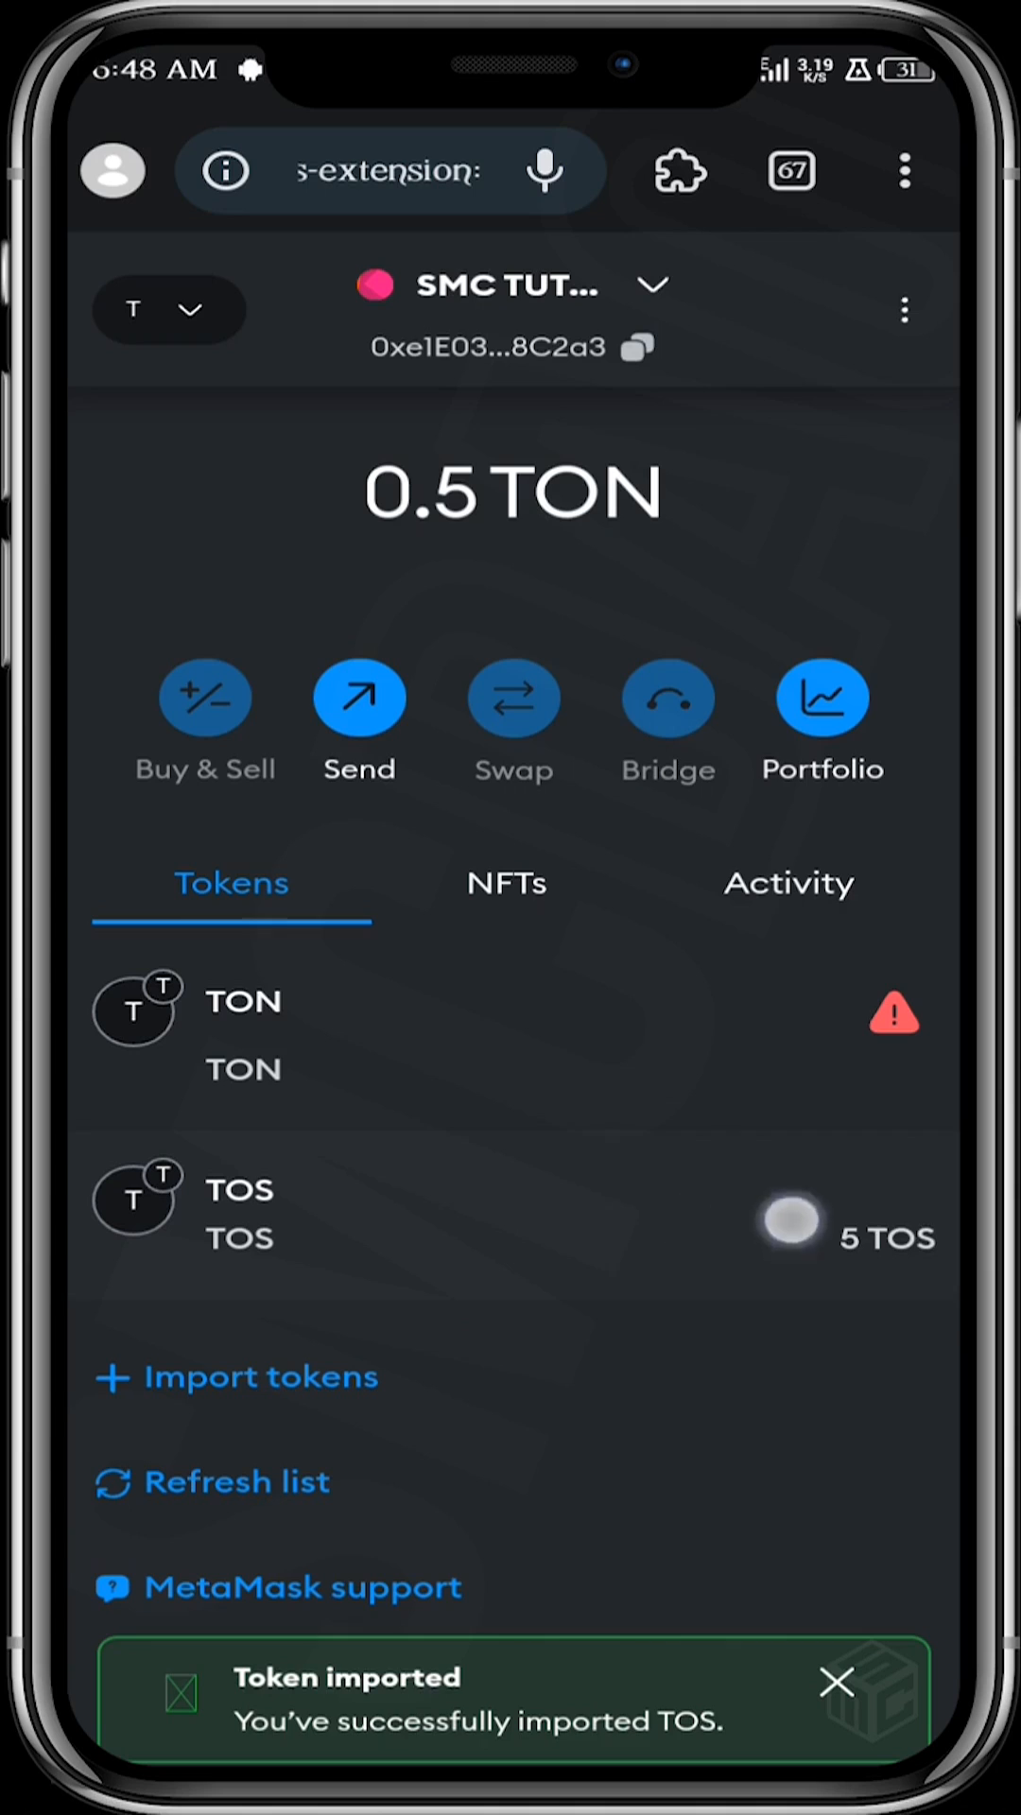
pyautogui.click(836, 1684)
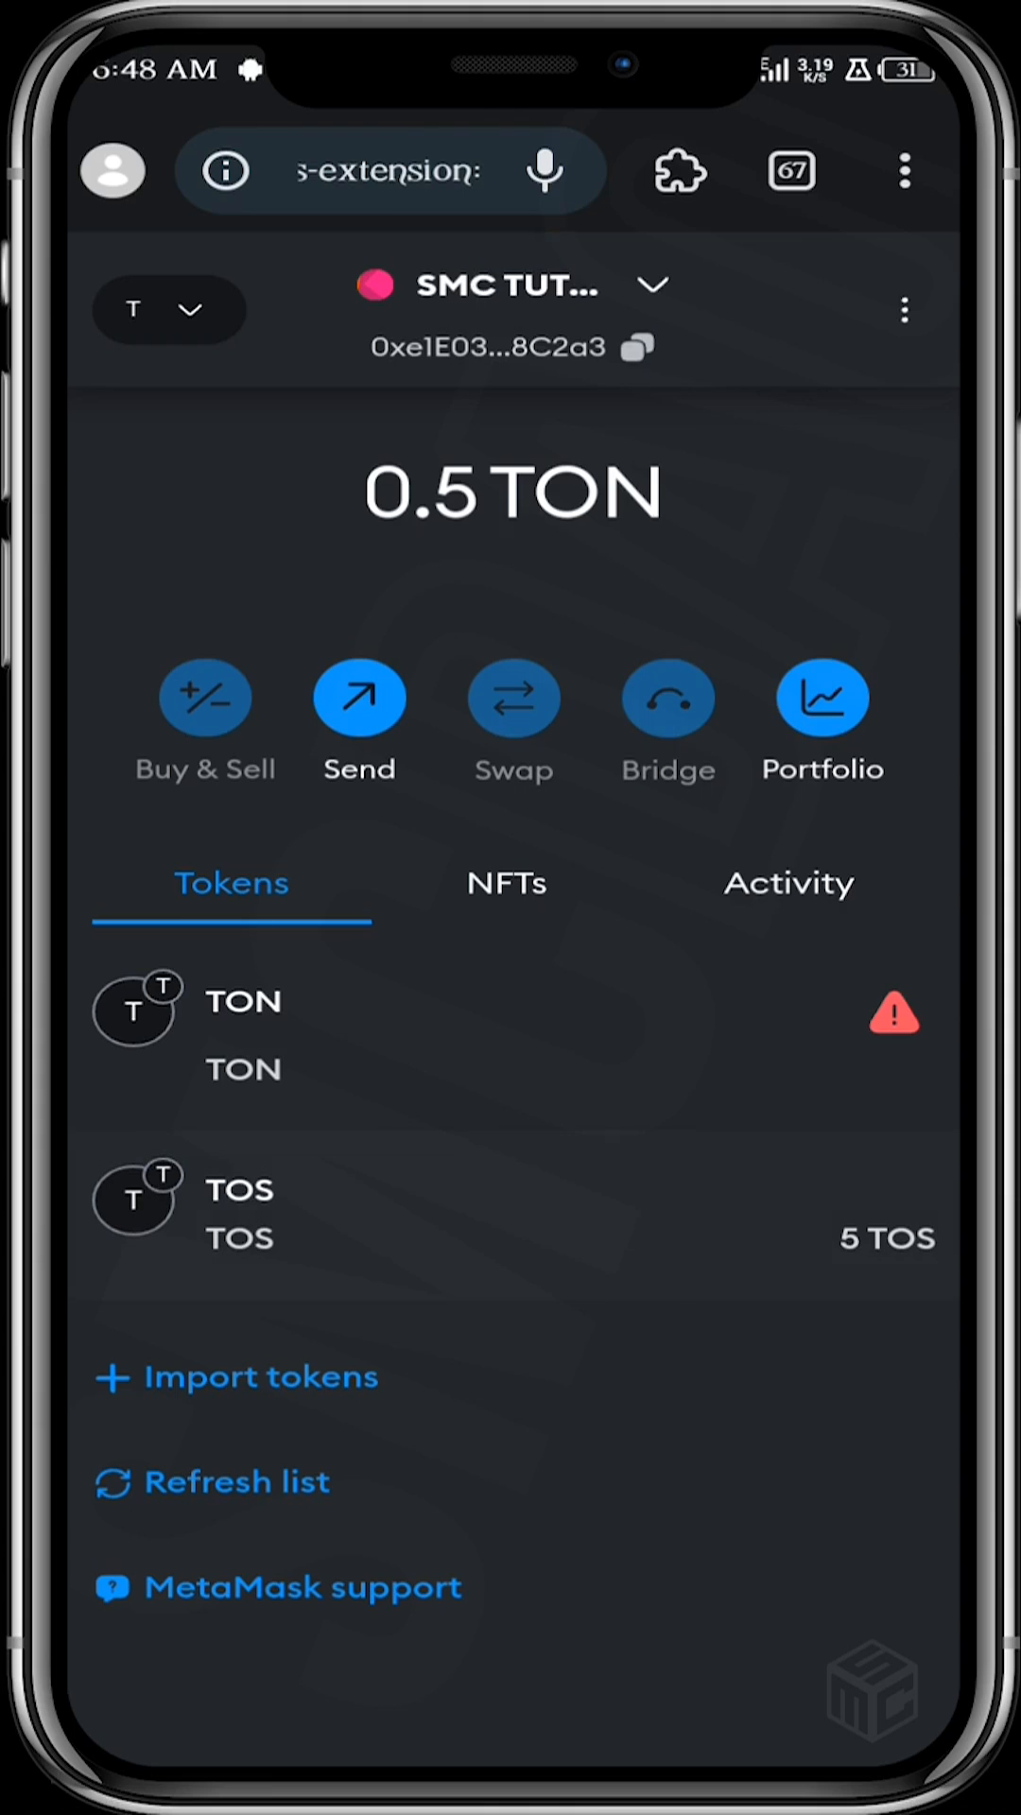
pyautogui.click(633, 1494)
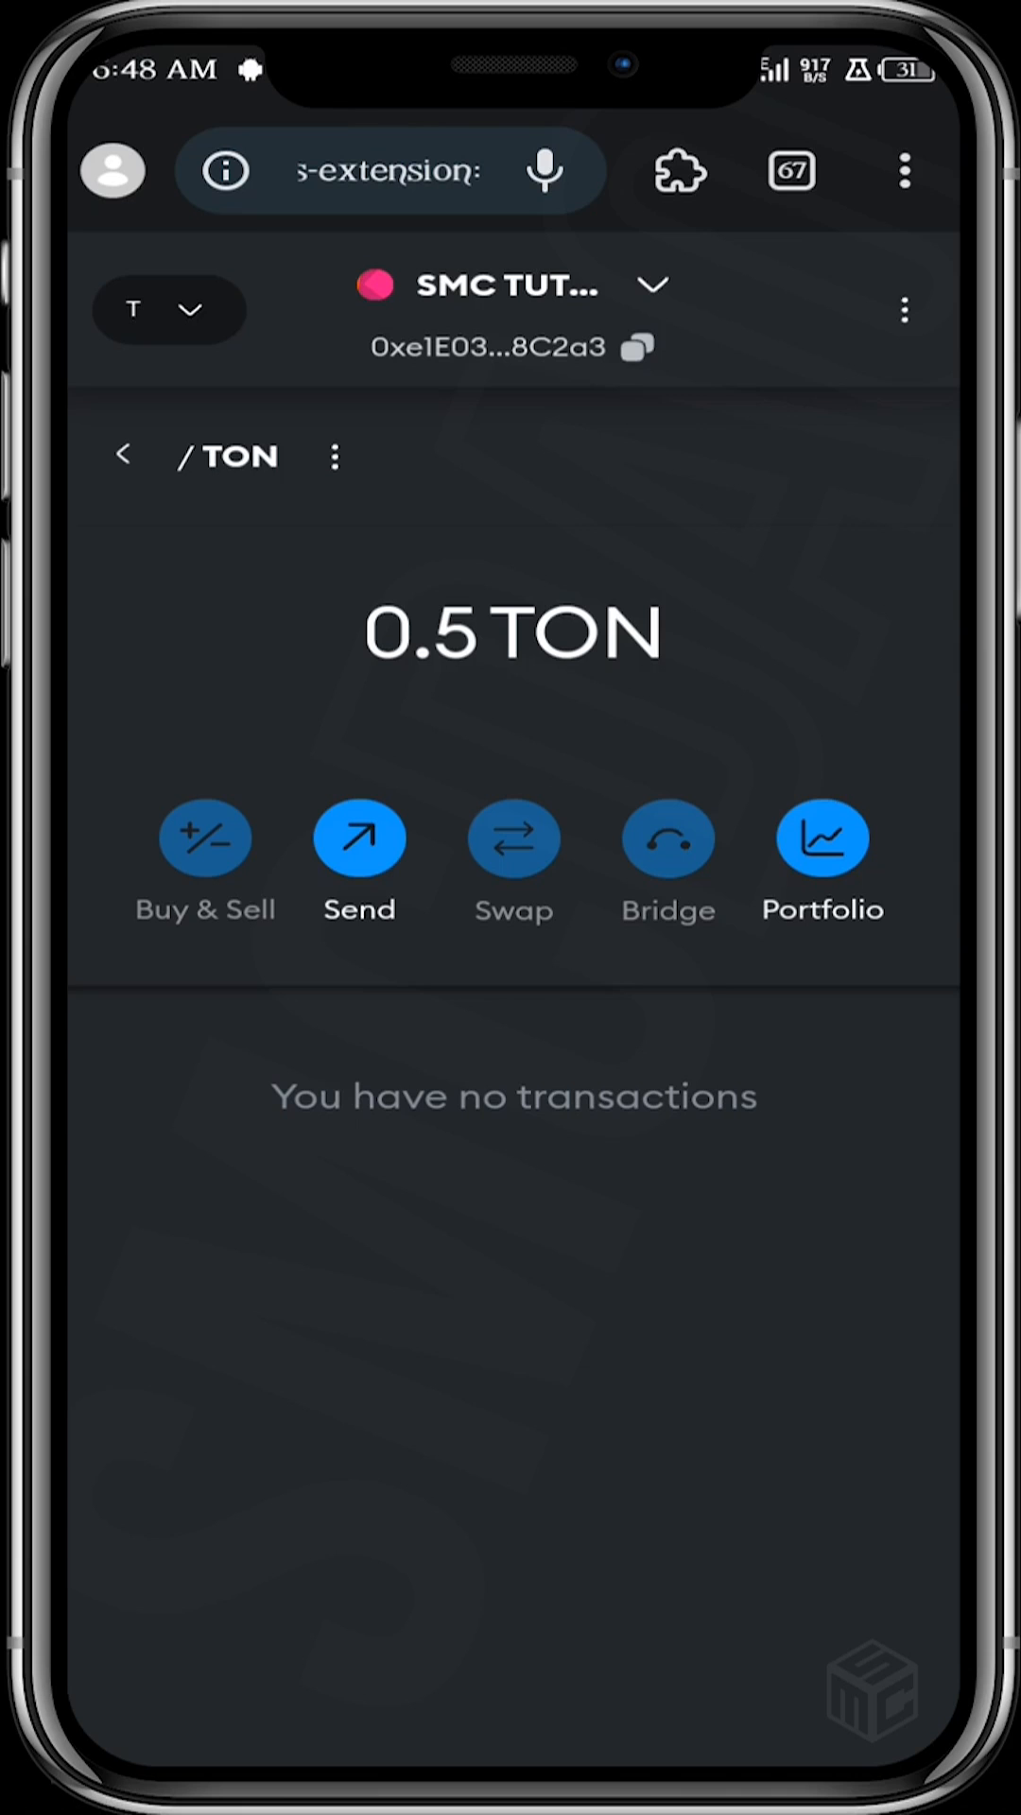
# - Send 0.1 TON to the wallet's own account and confirm, then start the 2 TOS send
pyautogui.click(359, 838)
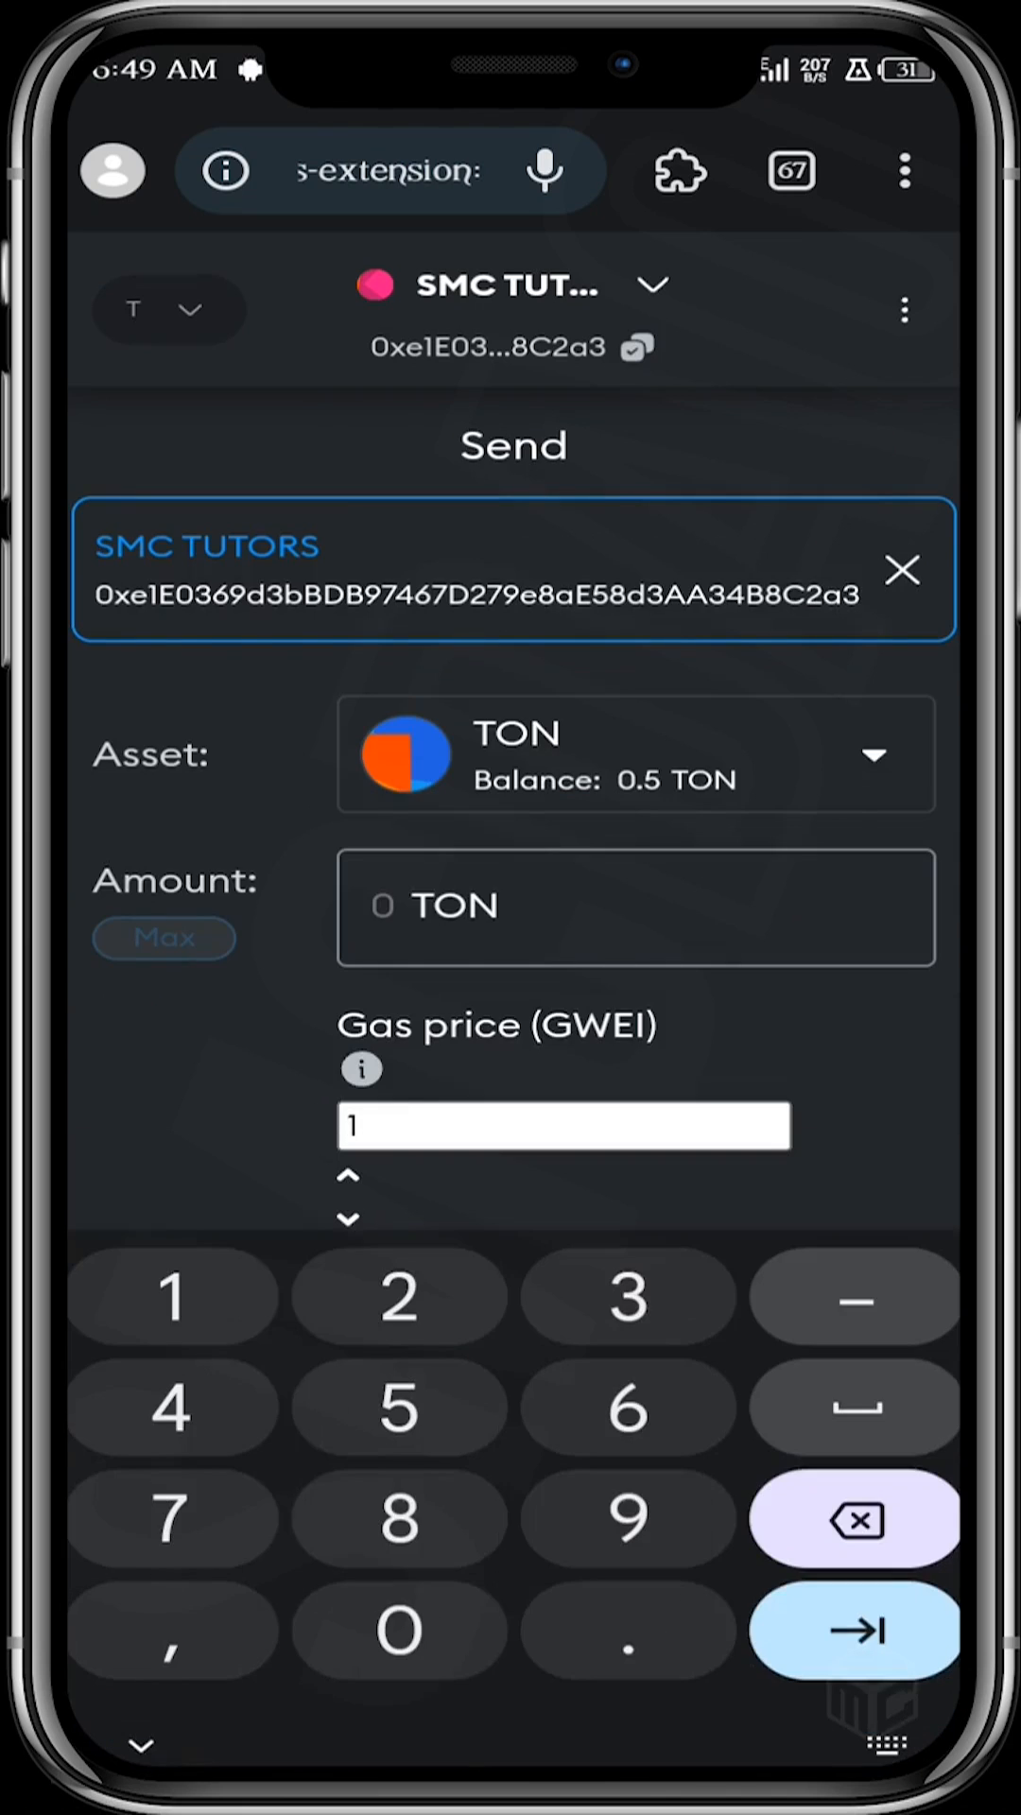
pyautogui.click(859, 1633)
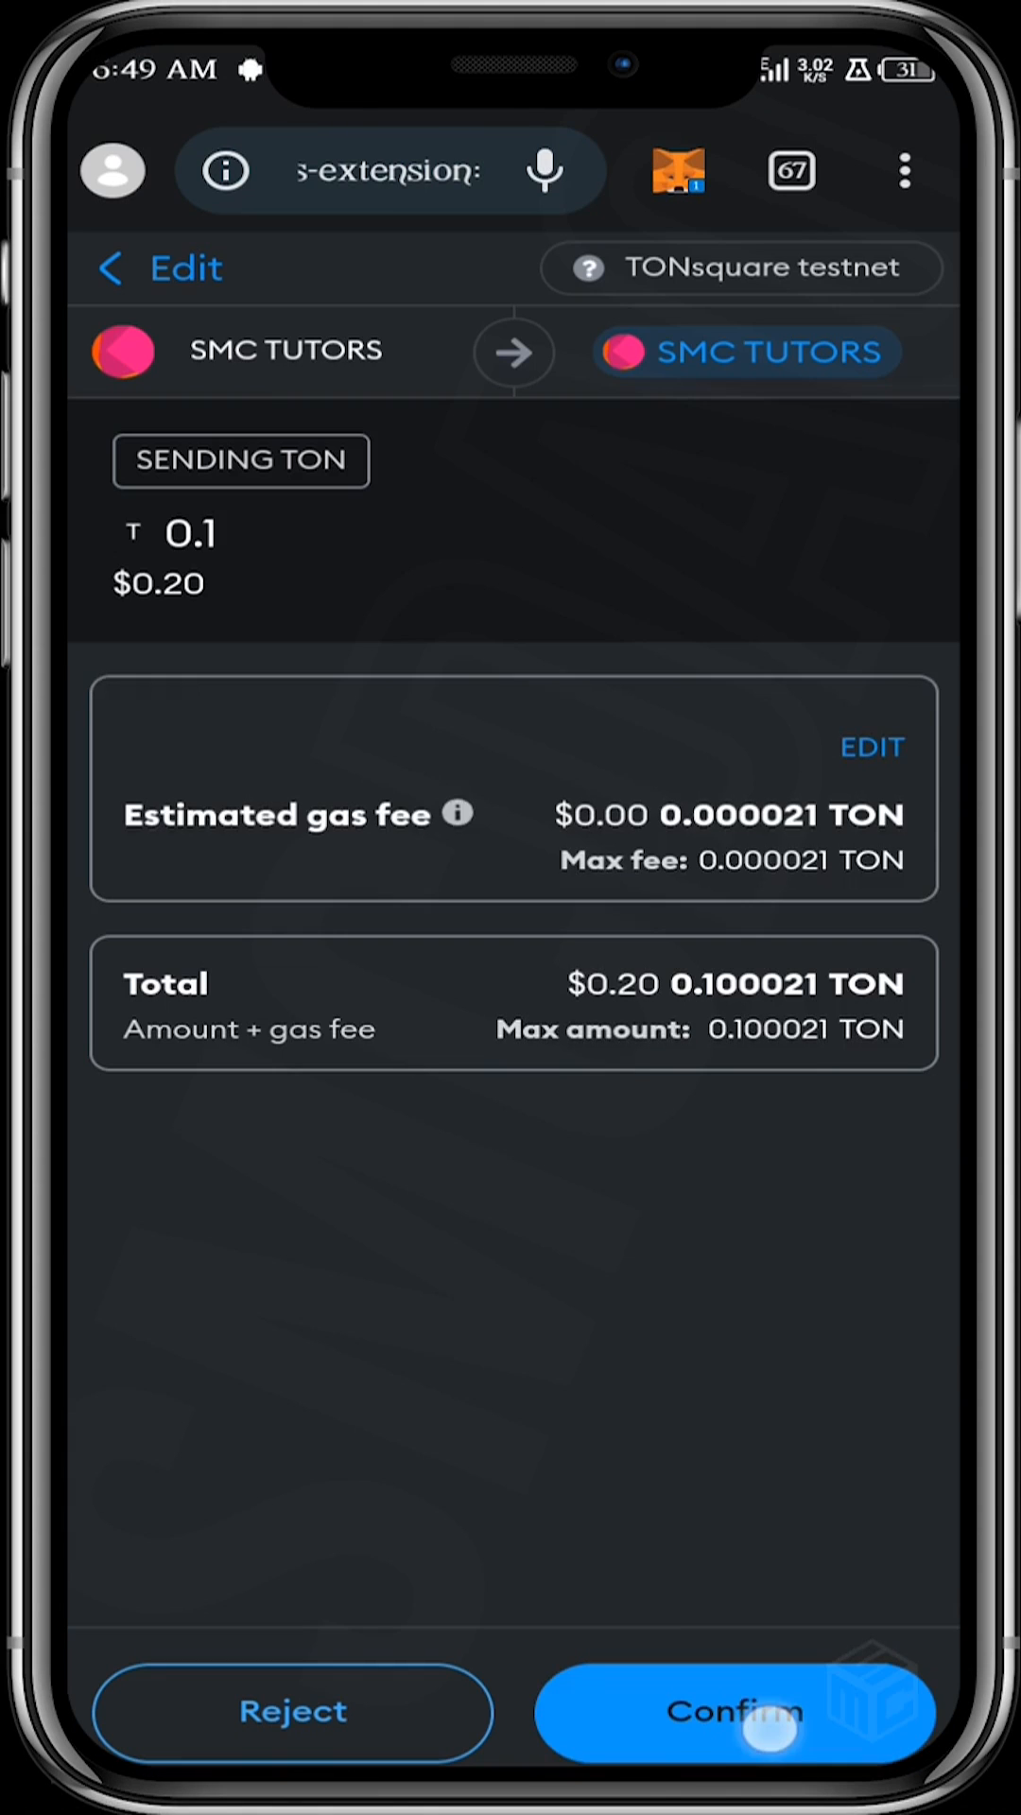
pyautogui.click(729, 1714)
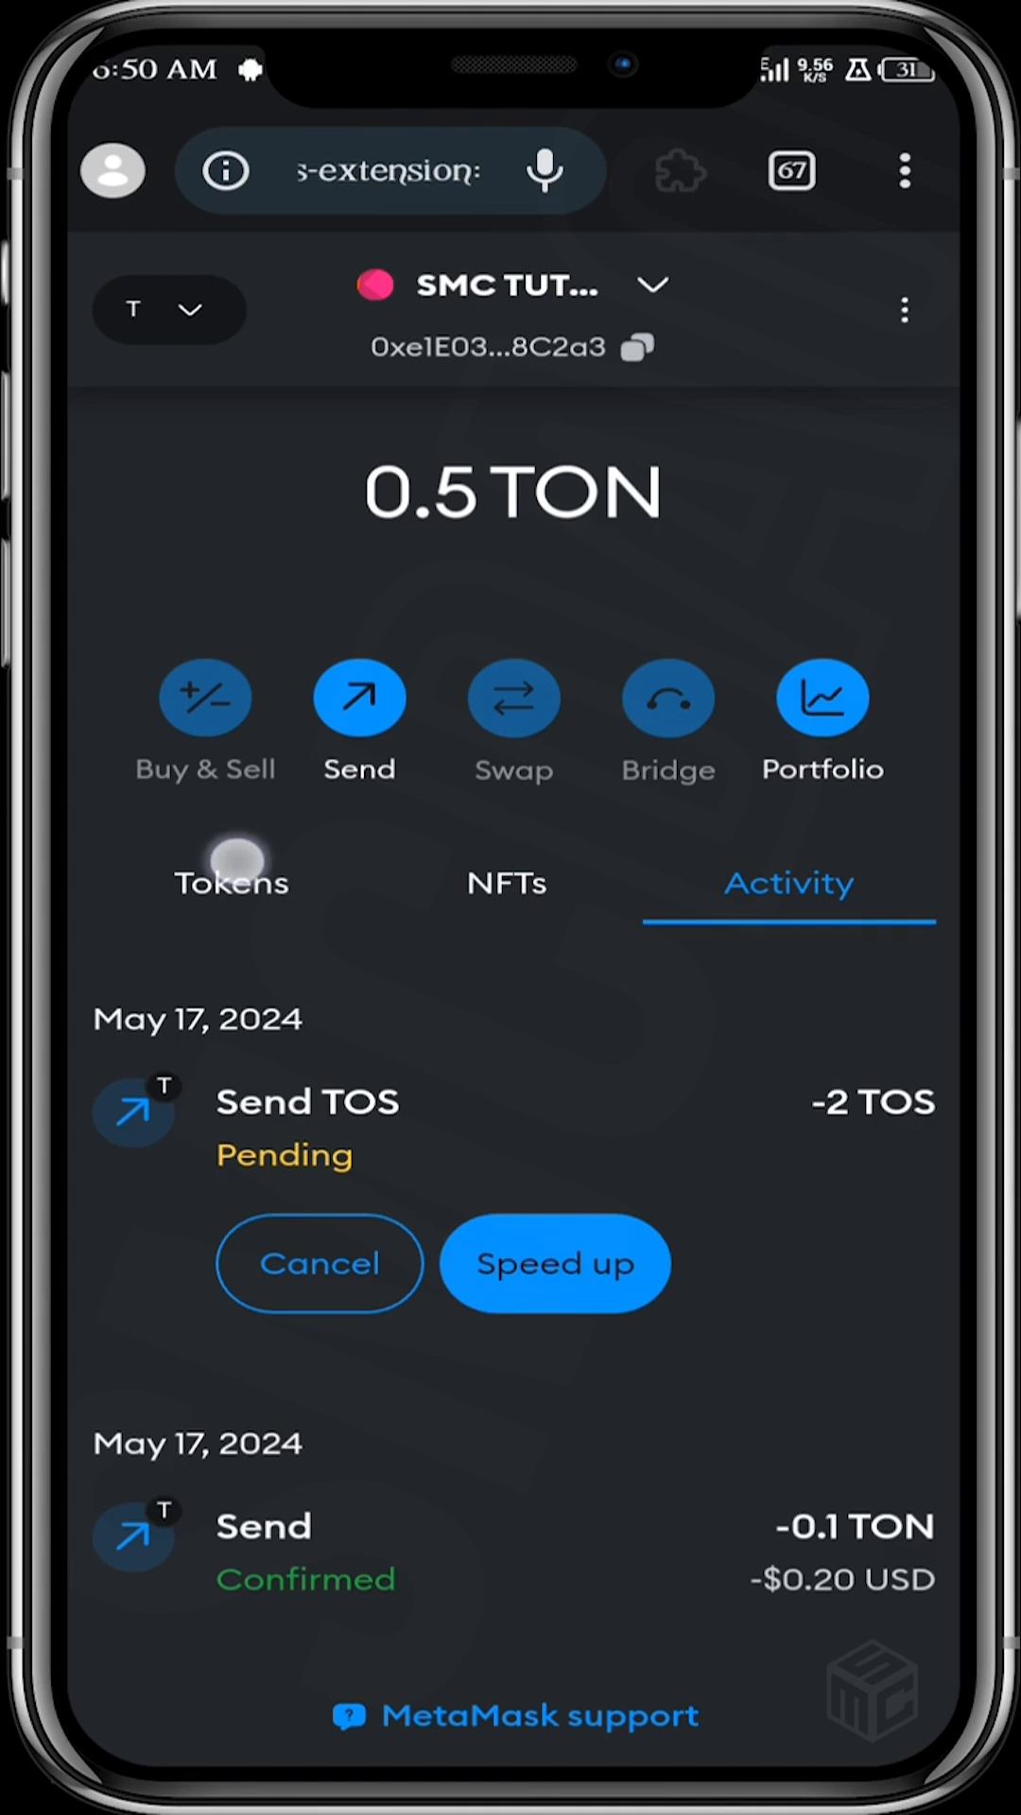
pyautogui.click(232, 883)
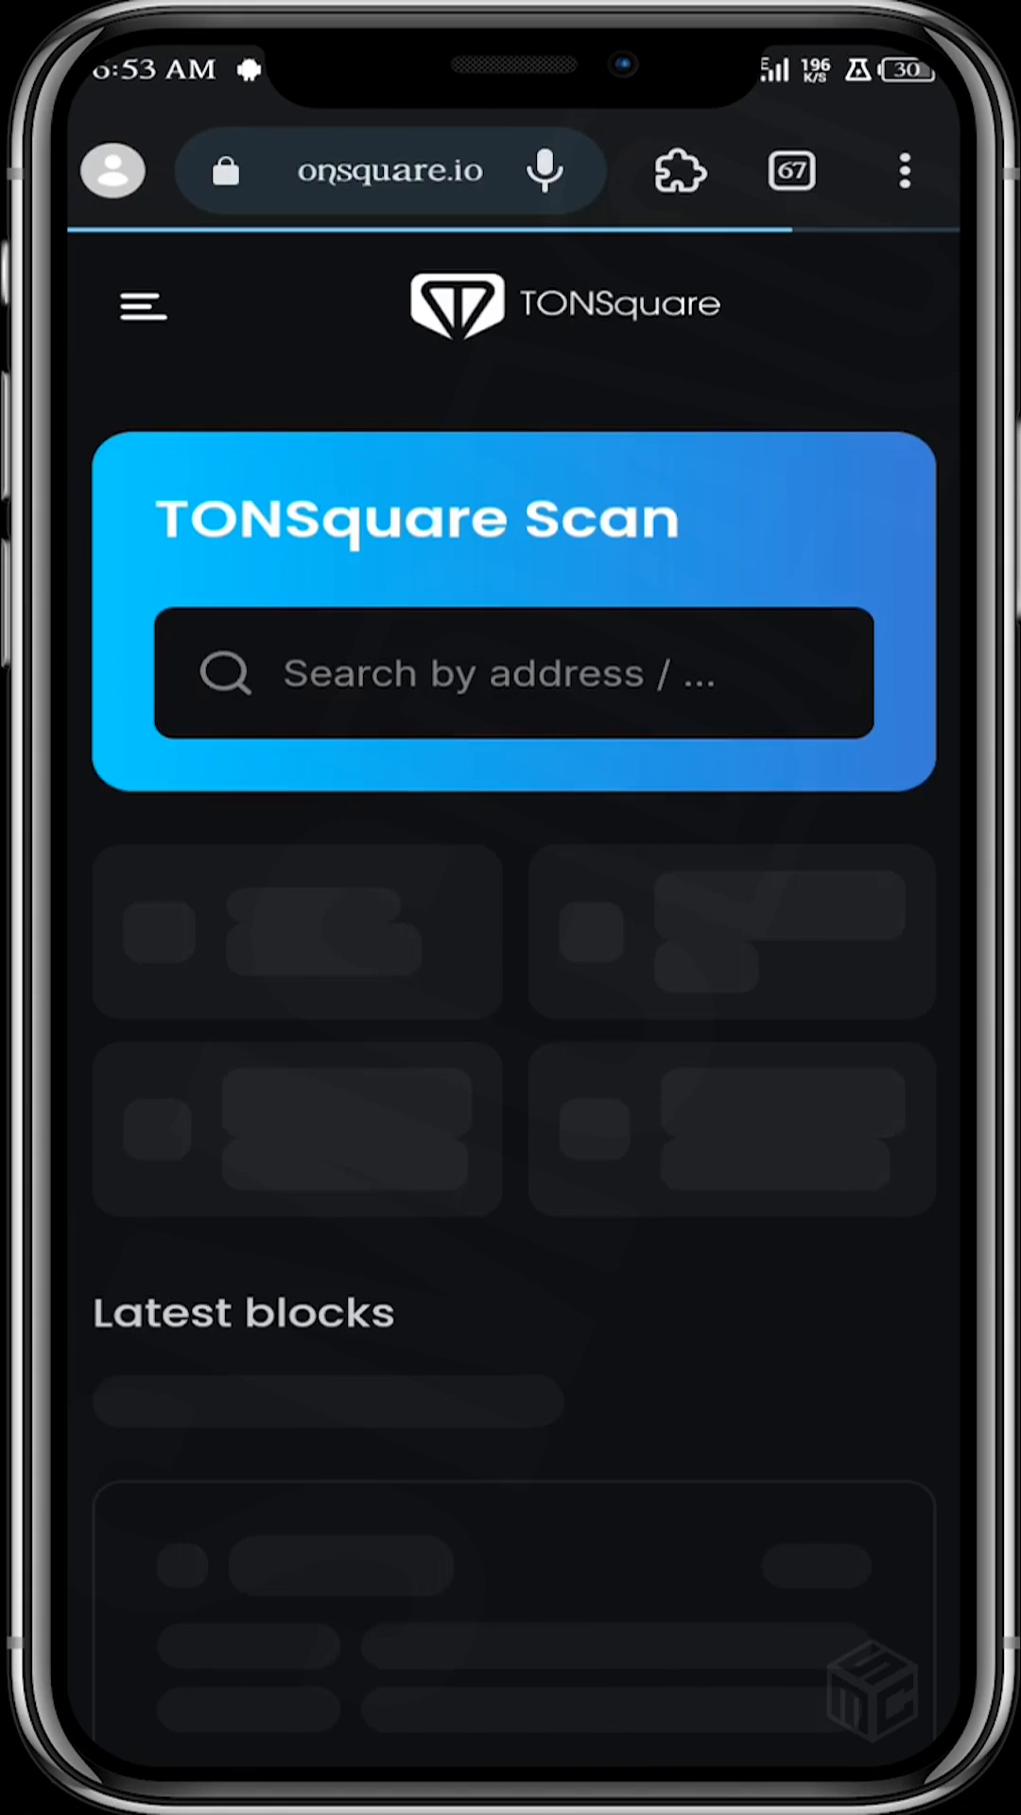
# - Search TONSquare Scan for the wallet address and review its balance and three transactions
pyautogui.click(485, 674)
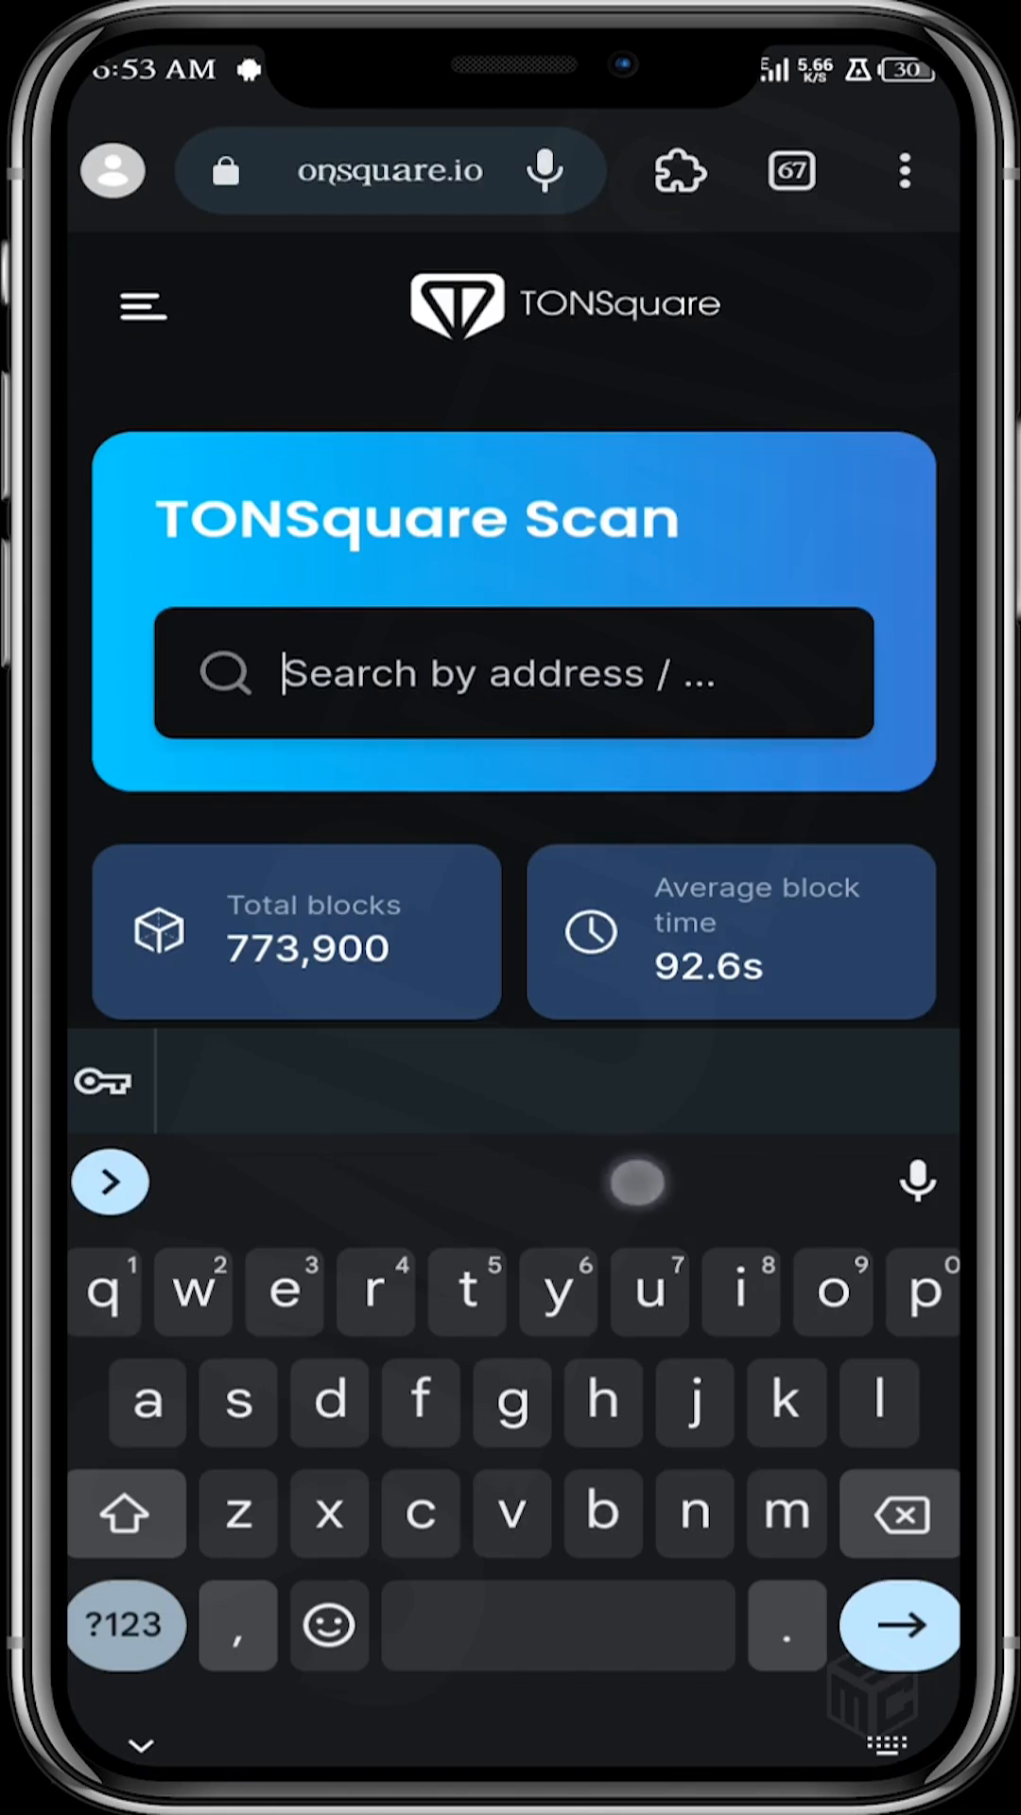
pyautogui.write('9e8aE58d3AA34B8C2a3')
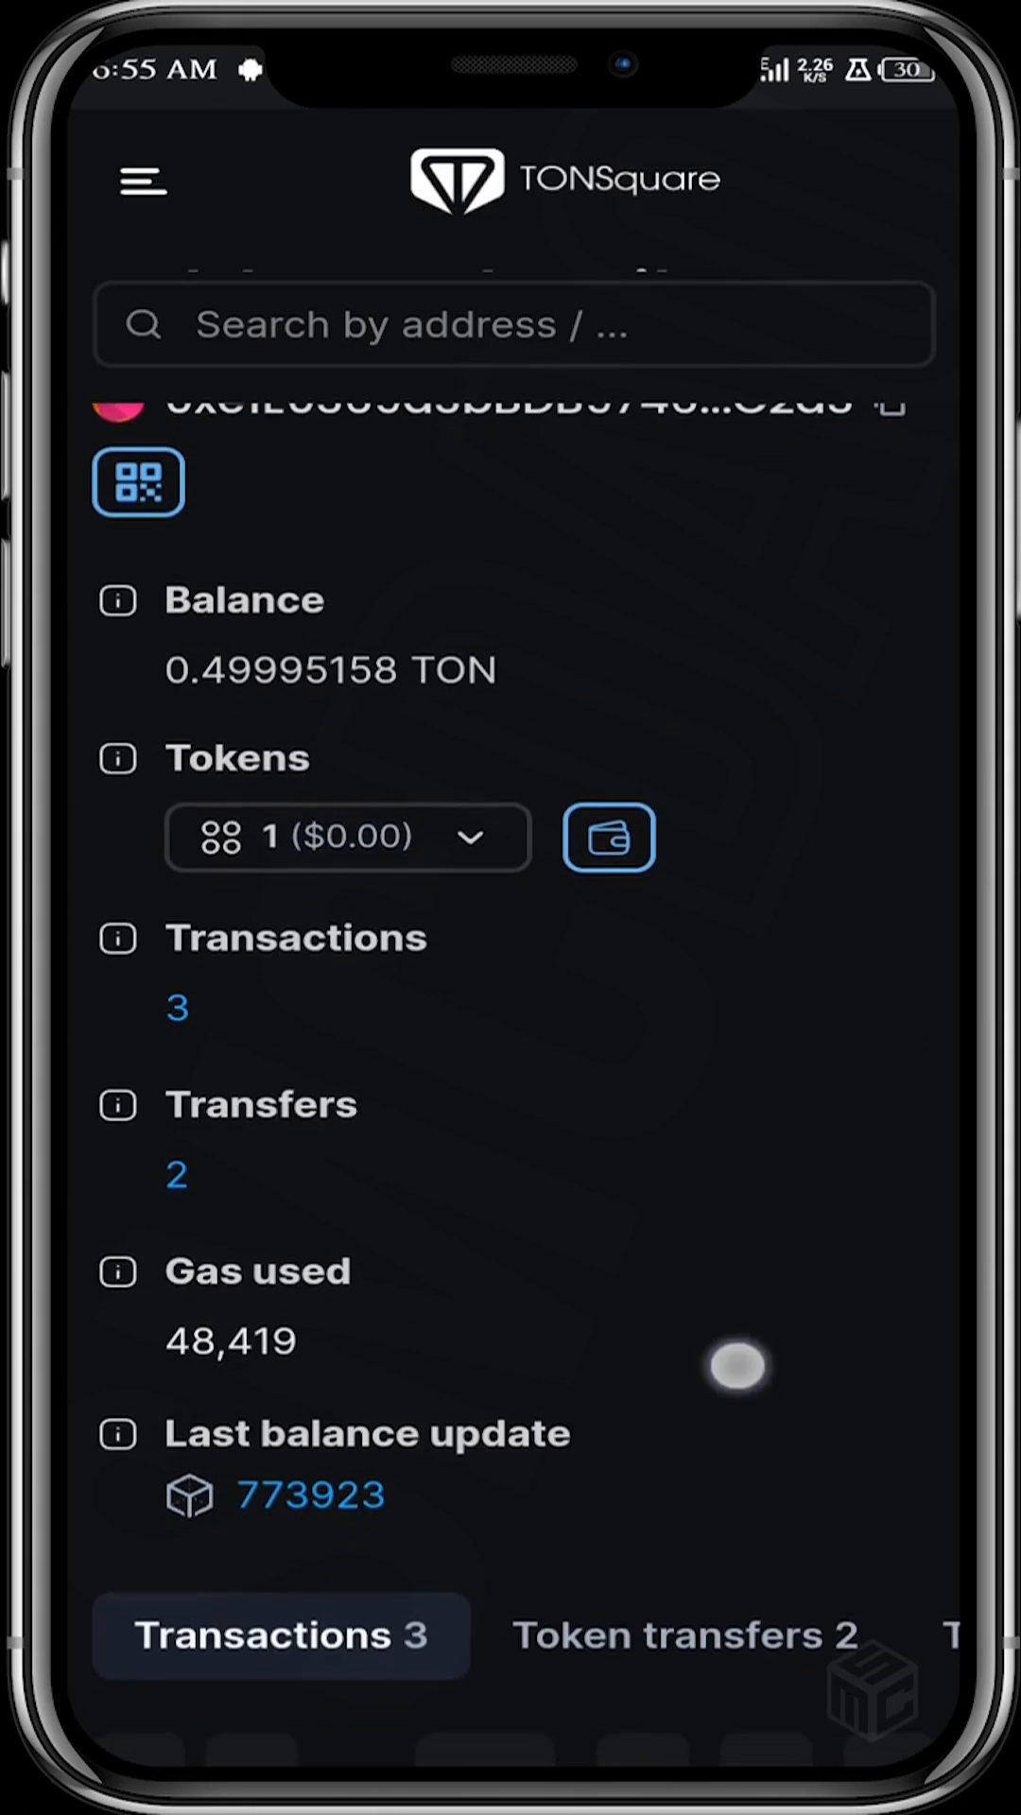
pyautogui.scroll(-3)
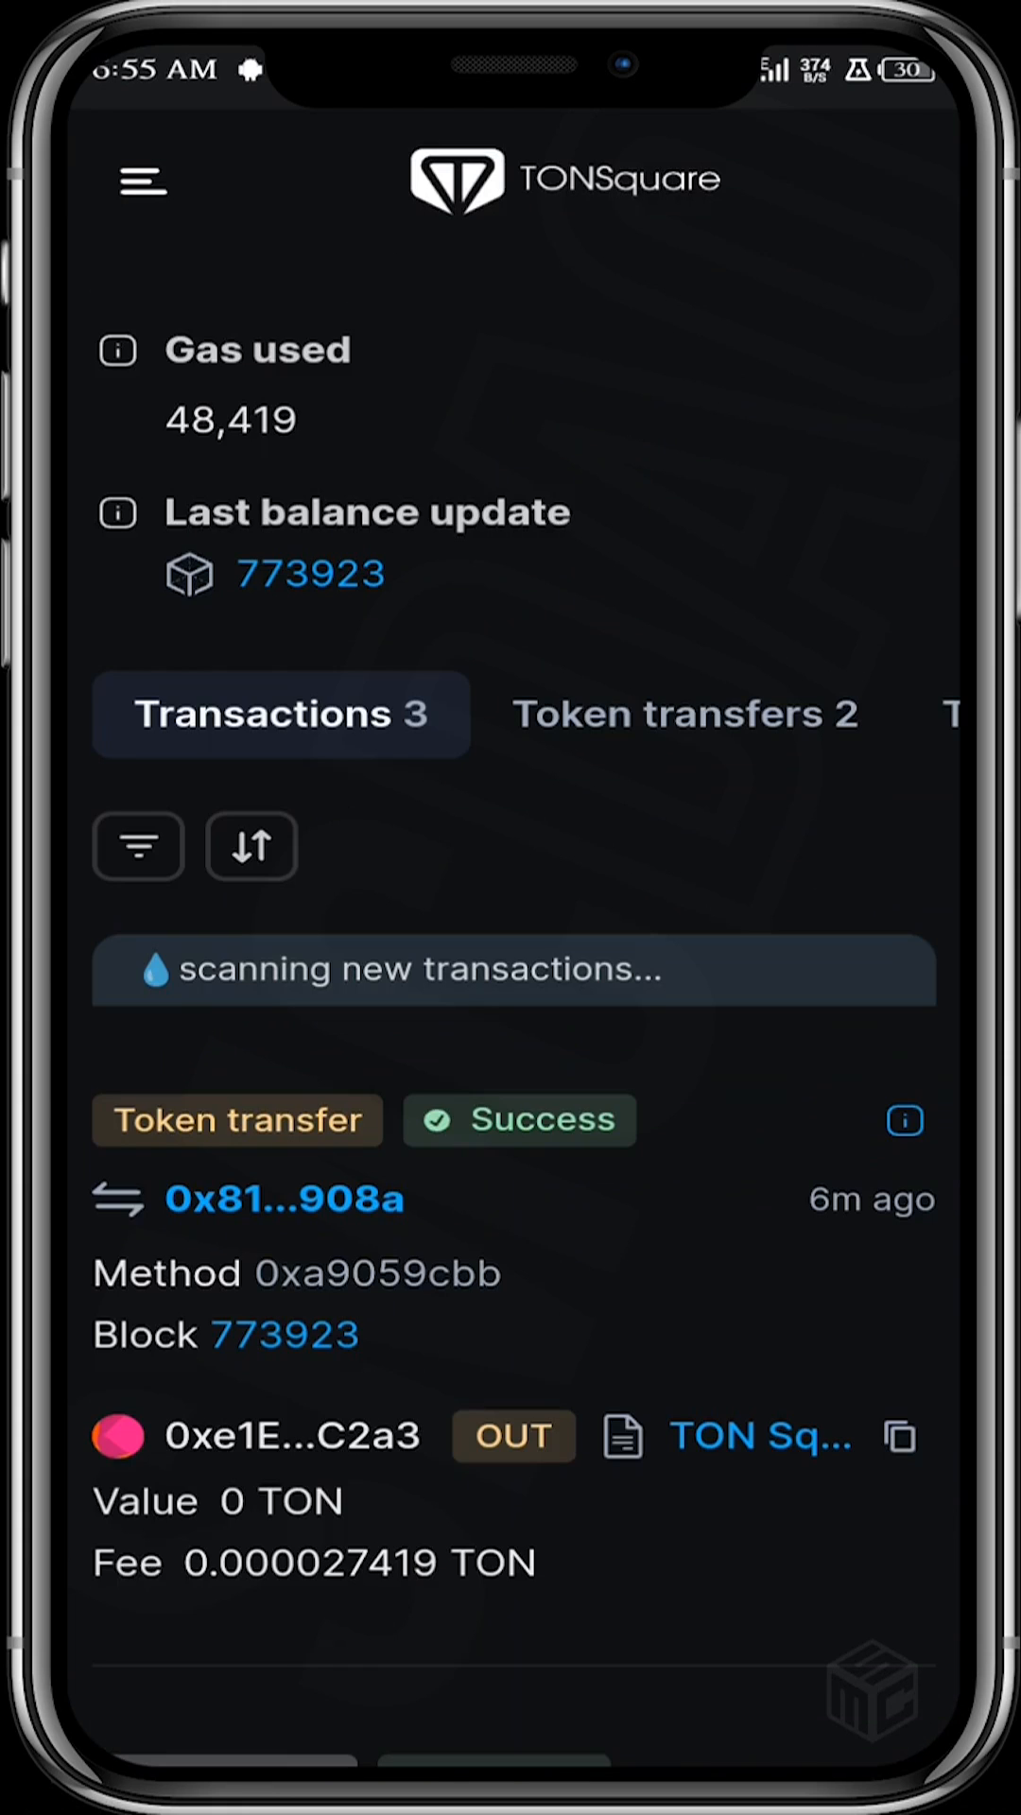
pyautogui.scroll(-3)
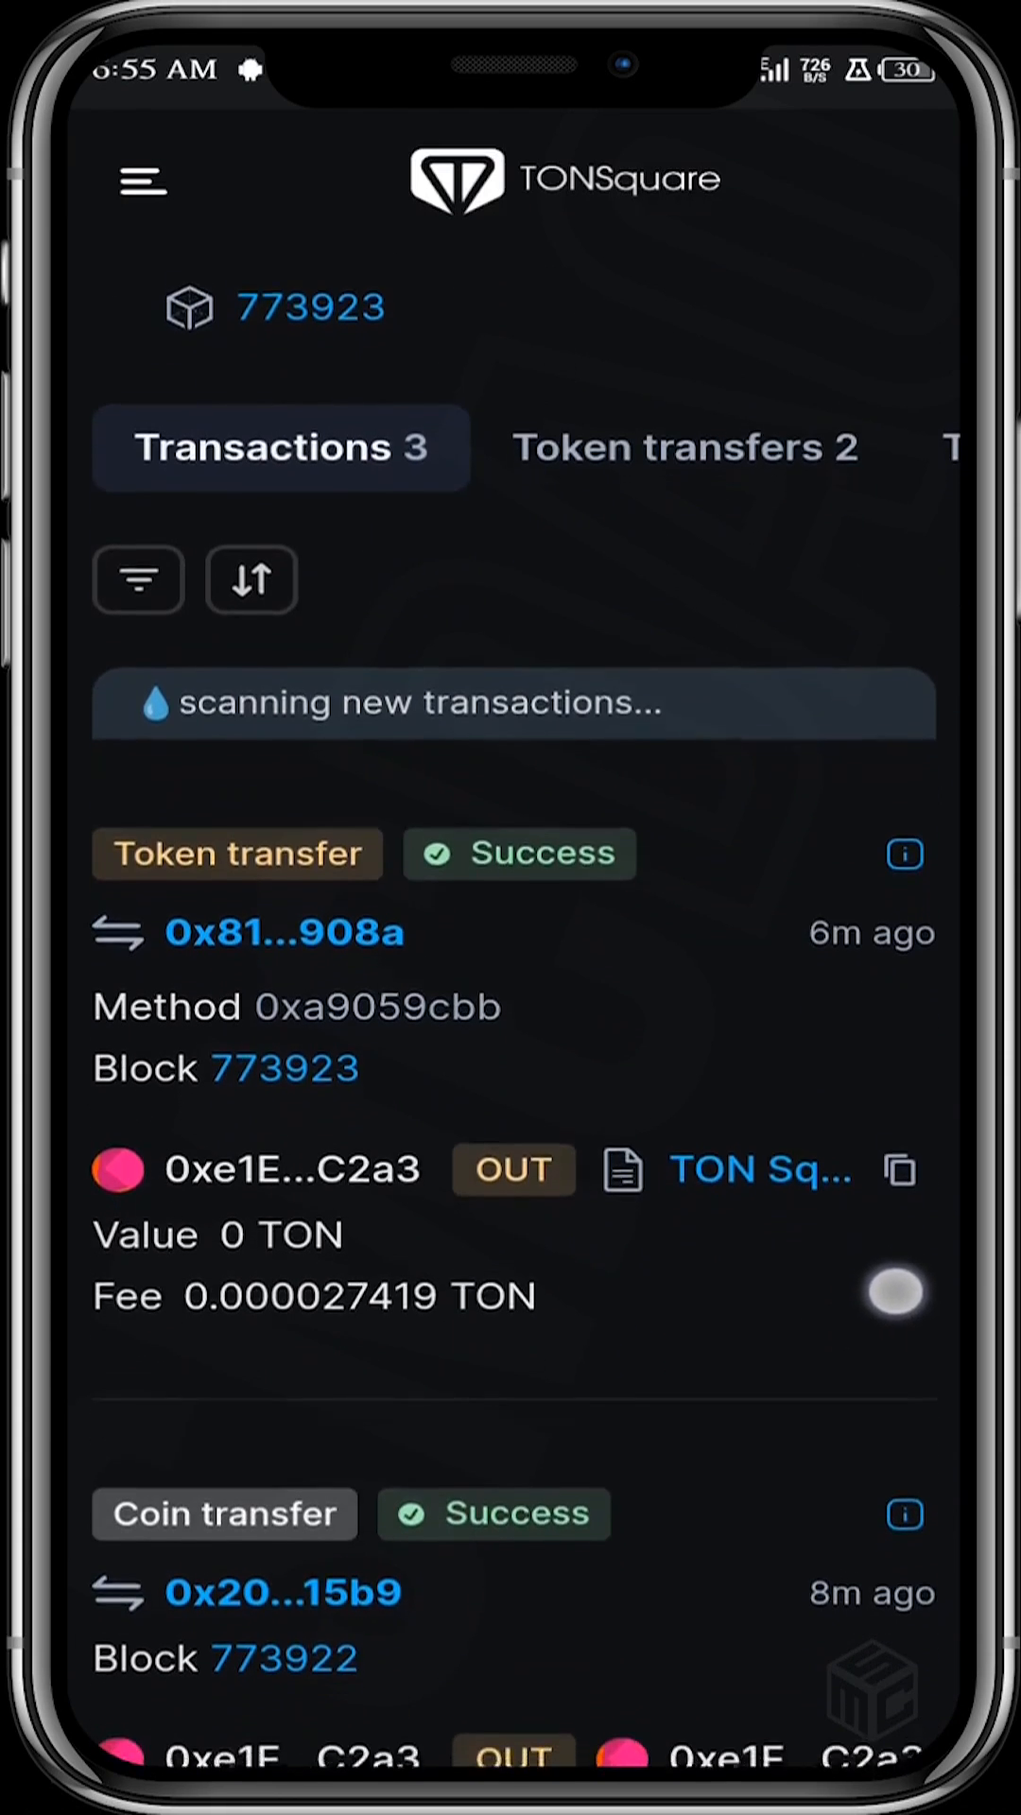
pyautogui.scroll(-3)
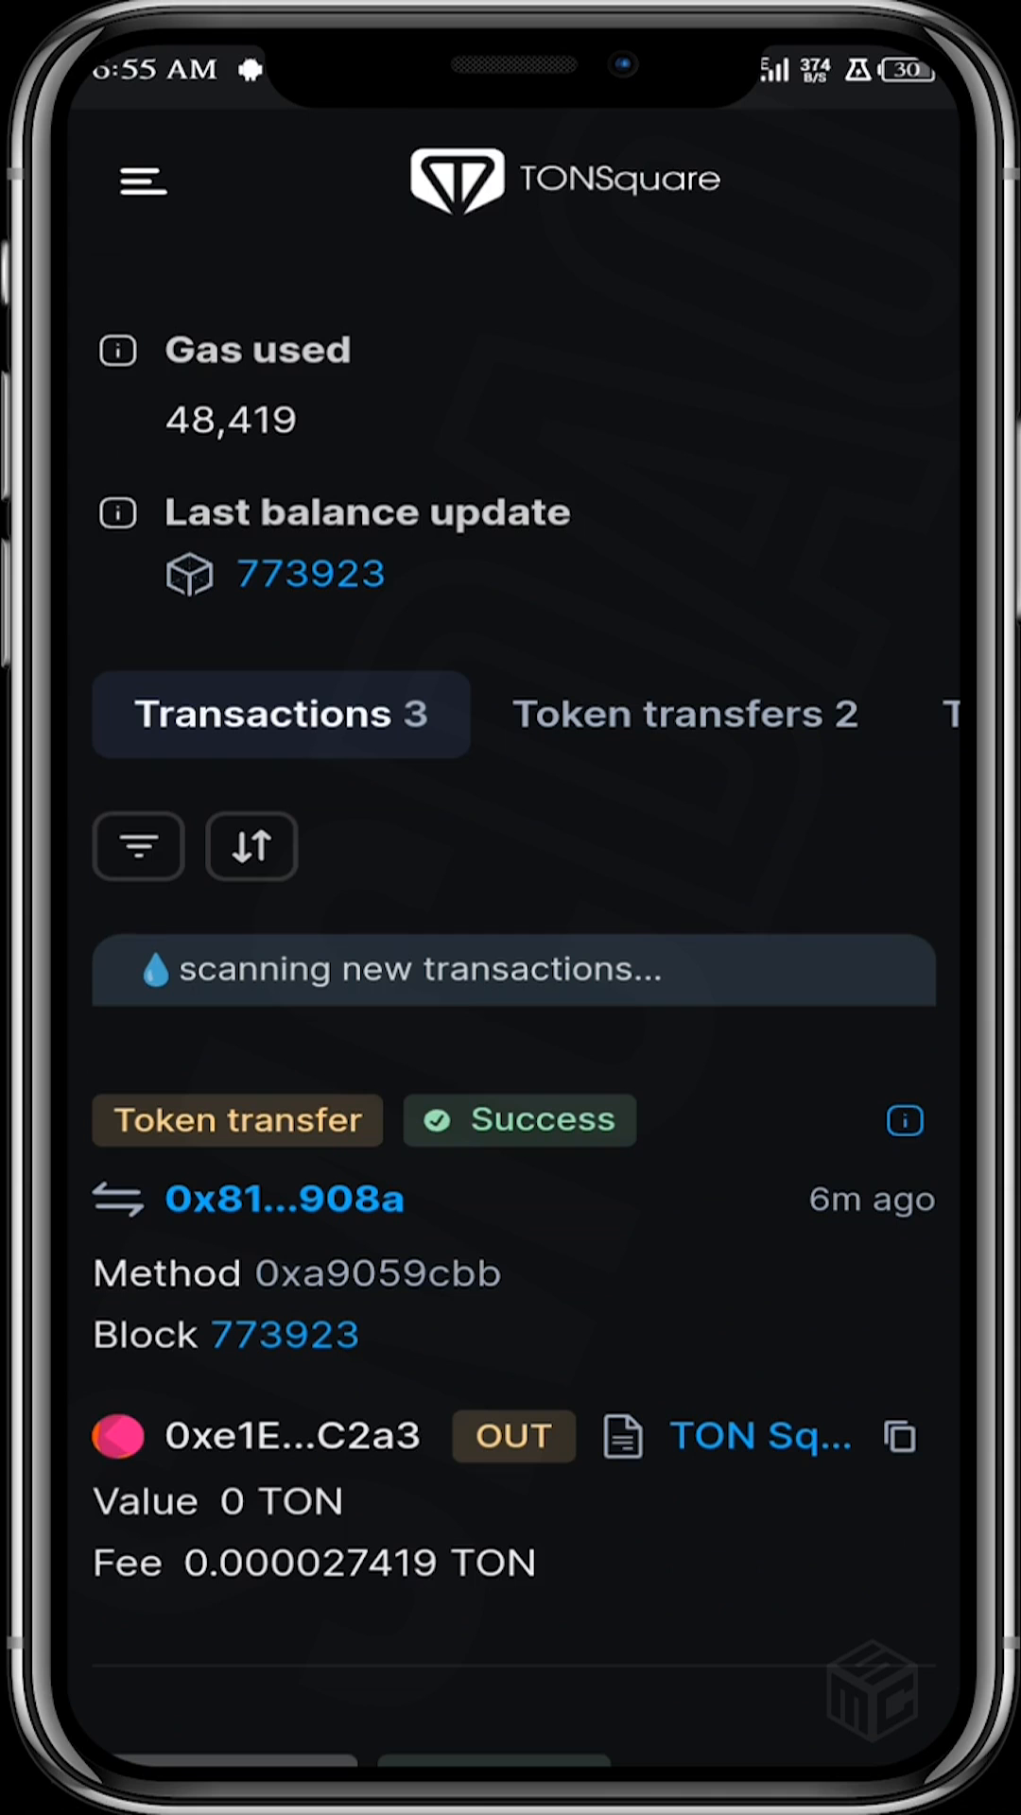
pyautogui.scroll(-3)
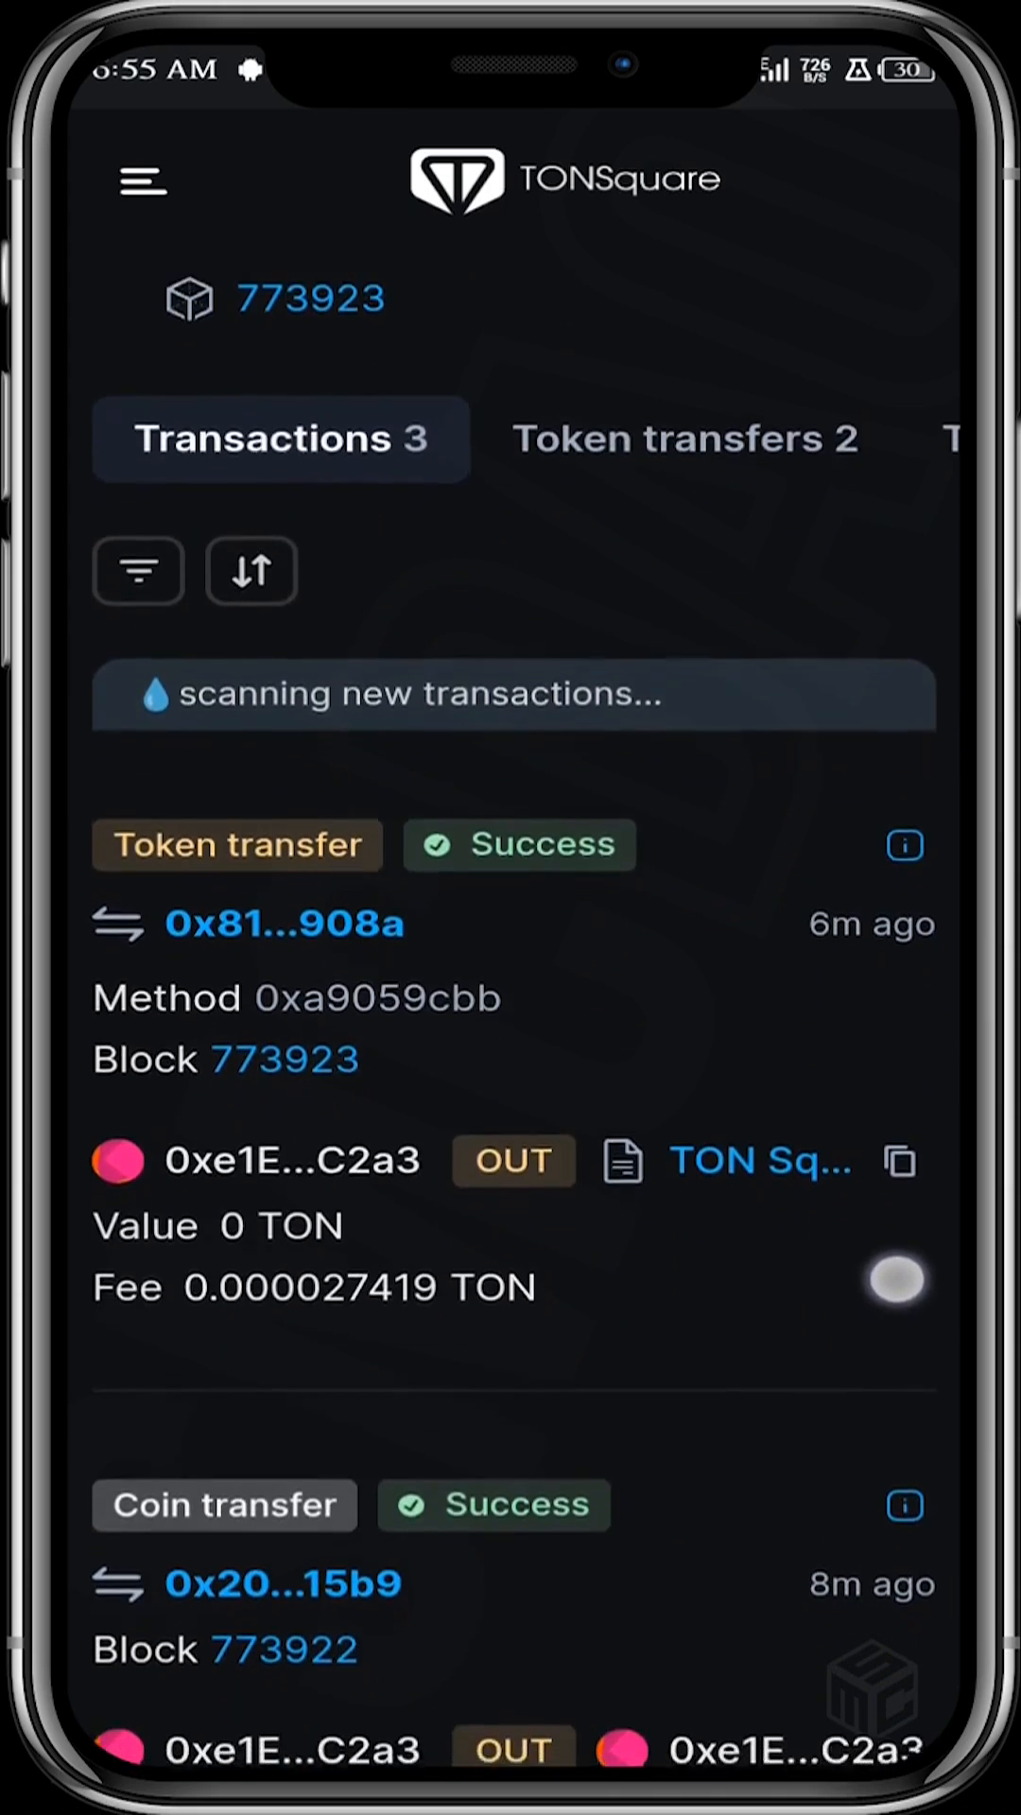
pyautogui.scroll(-3)
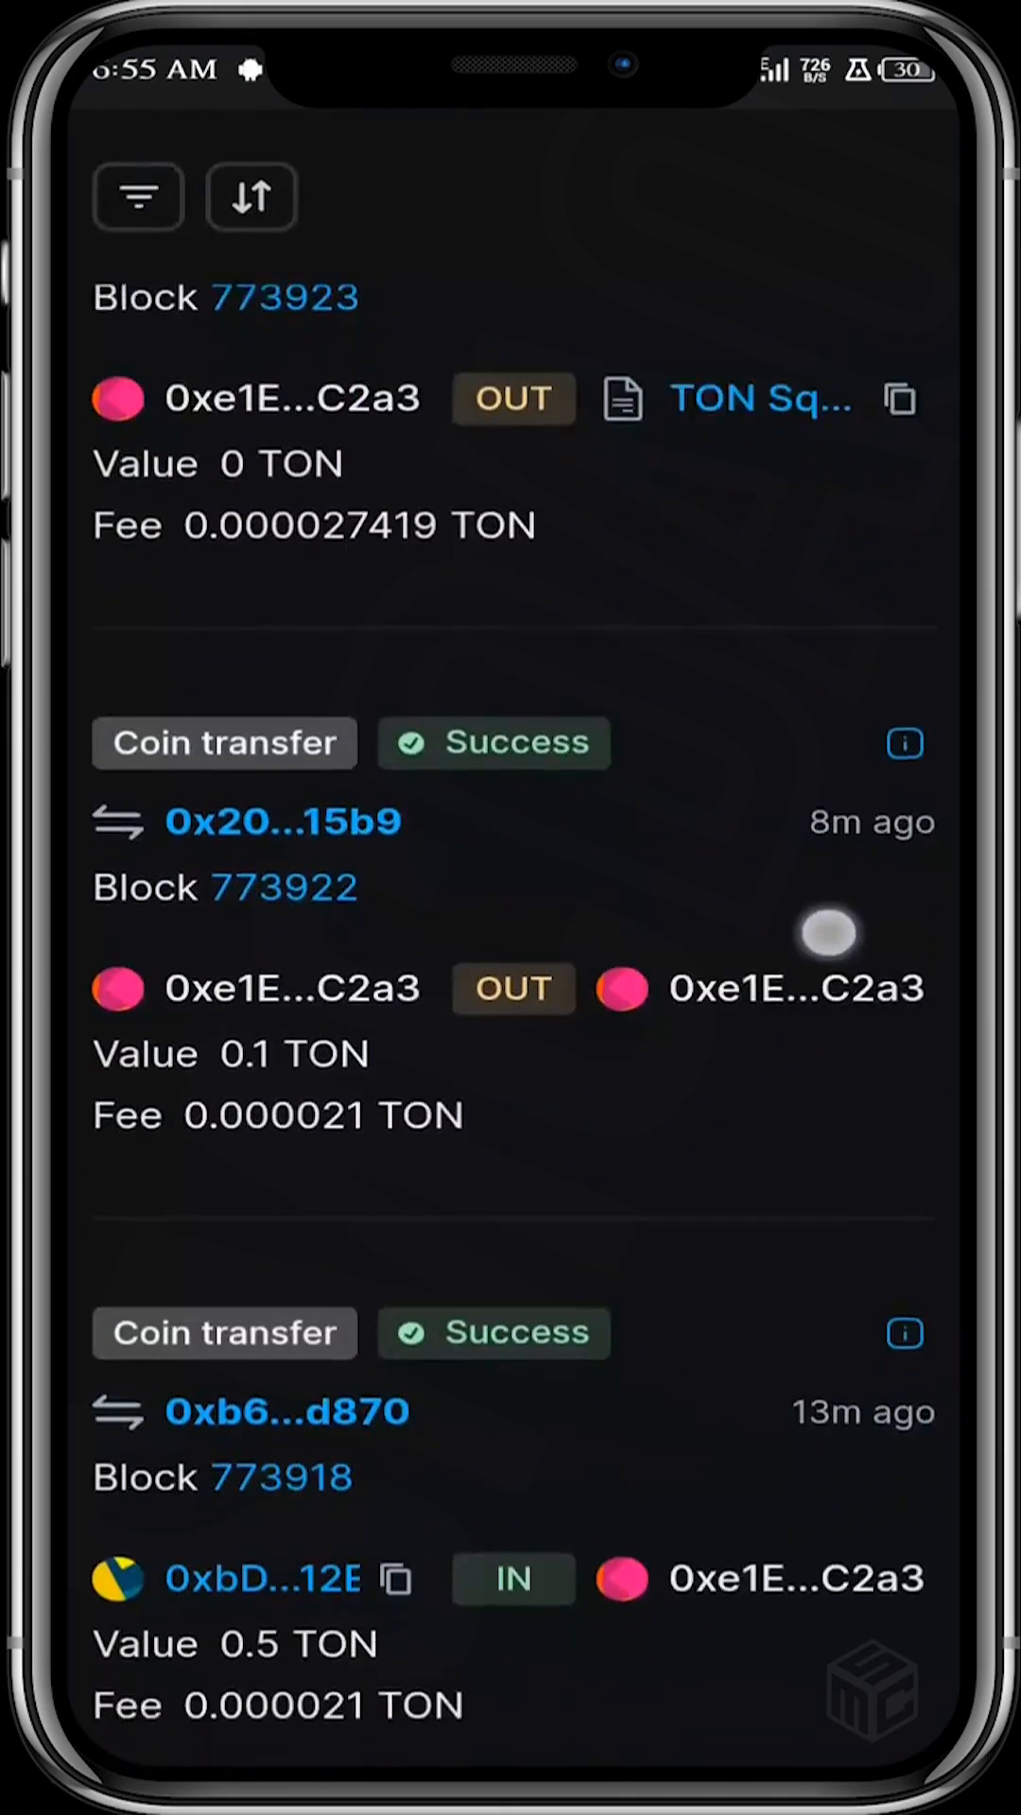
pyautogui.scroll(-3)
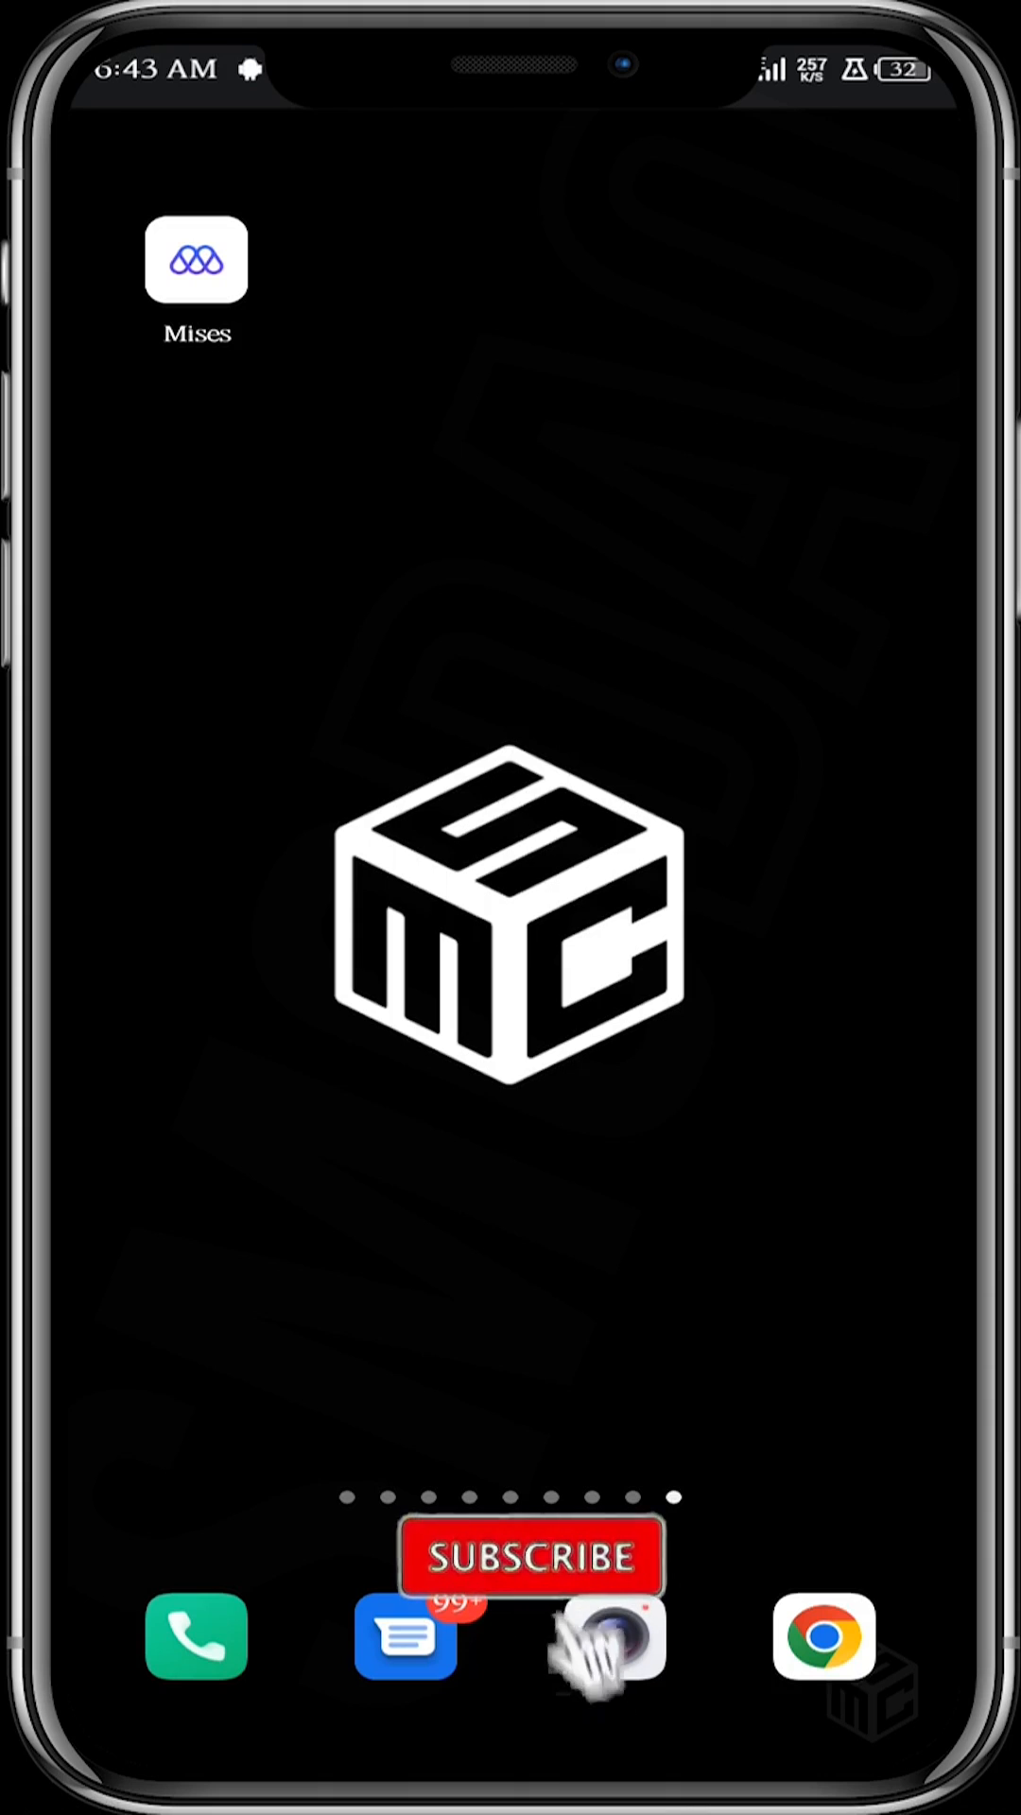
pyautogui.click(532, 1558)
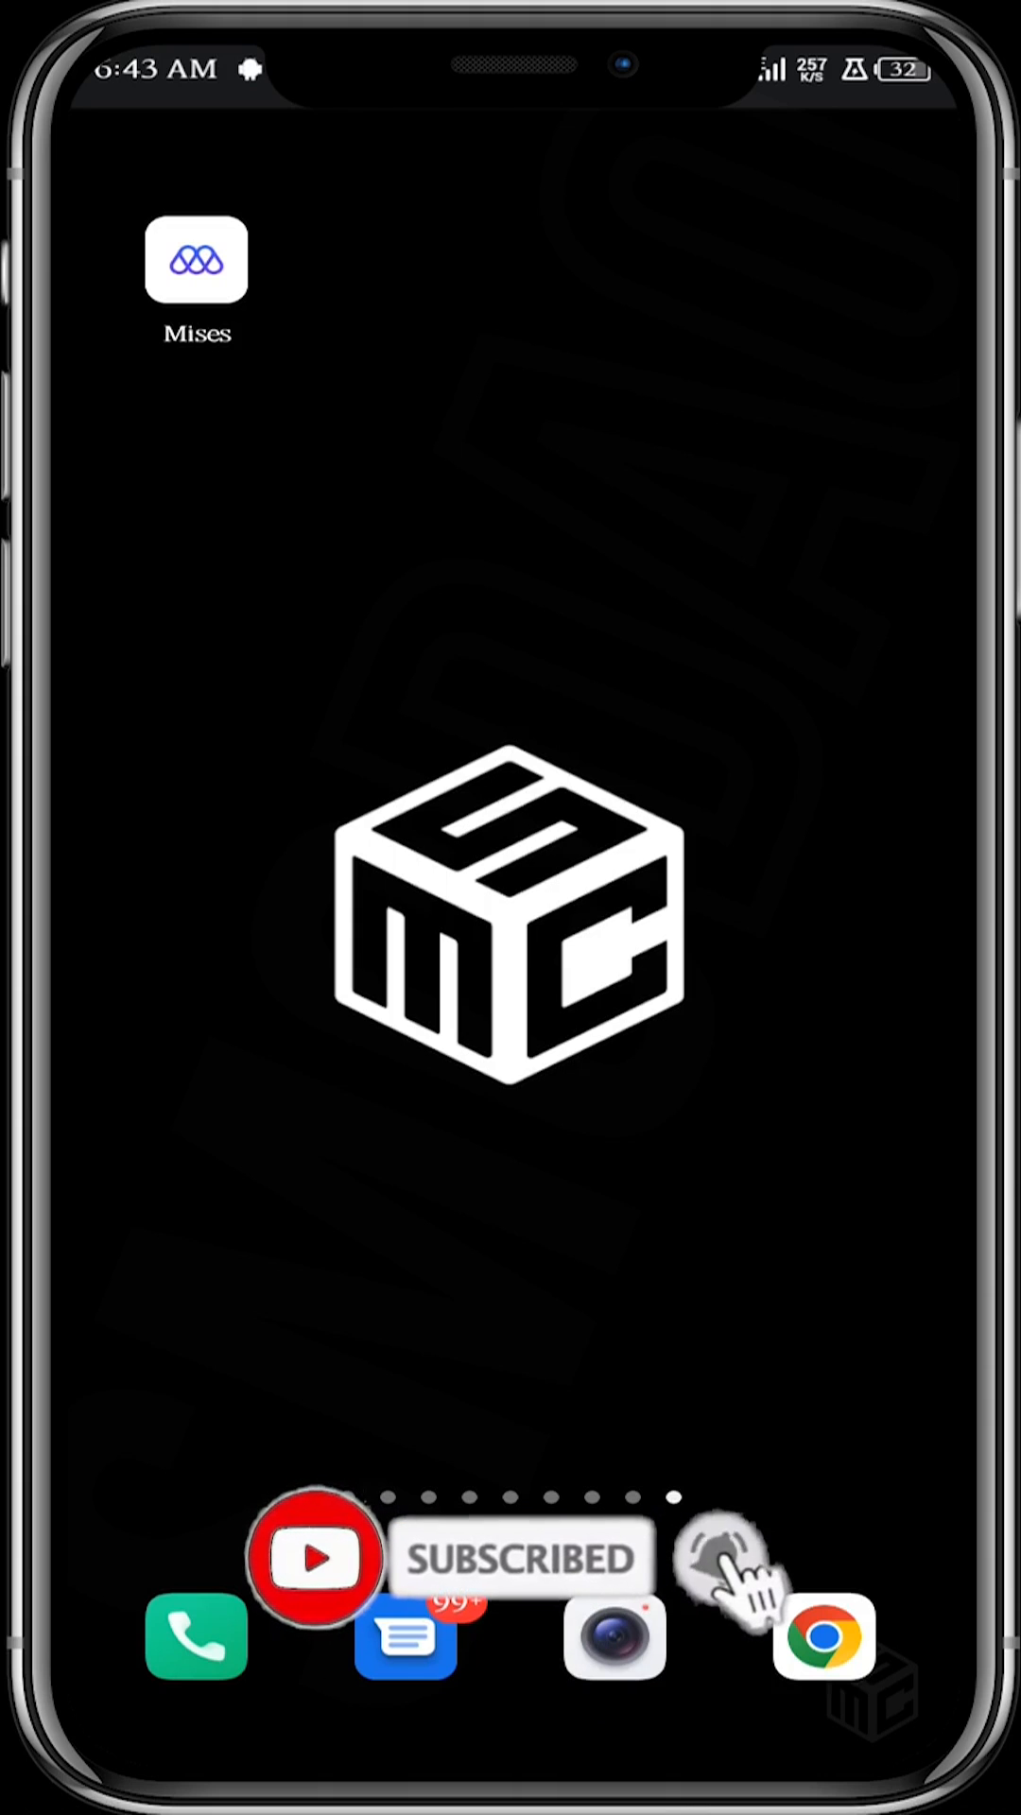